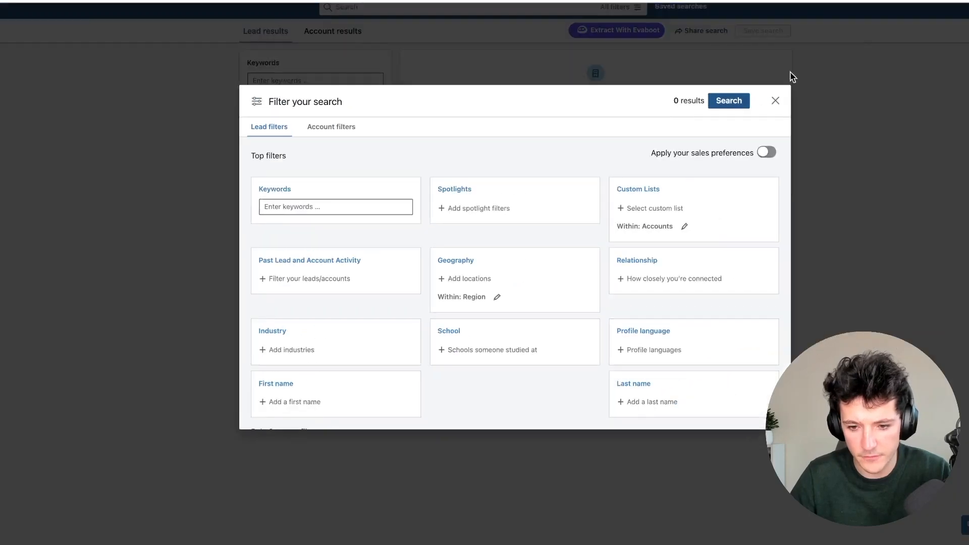
Close the full filter overview to return to the empty lead search
left_click(775, 101)
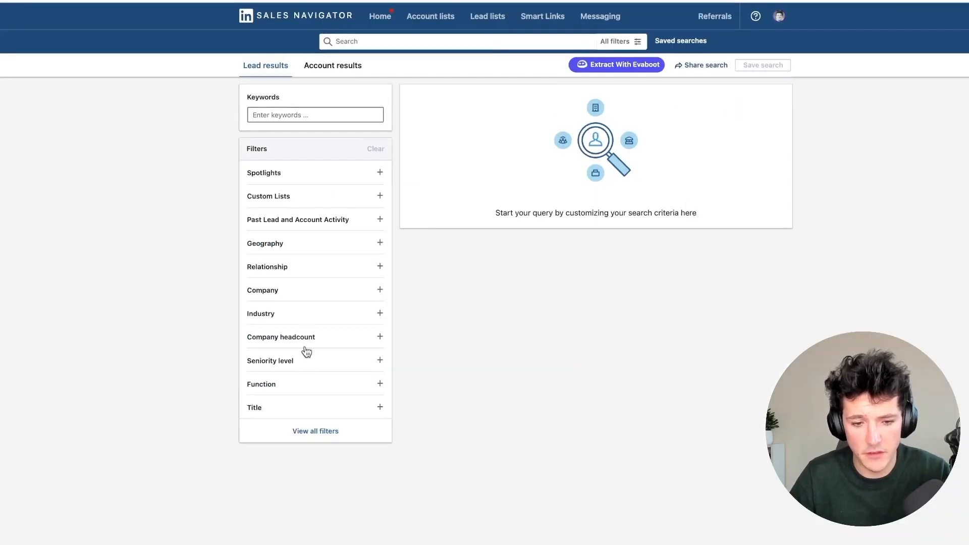
mouse_move(312, 216)
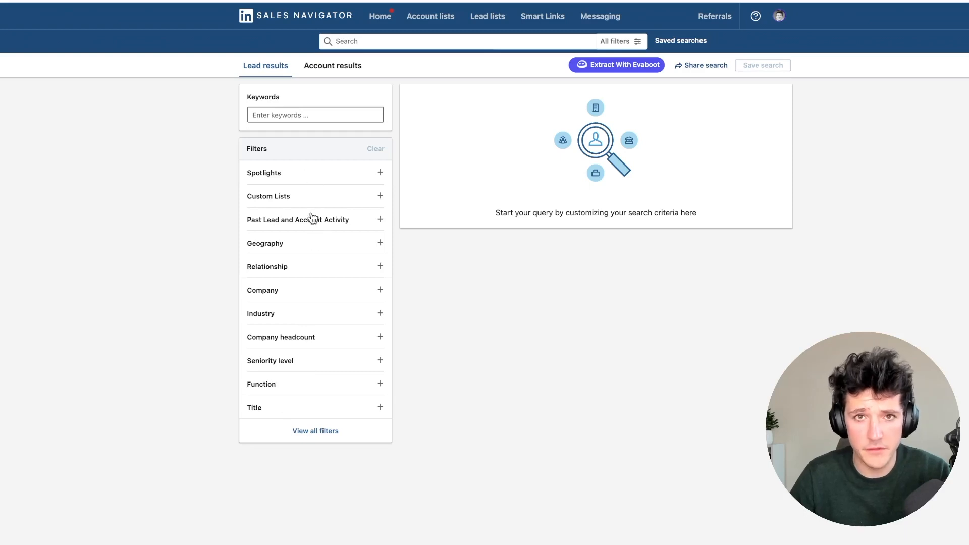
mouse_move(480, 388)
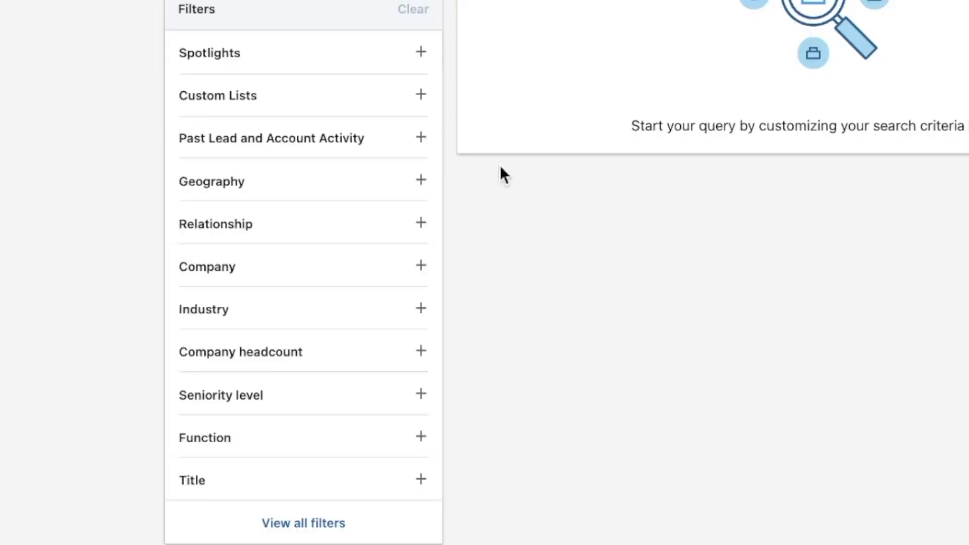
mouse_move(516, 247)
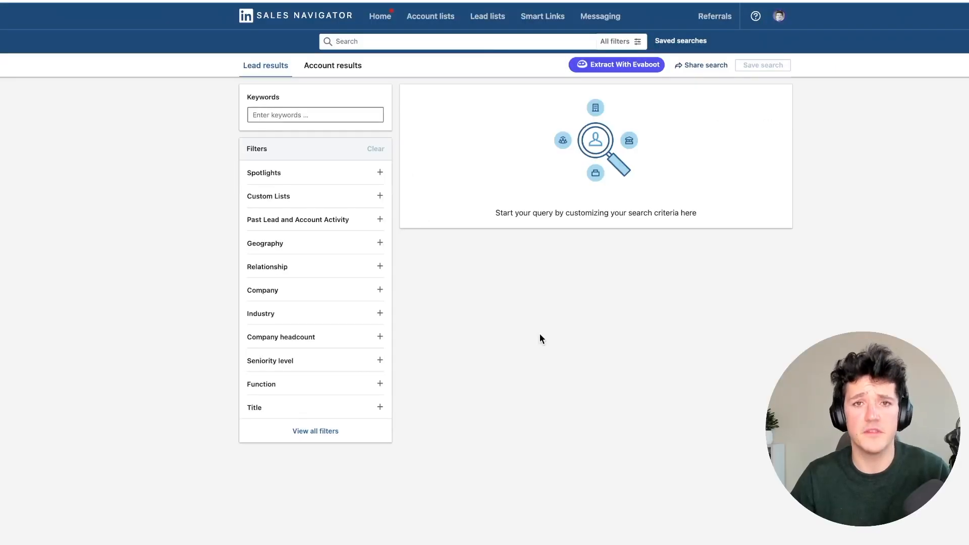
mouse_move(299, 439)
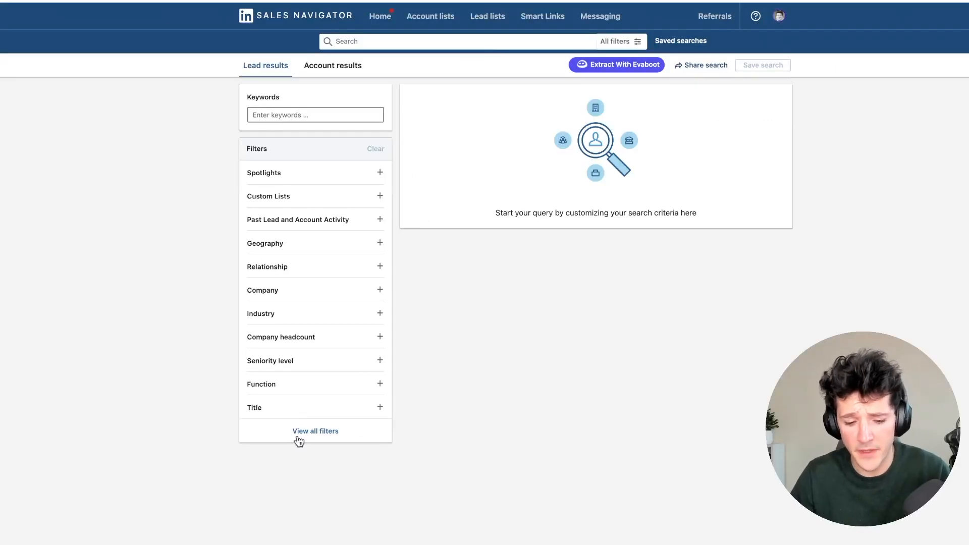
left_click(380, 407)
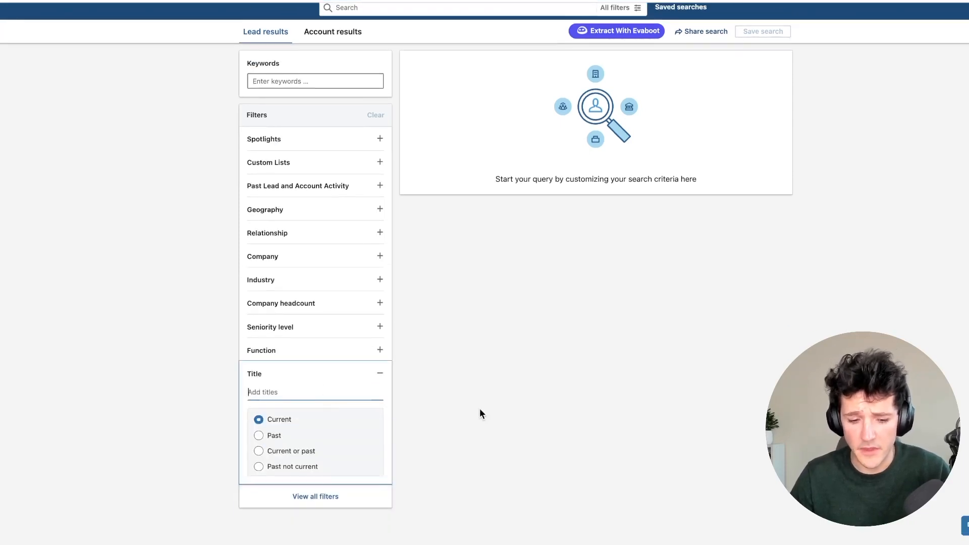
type("Head")
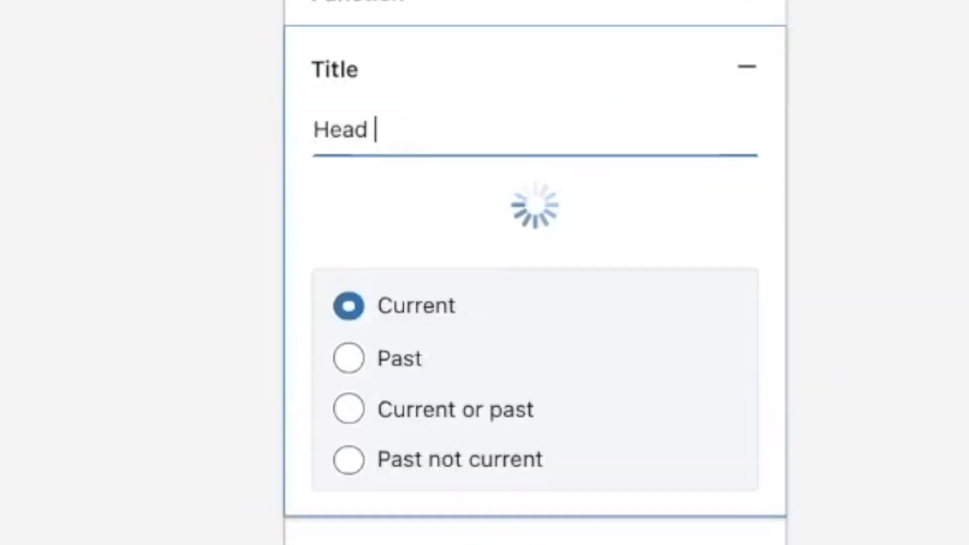
type("of")
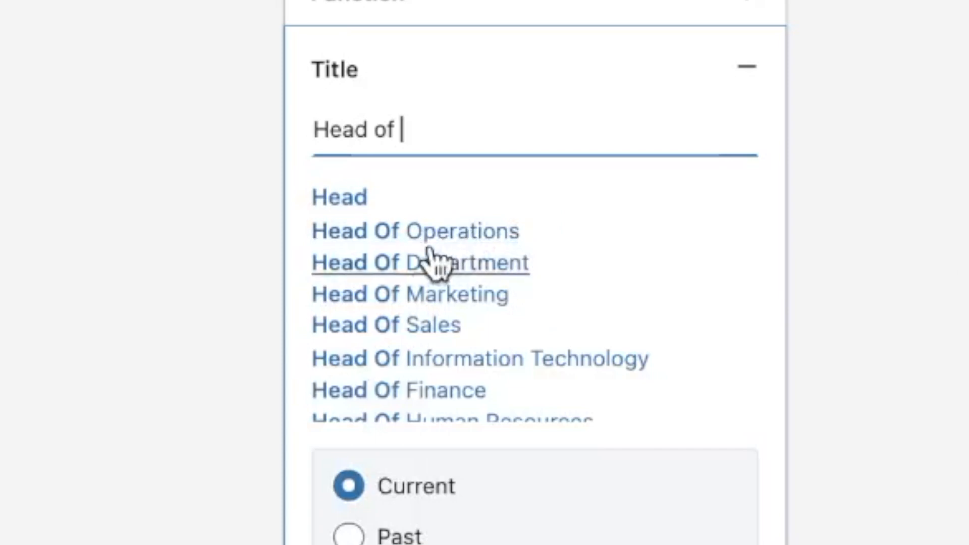
left_click(415, 230)
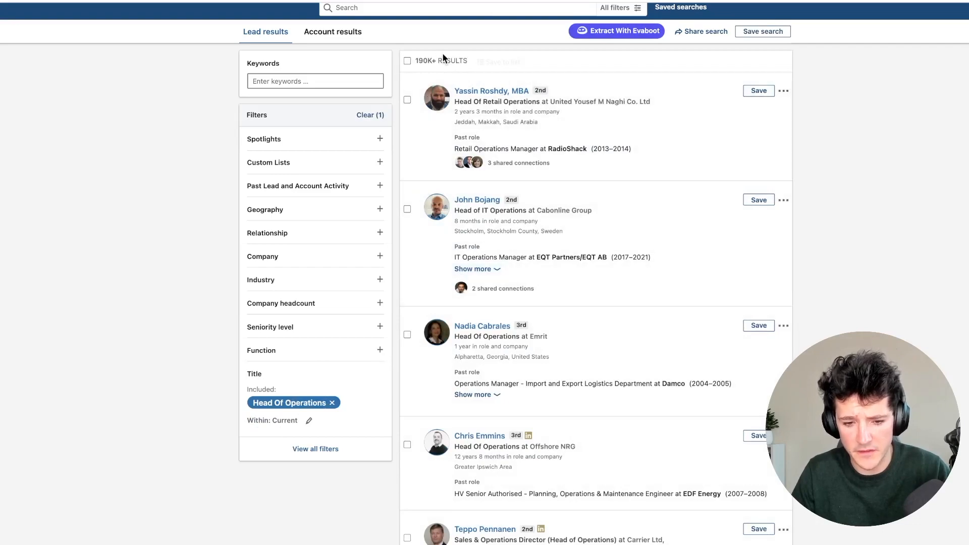
scroll("down", 3)
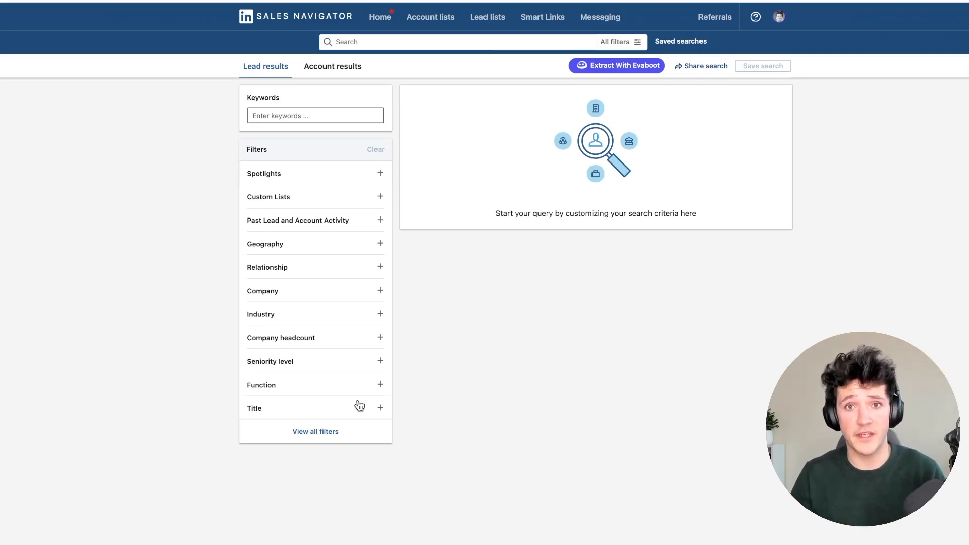
mouse_move(501, 404)
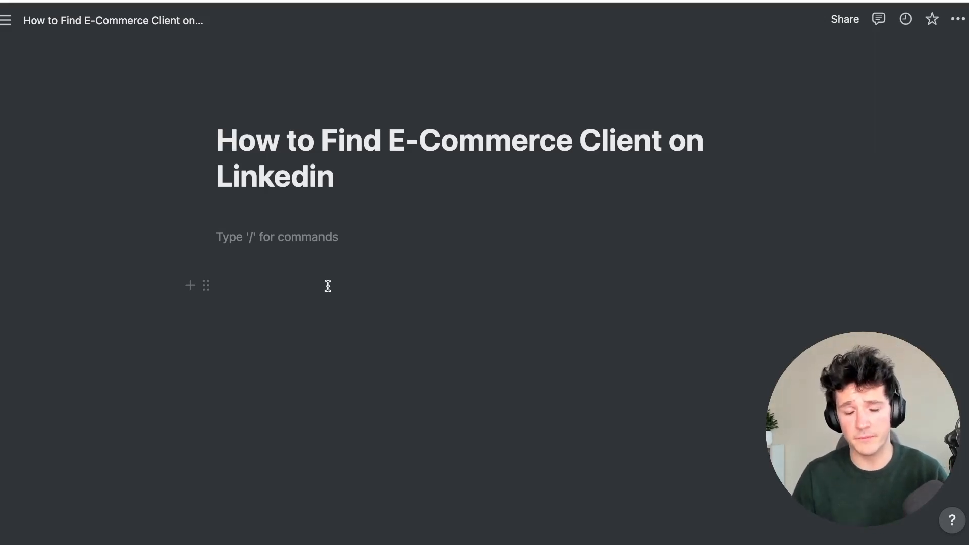
mouse_move(323, 279)
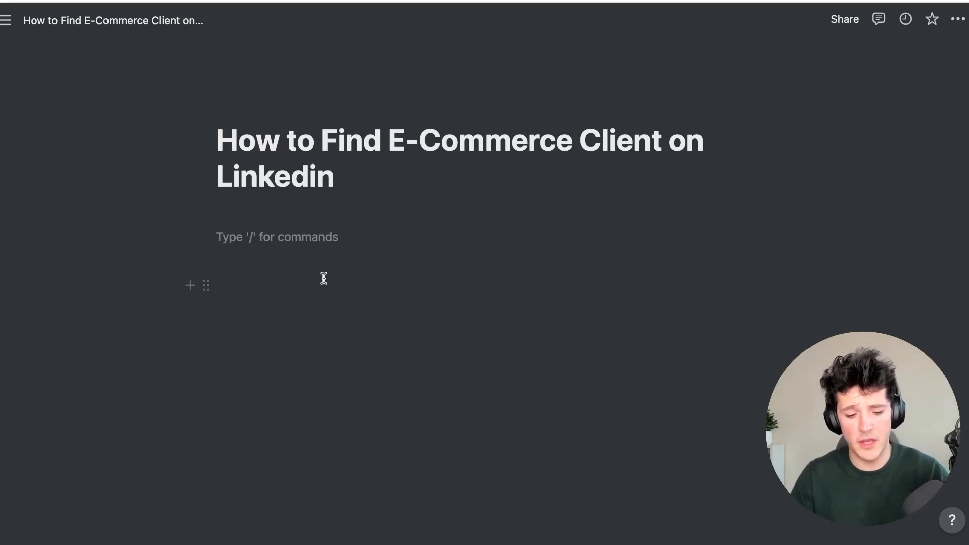
Write ("E-commerce" OR "E commerce" OR "Ecommerce") as the first group of the boolean query
type("(\"")
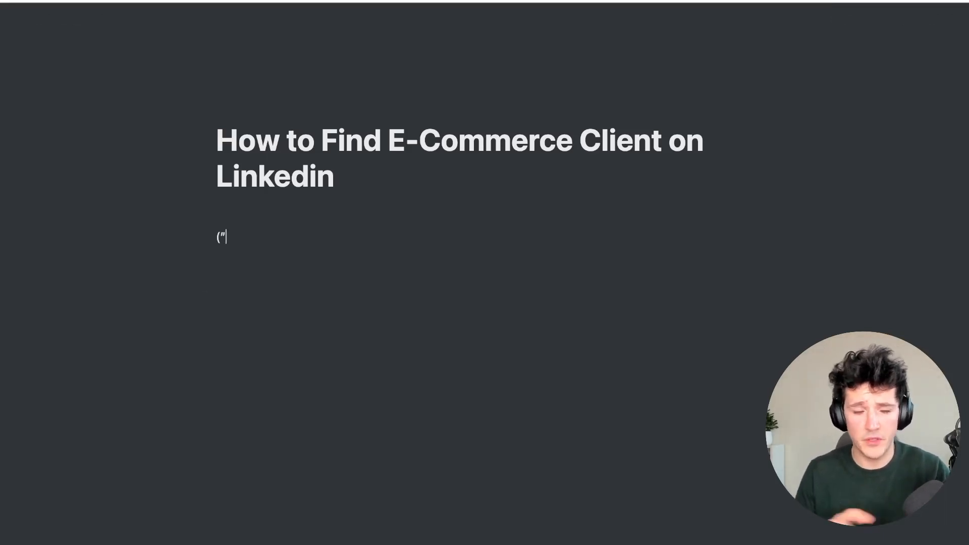
type("E")
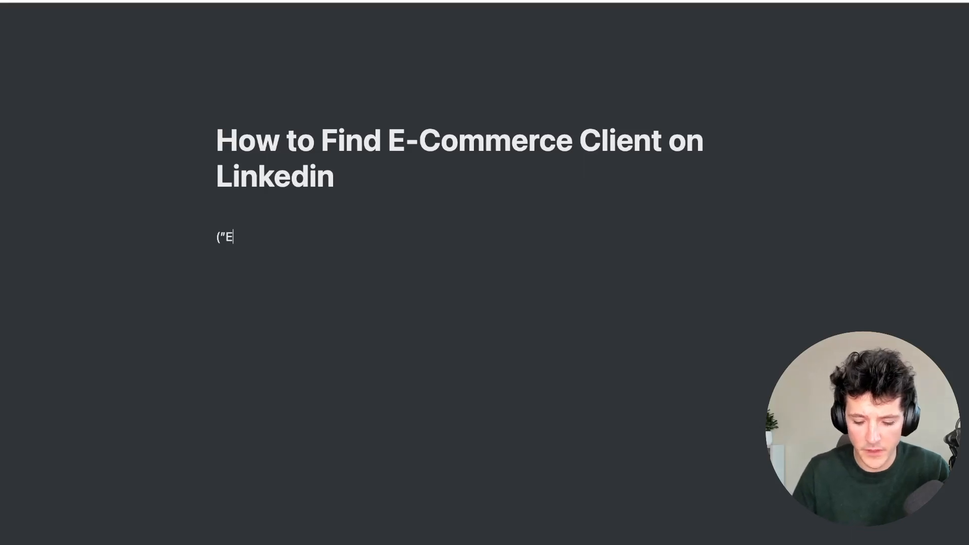
type("-commerce")
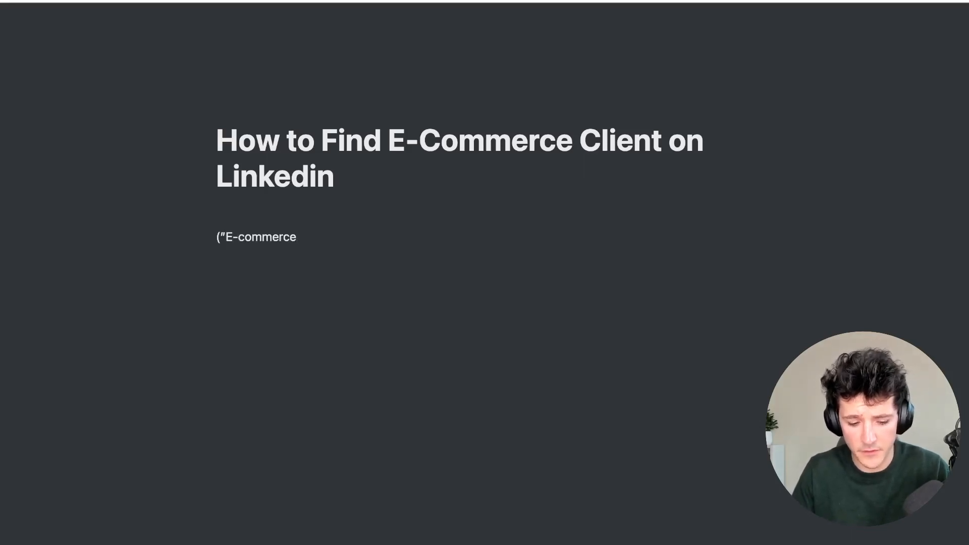
type("\" OR")
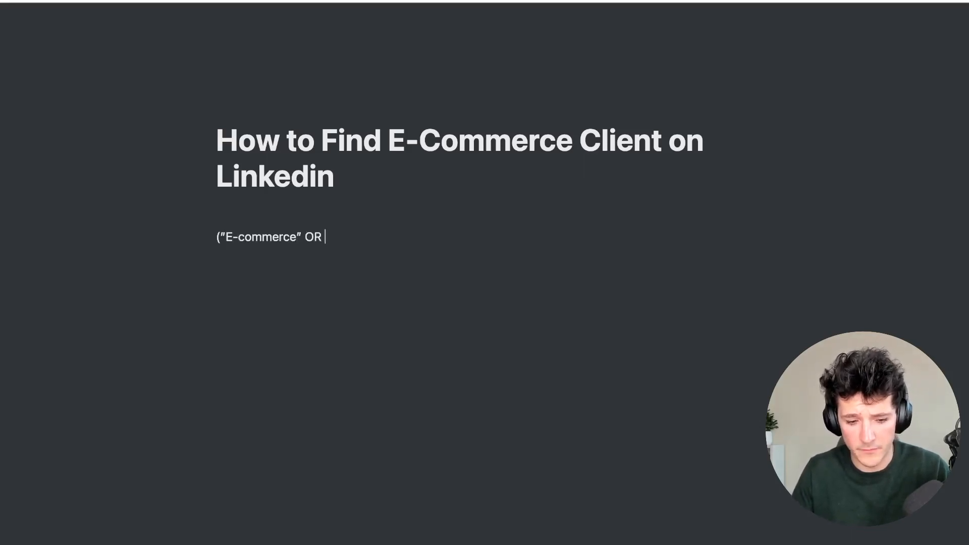
type("\"E co")
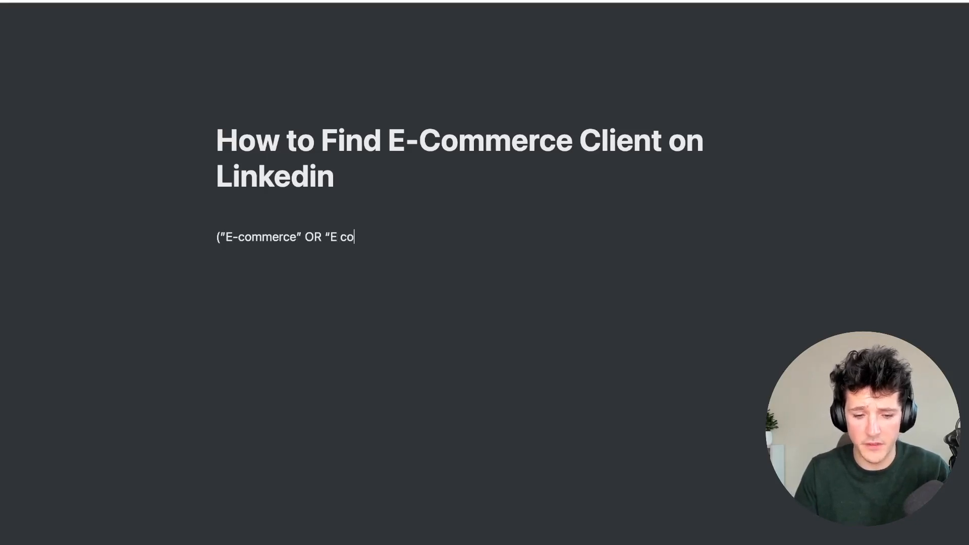
type("mmerce\"")
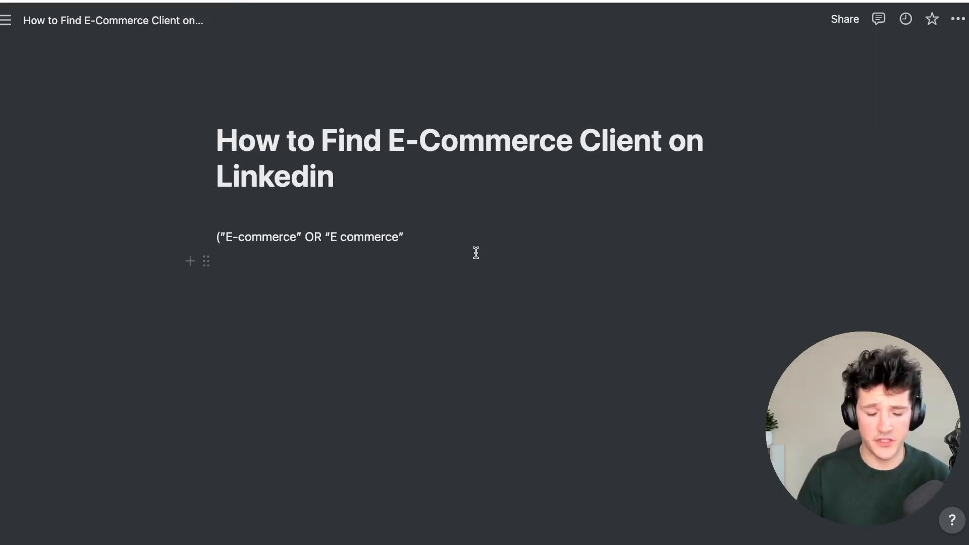
type("OR")
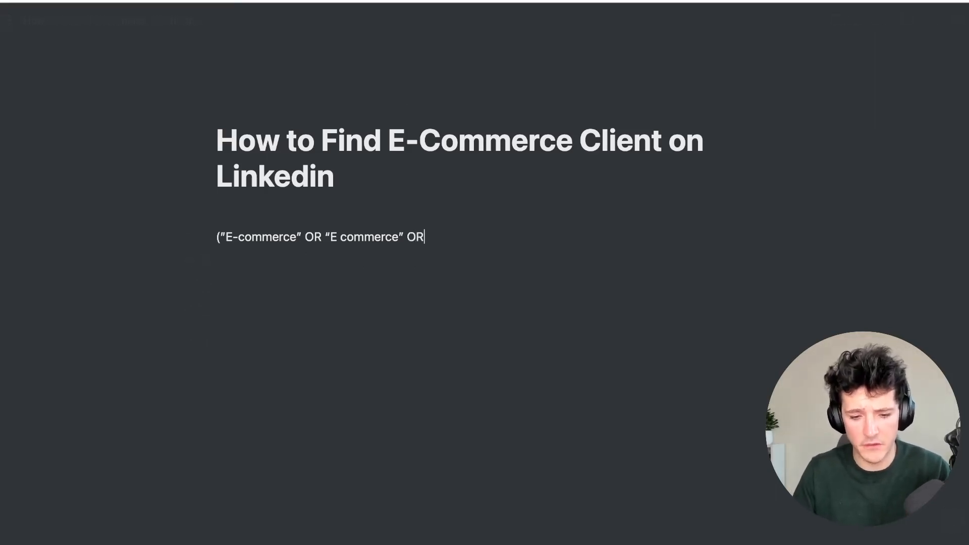
type("\"Ecommerce\")")
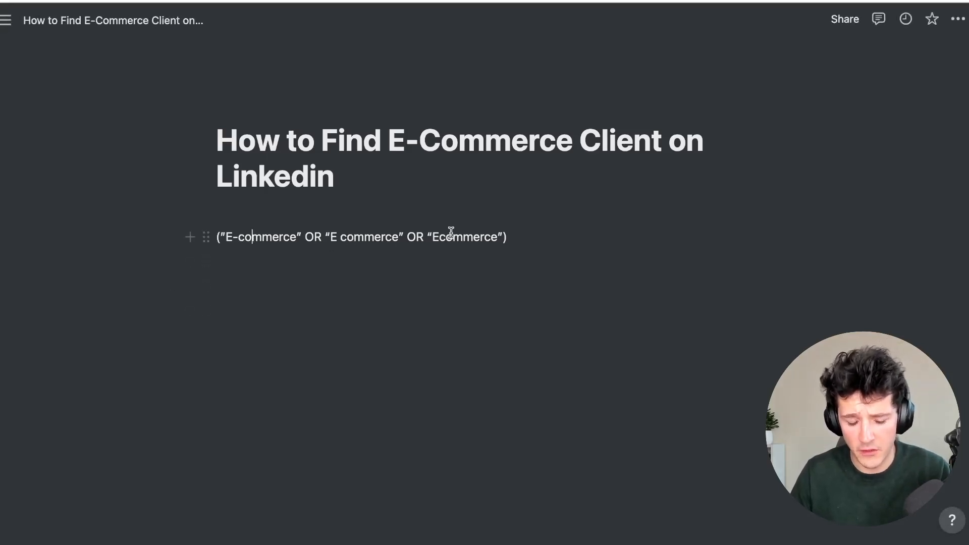
Highlight the OR before Ecommerce to point it out, then return to the end of the query
double_click(415, 236)
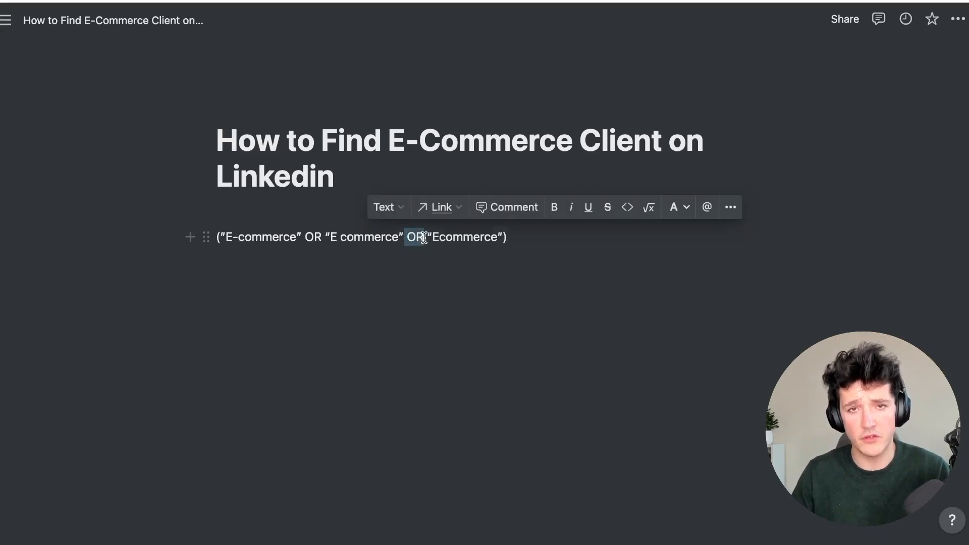
left_click(516, 240)
type(" AND")
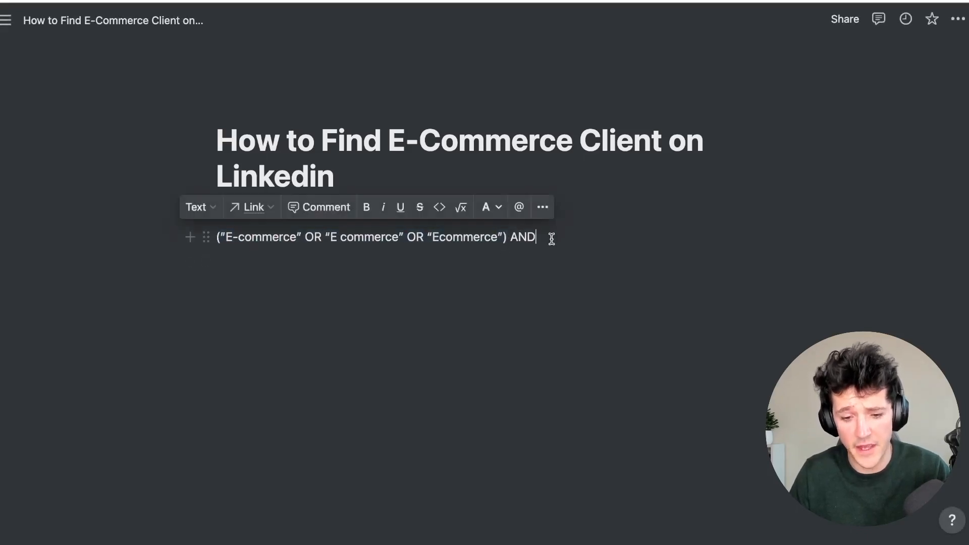
Add the title group ("VP" OR "Head" OR "Vice-president" OR "Vice president") to the query
type("(\"VP")
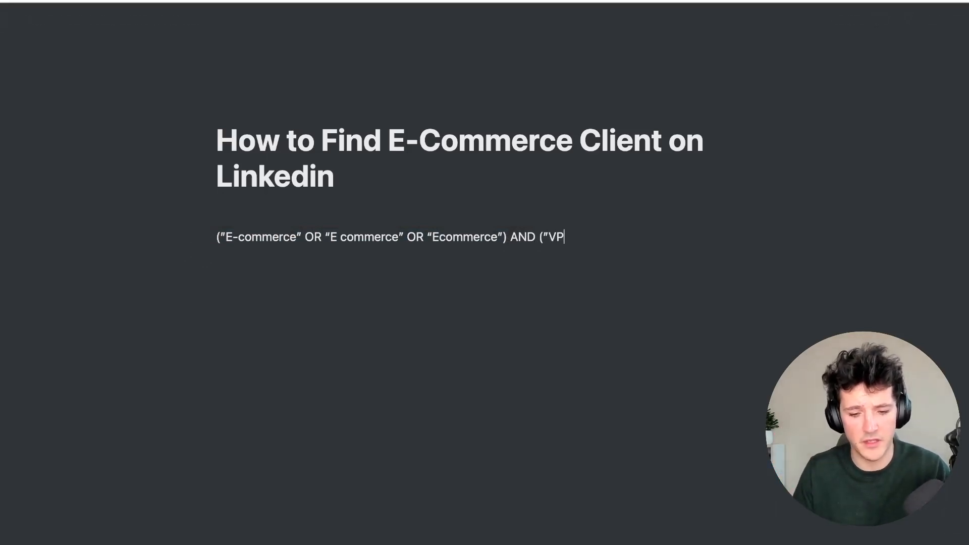
type("\" OR")
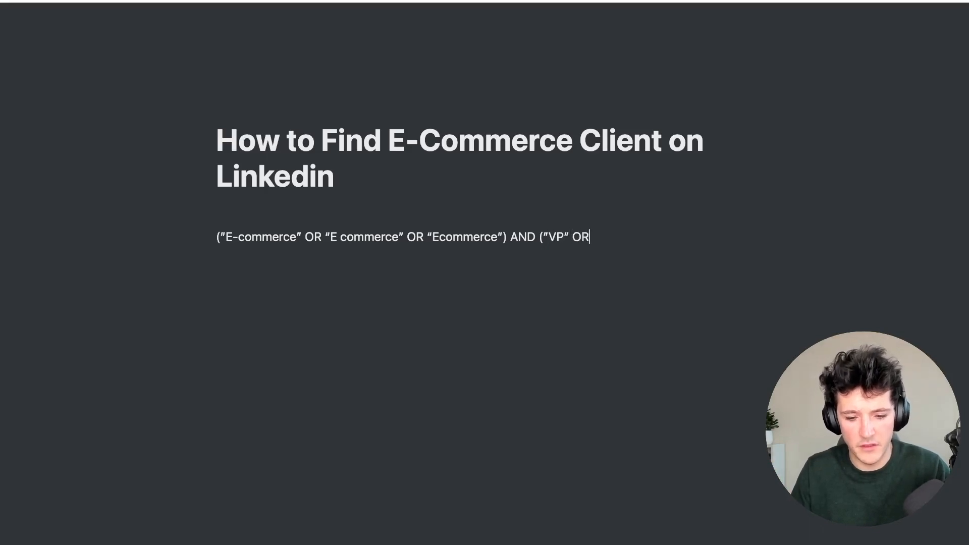
type("\"He")
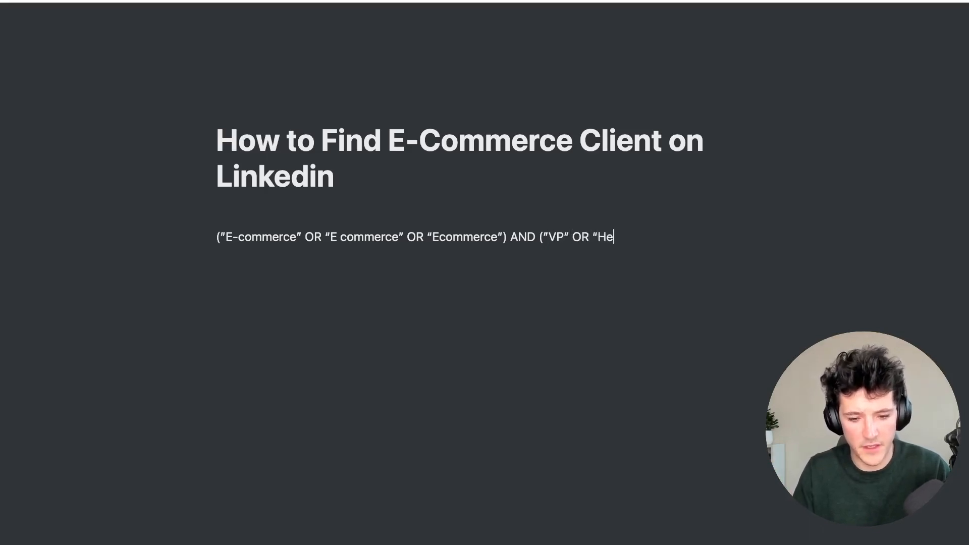
type("ad\" or")
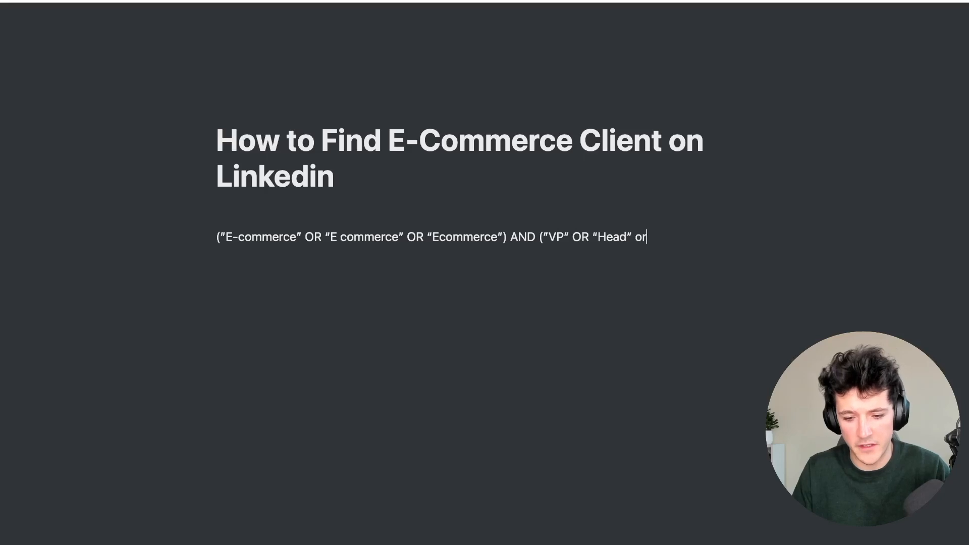
type("OR \"")
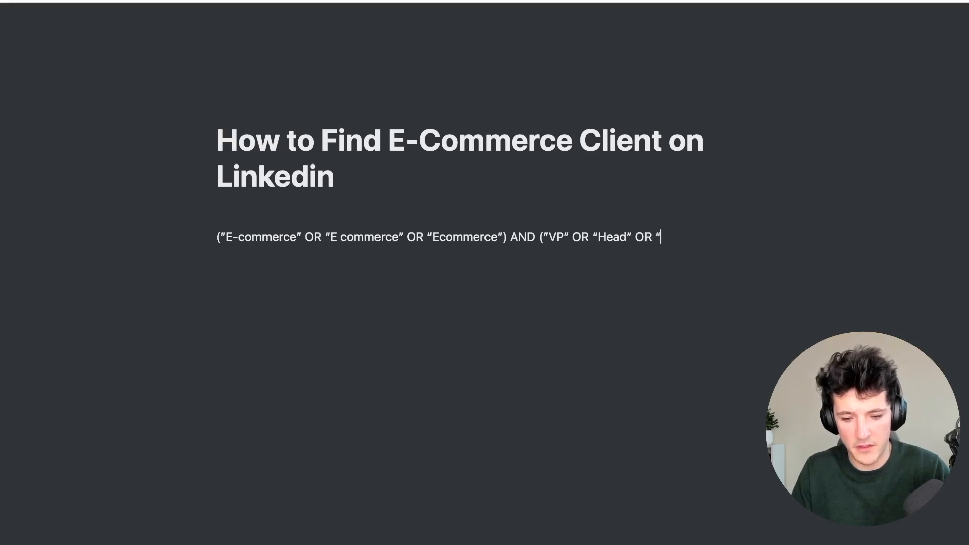
type("Vice")
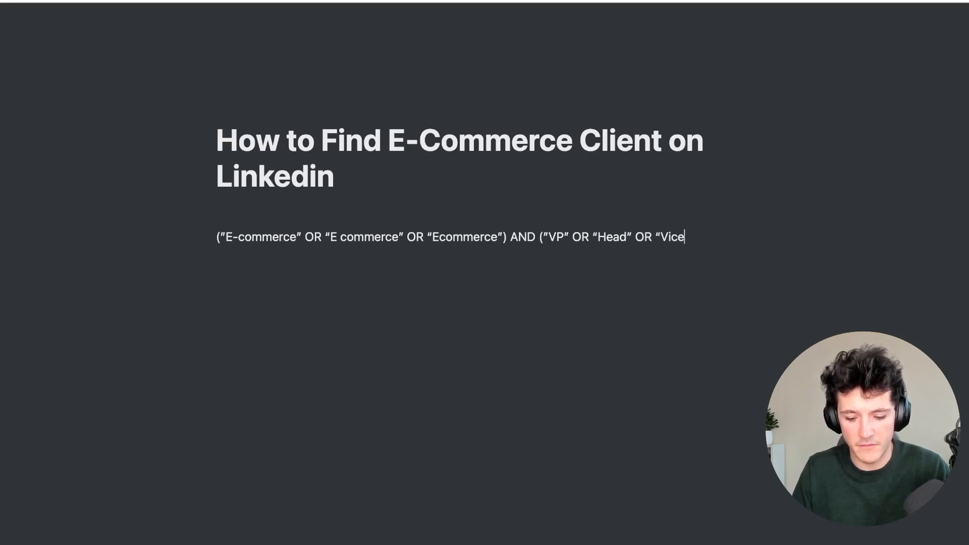
type("-president” OR")
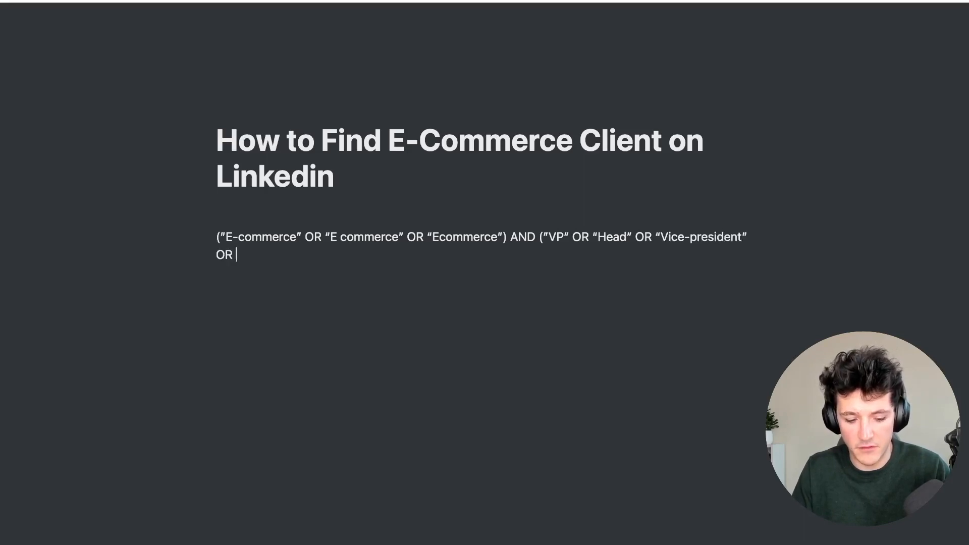
type("\"Vice pres")
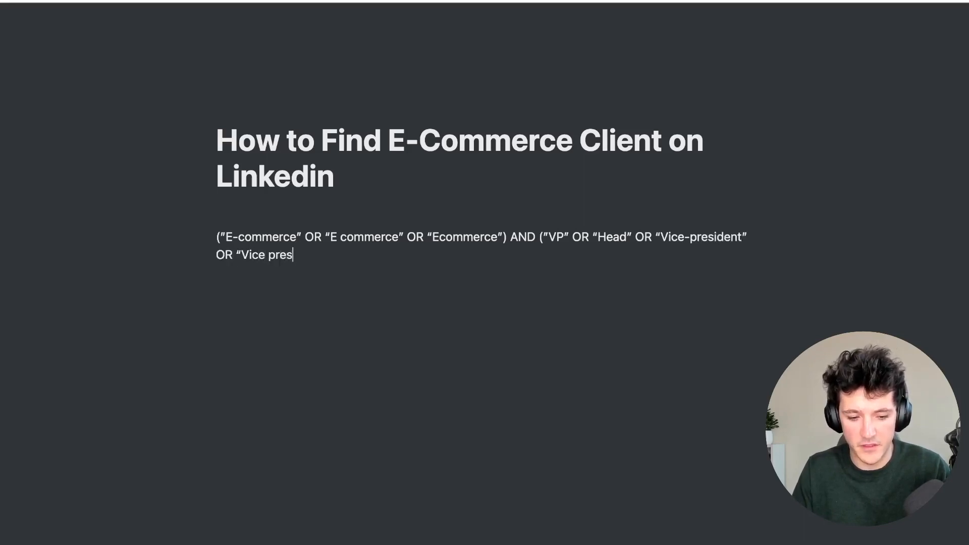
type("ident")
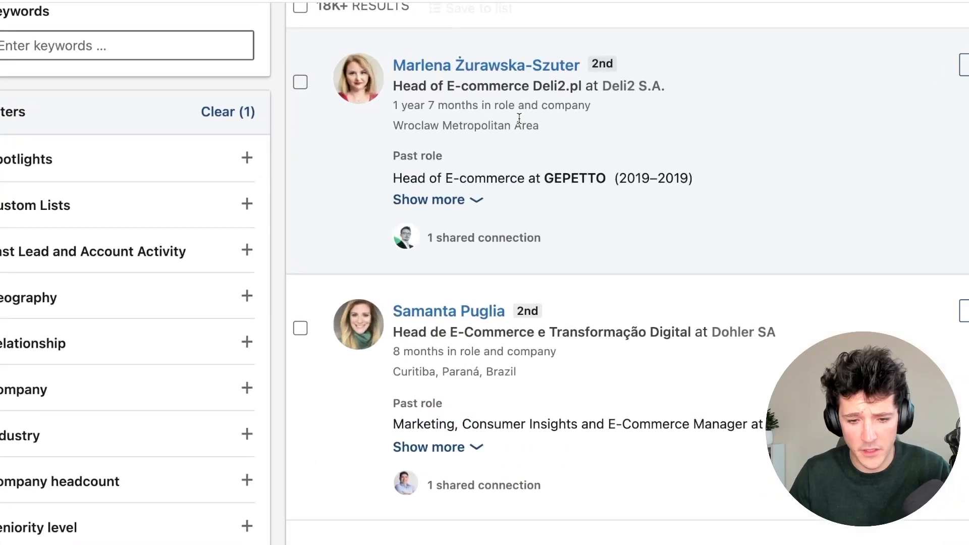
Scroll through the 18K+ leads matched by the boolean E-commerce title filter
scroll("down", 3)
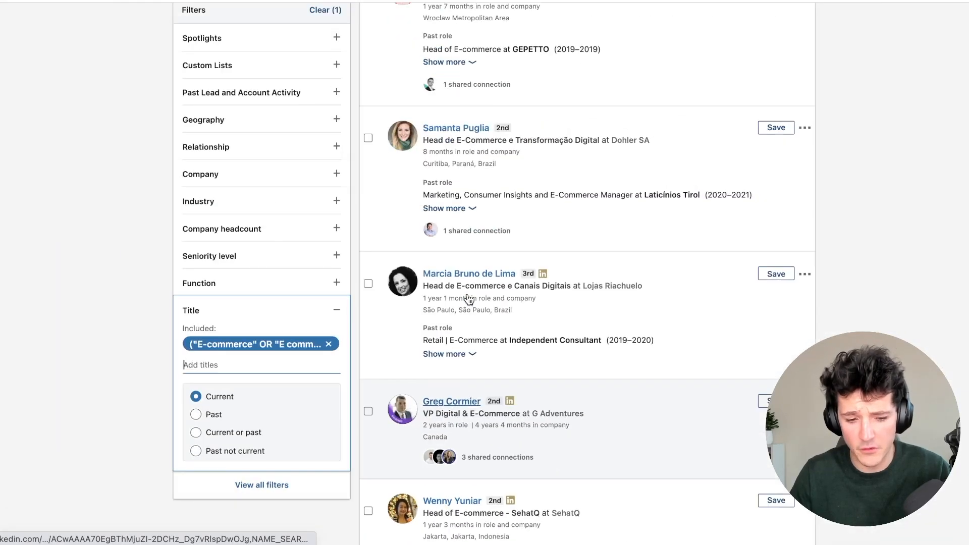
scroll("up", 3)
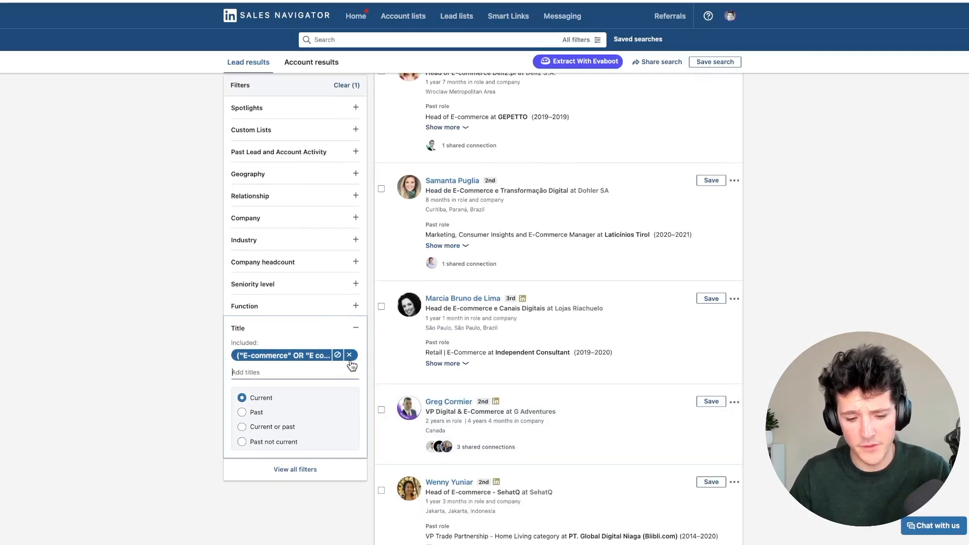
mouse_move(350, 355)
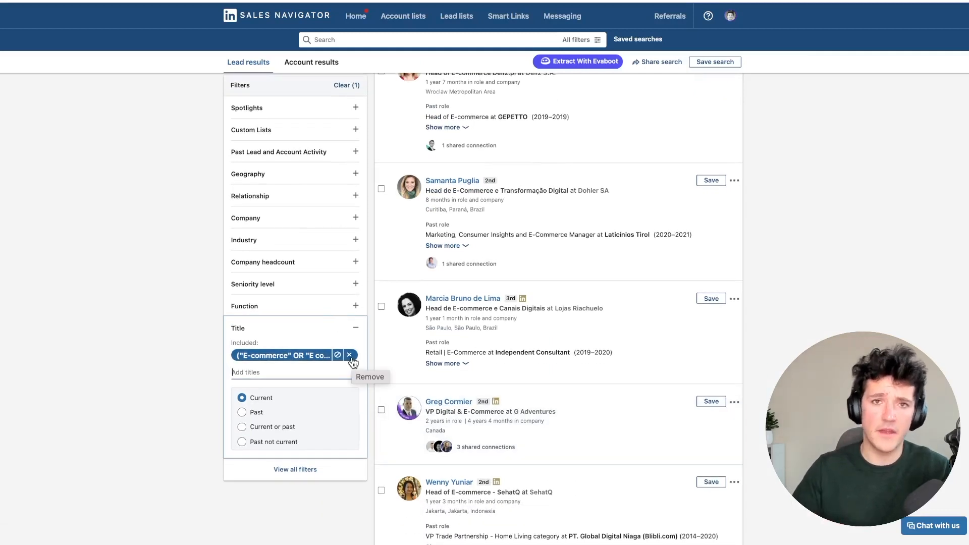
Remove the boolean title filter and start a test title 'E-commerce AND ec'
left_click(350, 355)
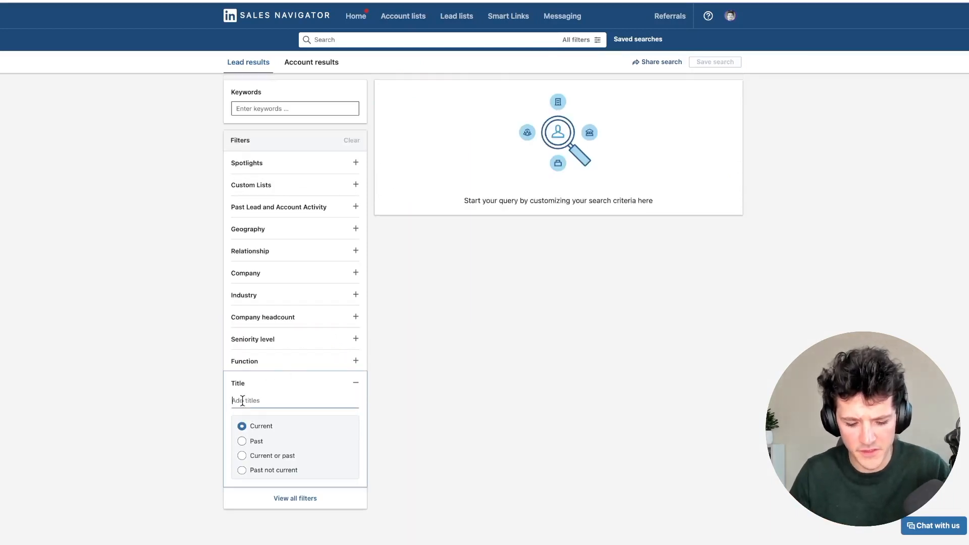
type("E-comme")
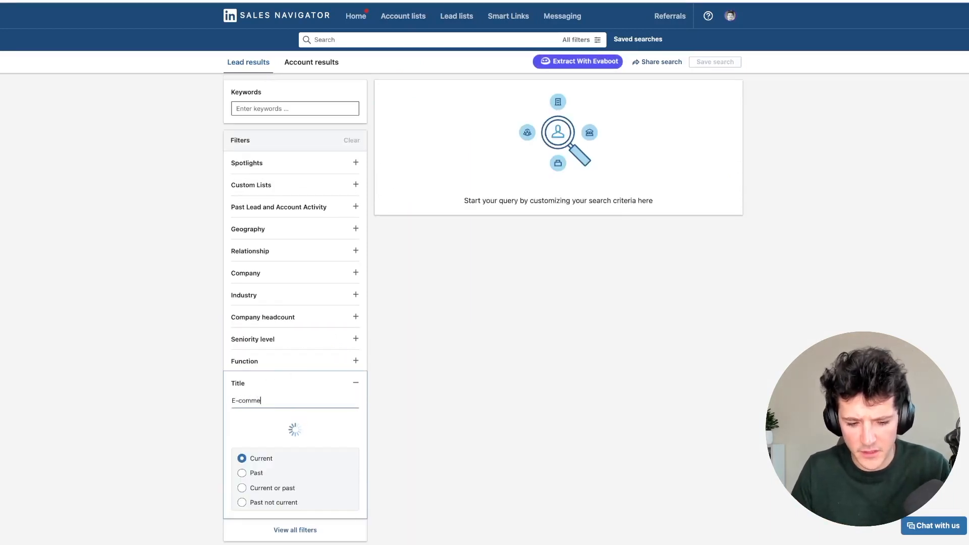
type("rce AND e")
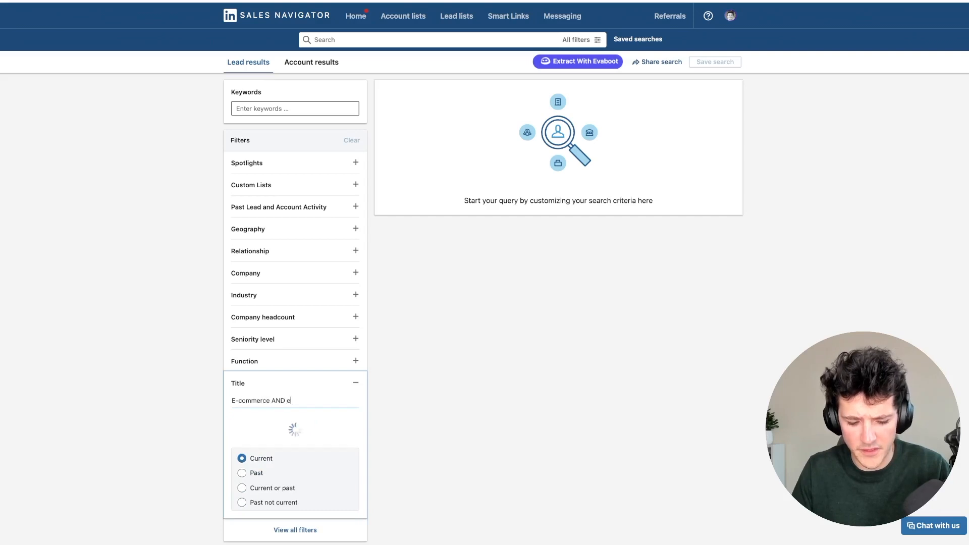
type("c")
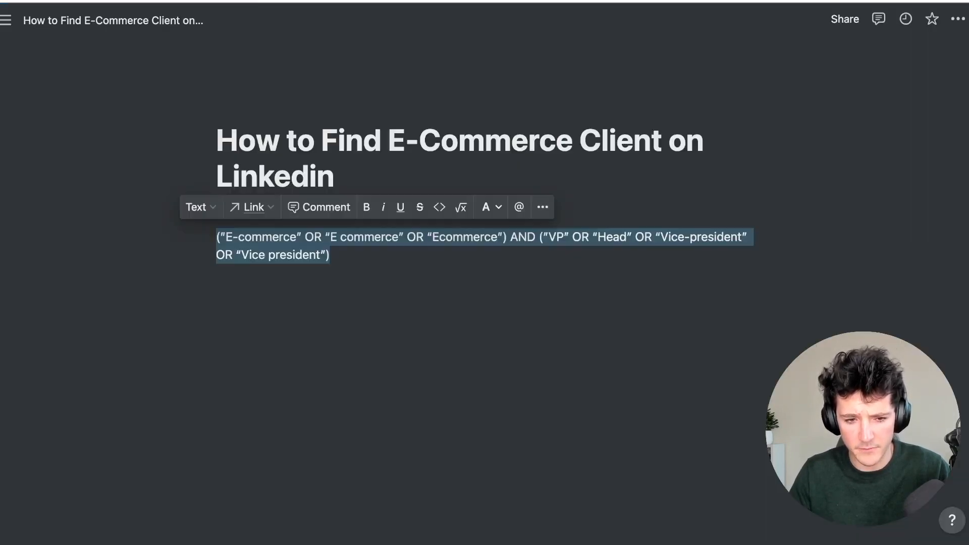
Reapply the boolean title filter and limit company headcount to 11-50 employees
left_click(364, 289)
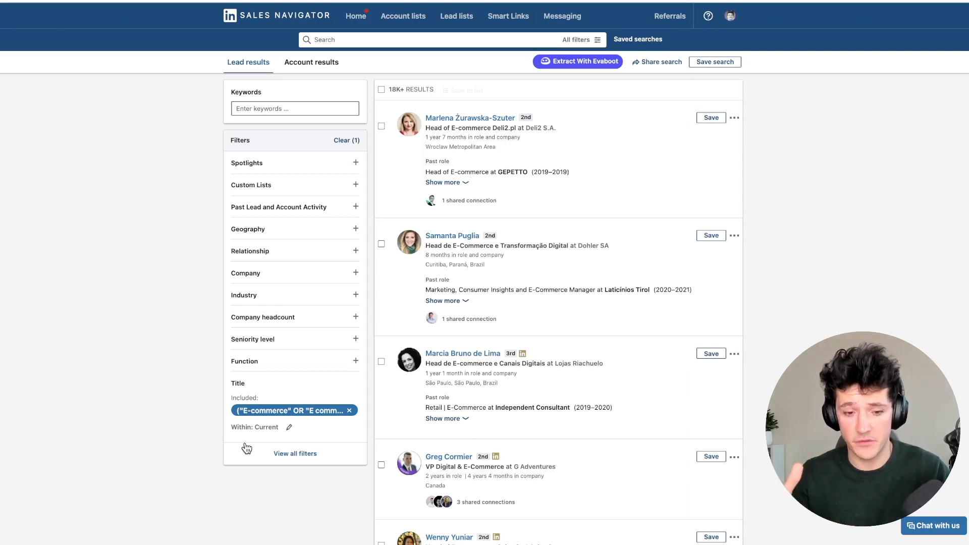
mouse_move(320, 324)
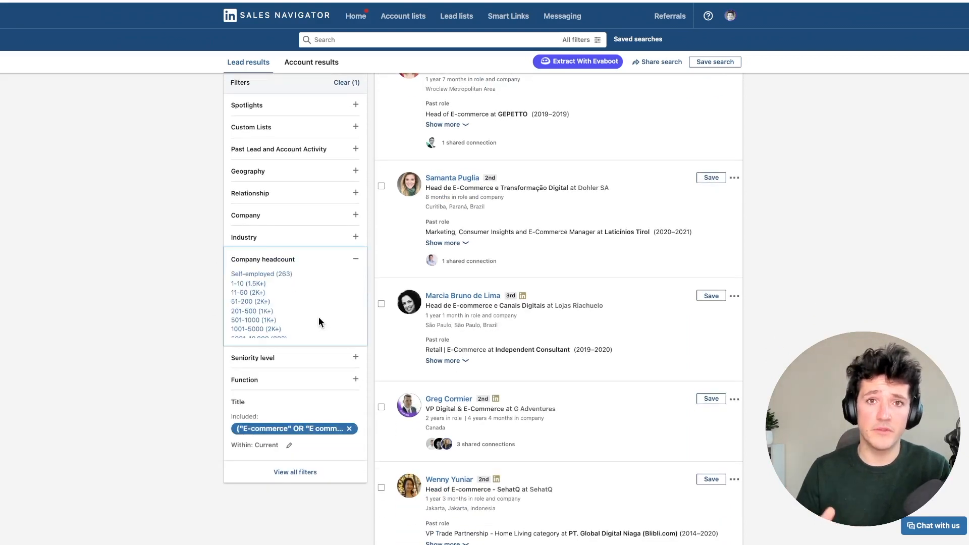
mouse_move(239, 302)
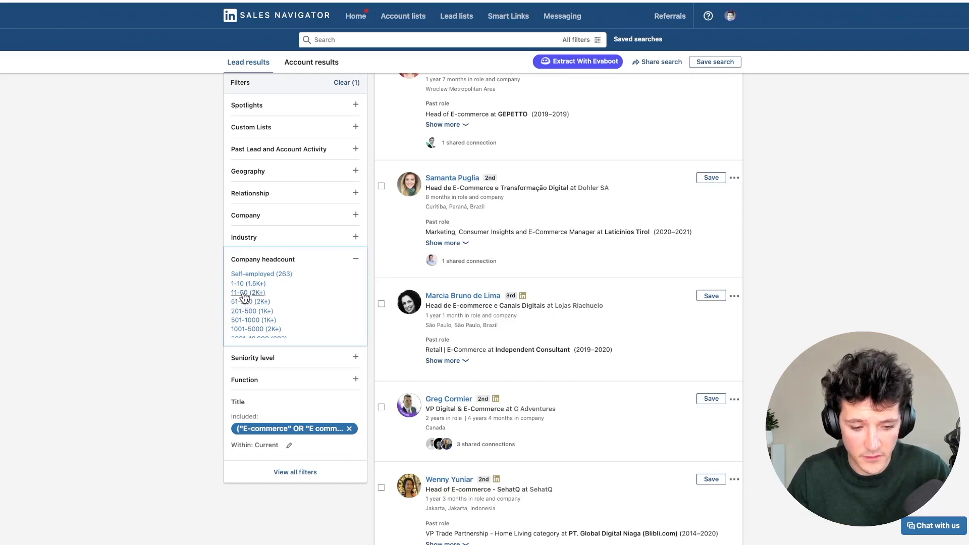
left_click(245, 292)
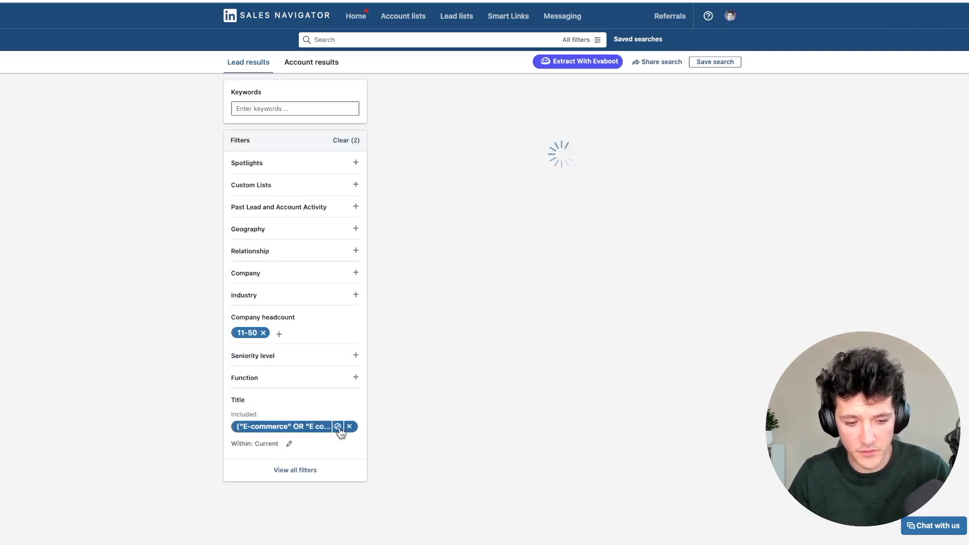
Limit the leads' geography to the United States
left_click(248, 230)
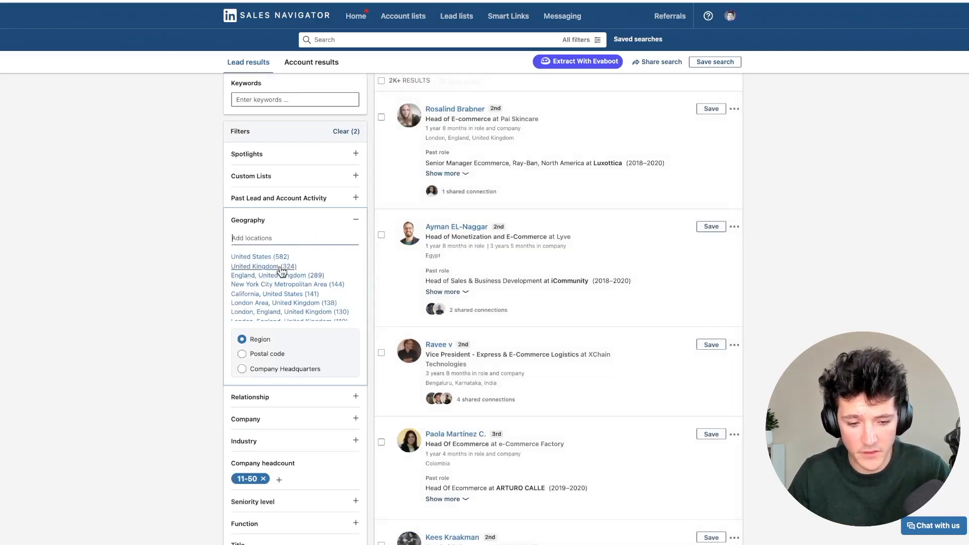
left_click(260, 257)
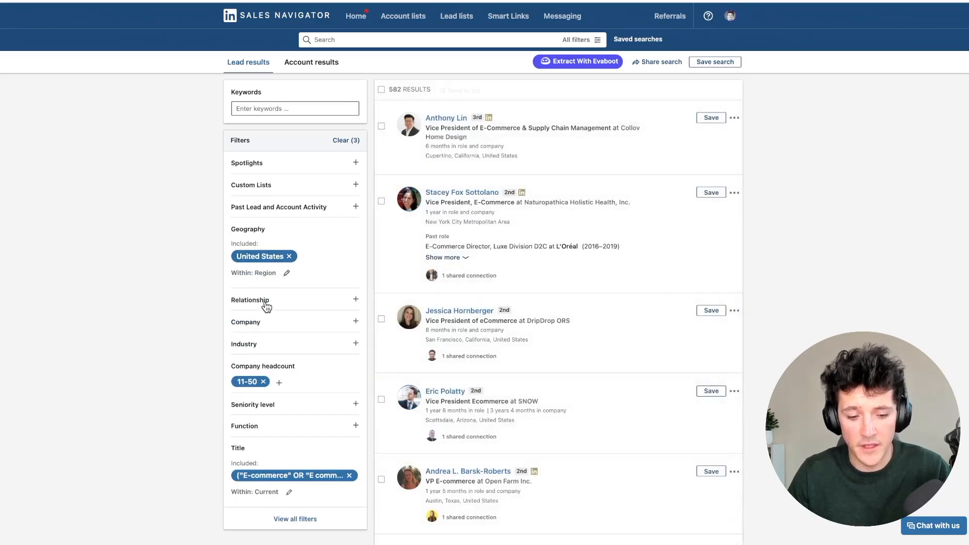
Restrict relationship to 2nd Degree and 3rd Degree+ connections
left_click(356, 298)
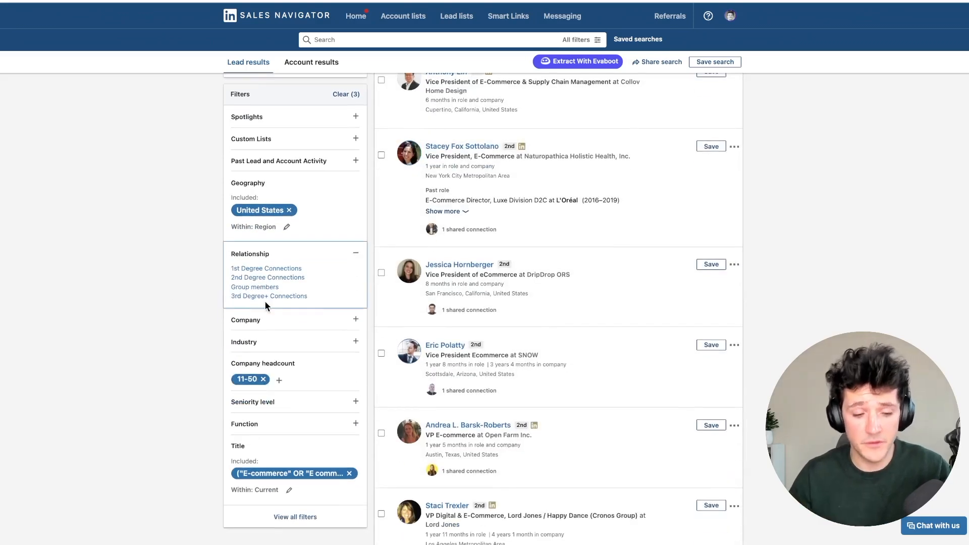
left_click(267, 277)
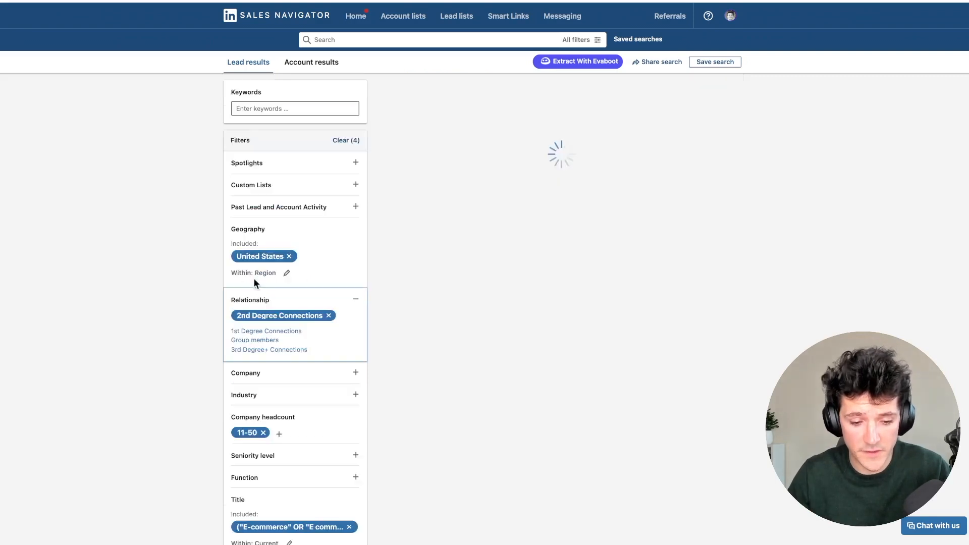
left_click(269, 350)
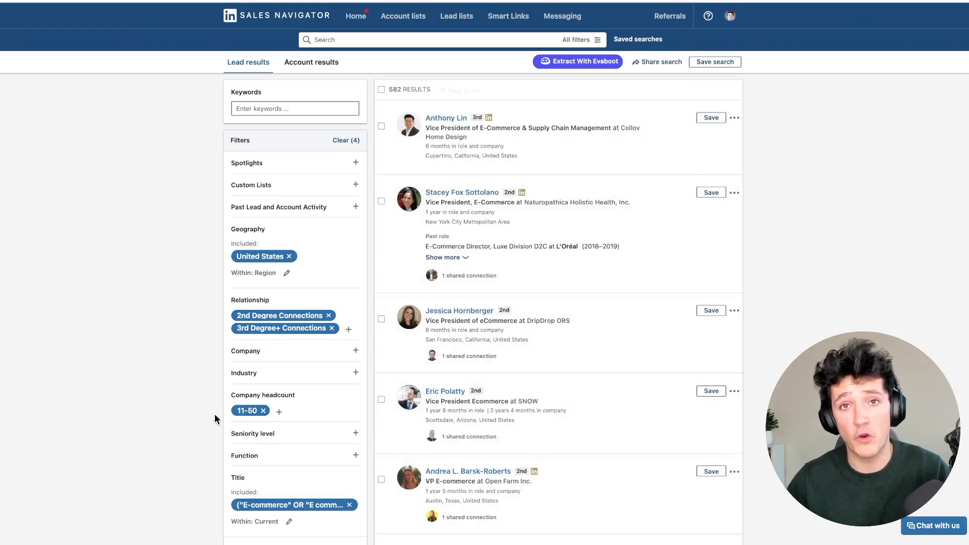
mouse_move(320, 302)
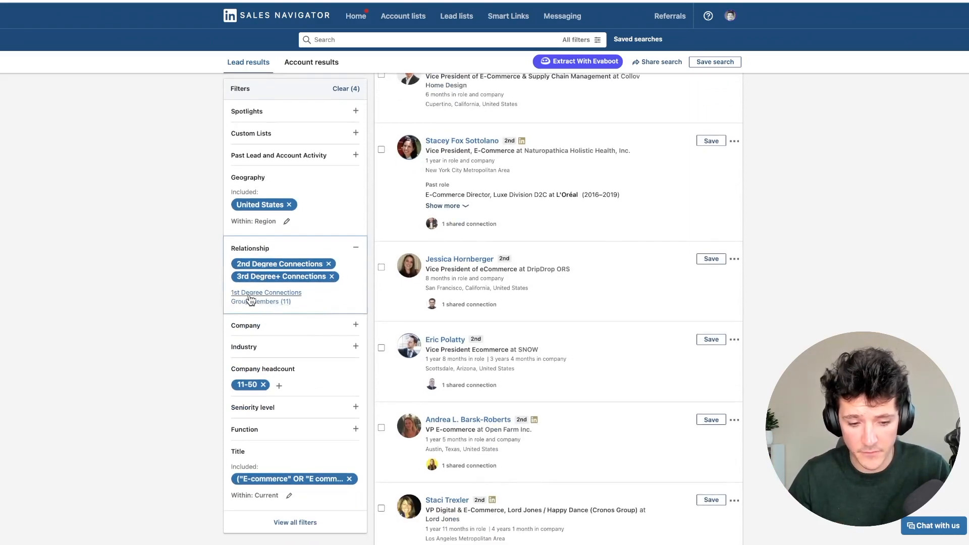
left_click(266, 293)
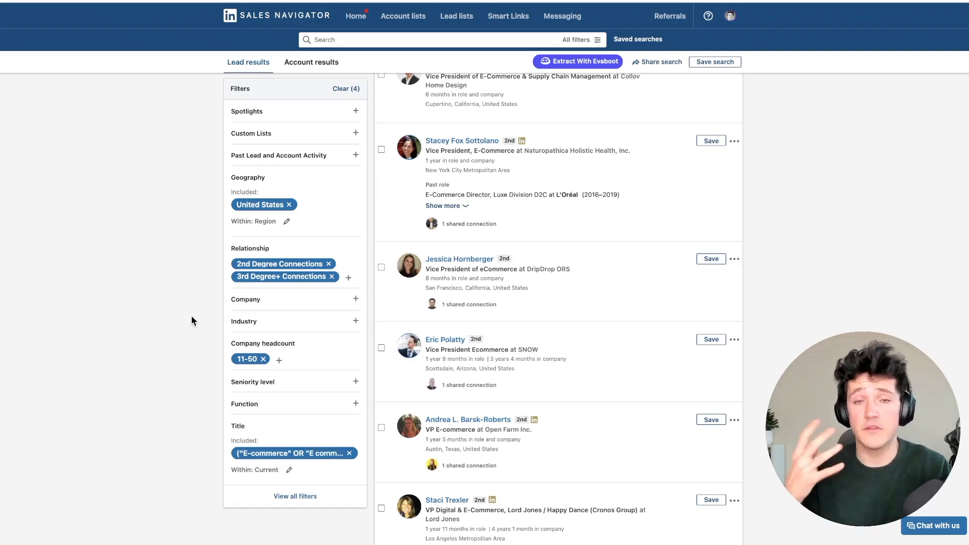
mouse_move(202, 312)
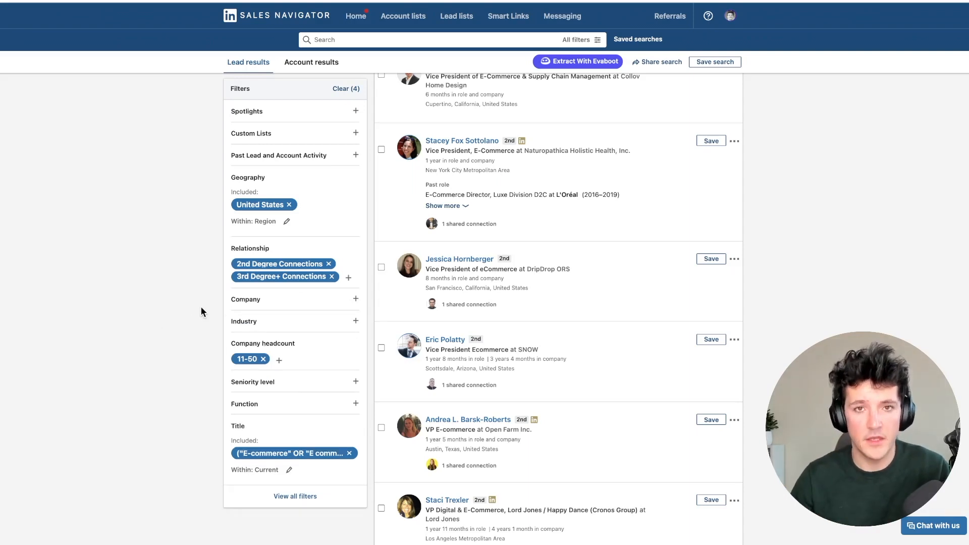
Add a Food & Beverages industry filter, narrowing the search to 20 leads
left_click(355, 321)
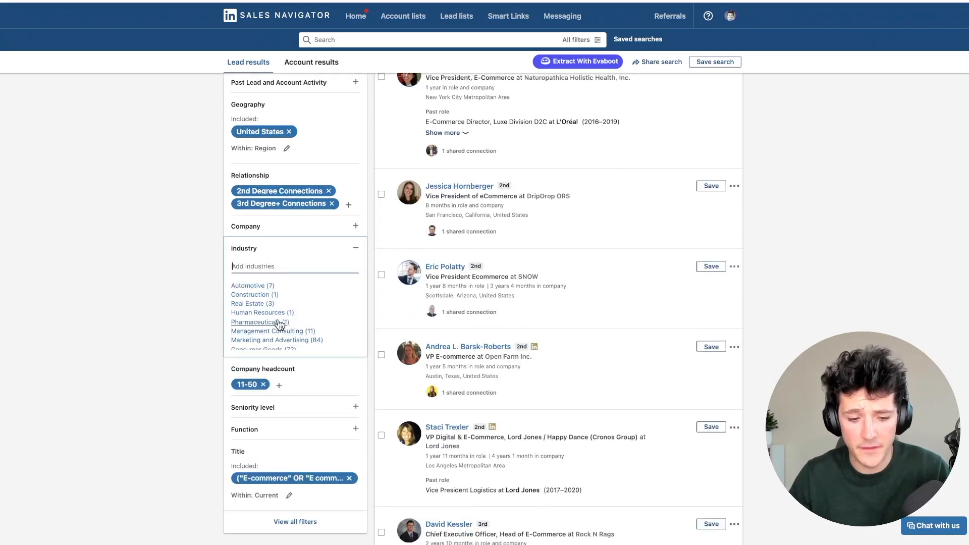
type("foo")
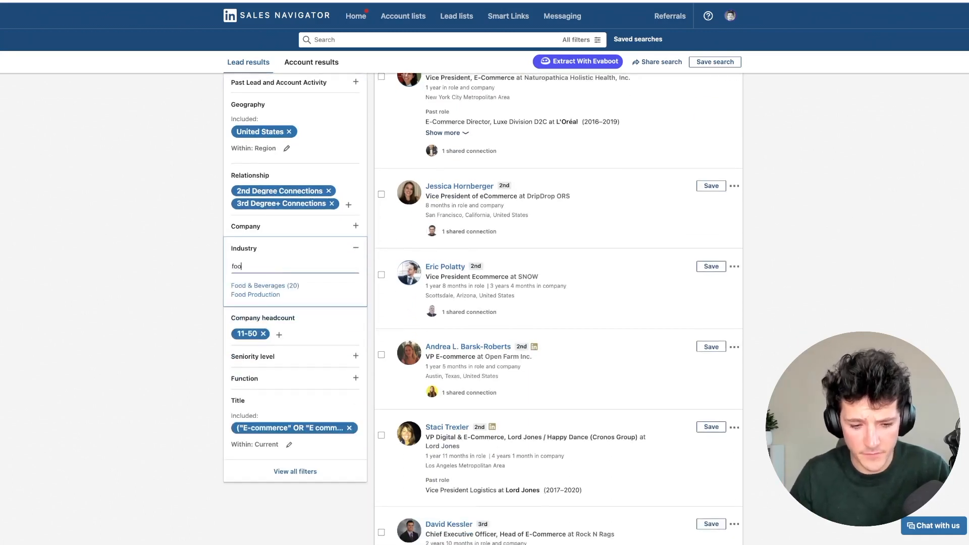
left_click(264, 284)
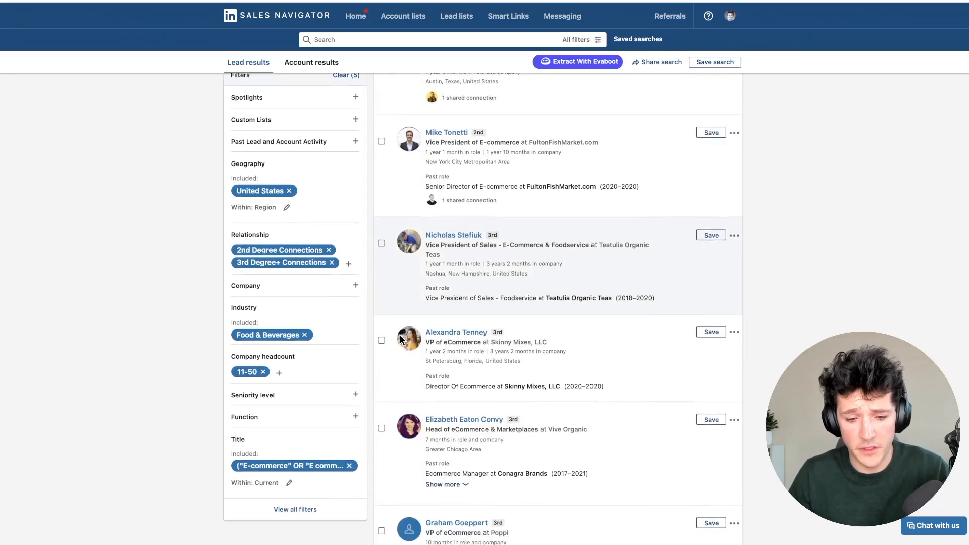
scroll("up", 3)
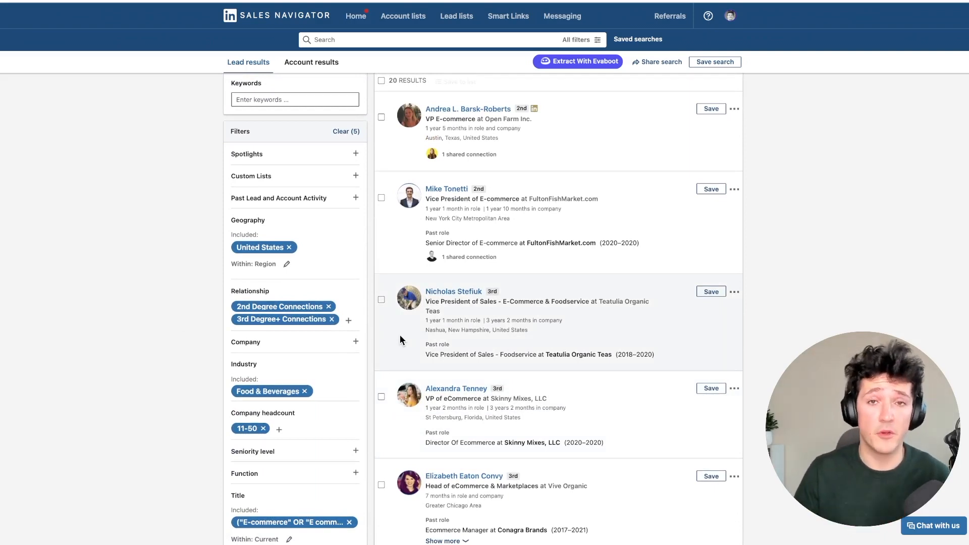
scroll("up", 3)
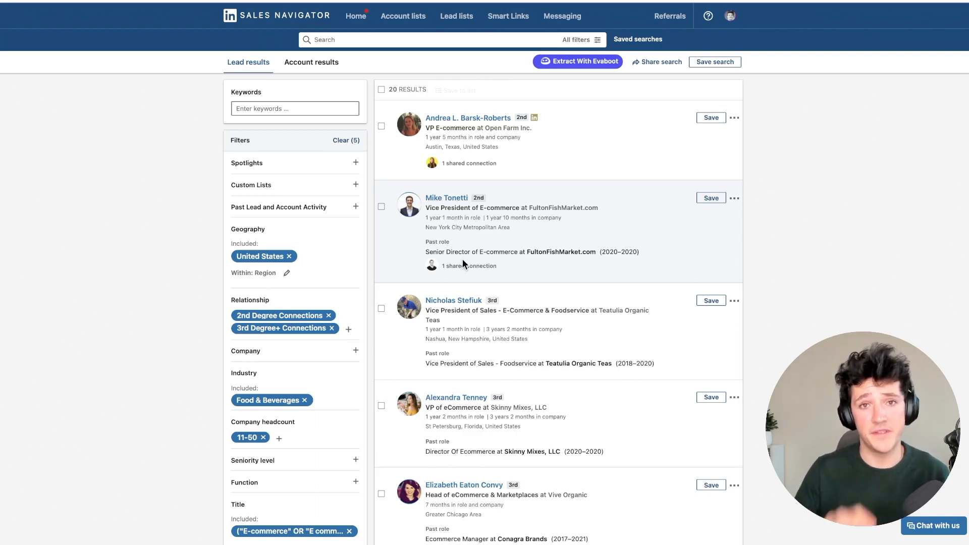
mouse_move(589, 142)
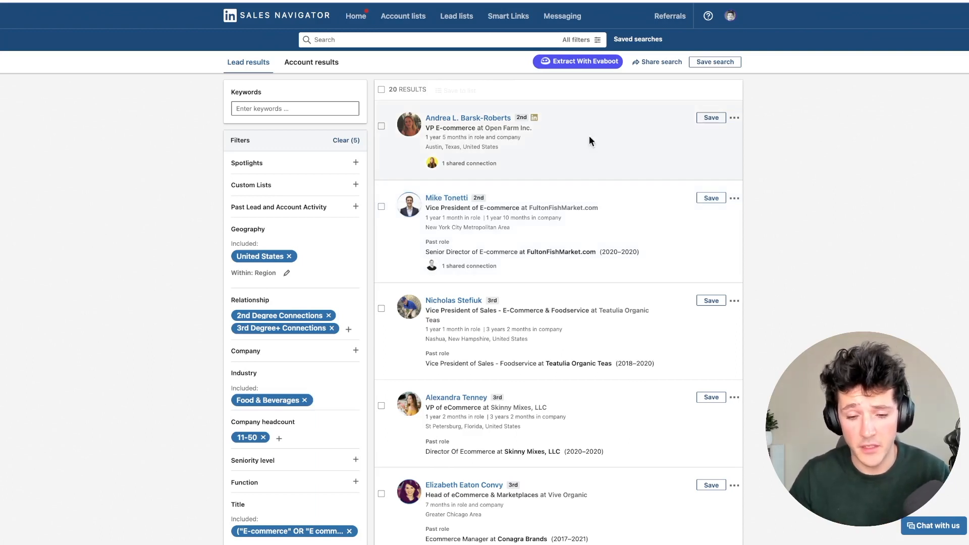
mouse_move(625, 94)
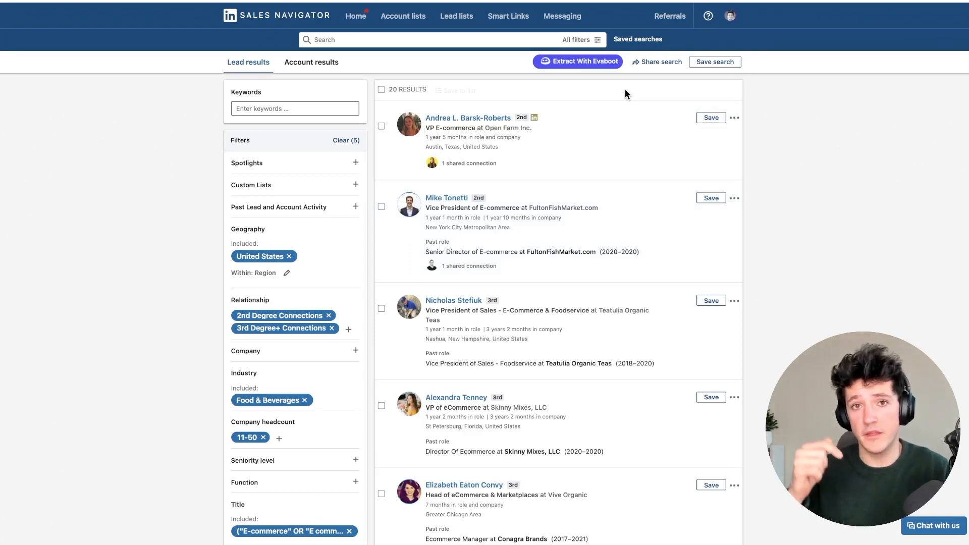
mouse_move(649, 80)
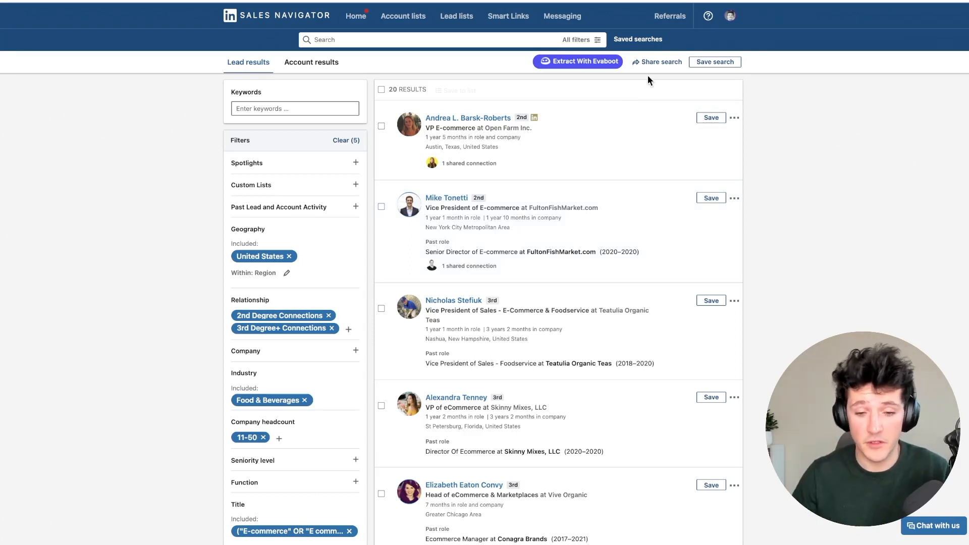
mouse_move(530, 96)
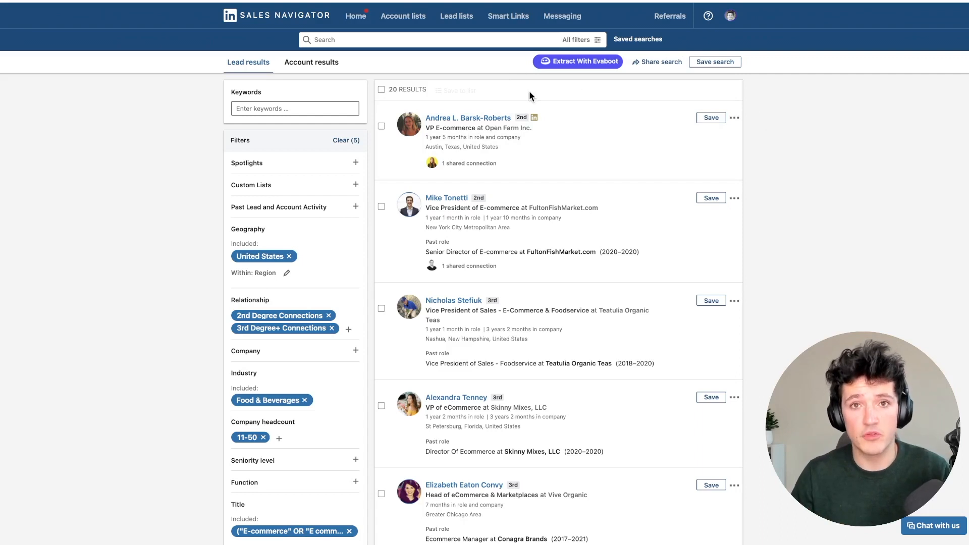
mouse_move(563, 67)
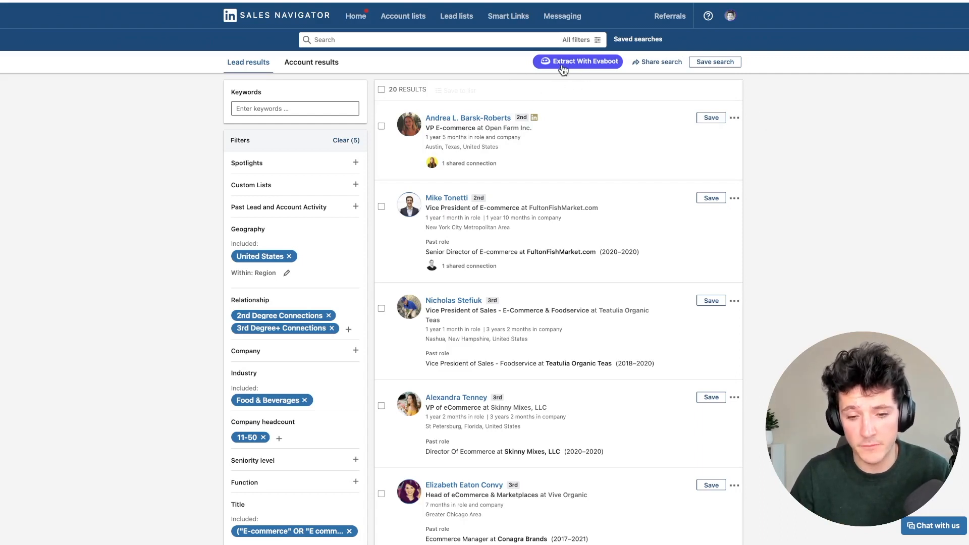
Send the 20 leads to Evaboot and name the extraction 'Head of E-commerce (USA - Food)'
left_click(576, 61)
type("Head of E")
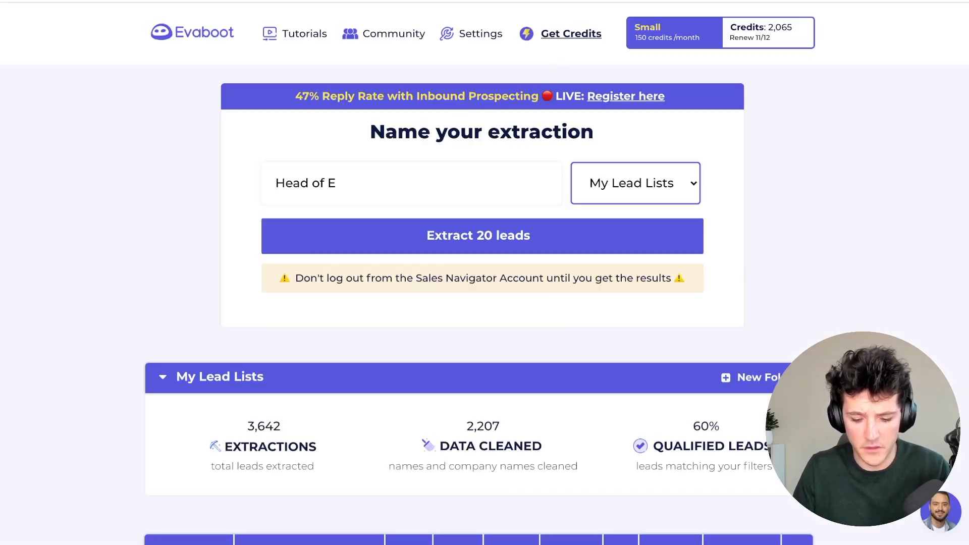
type("-comme")
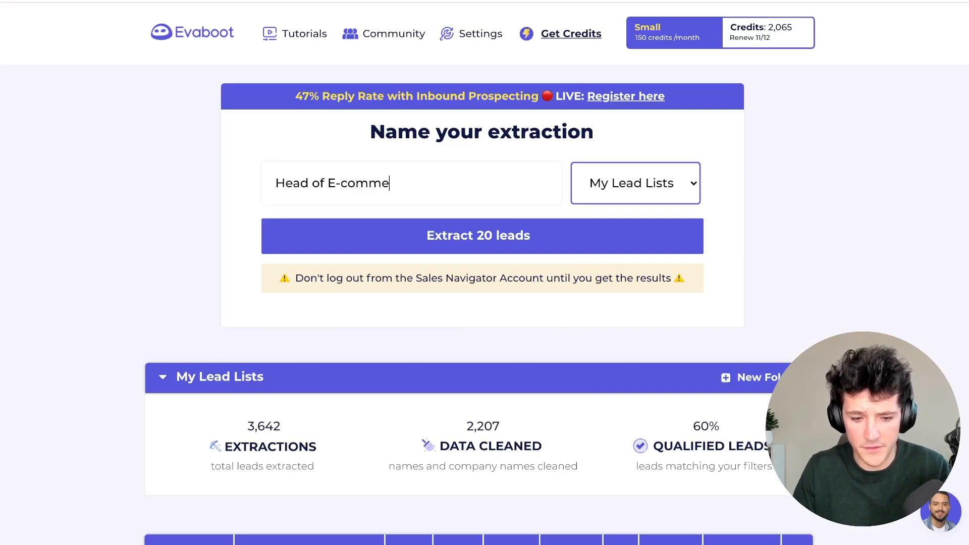
type("rce (UD")
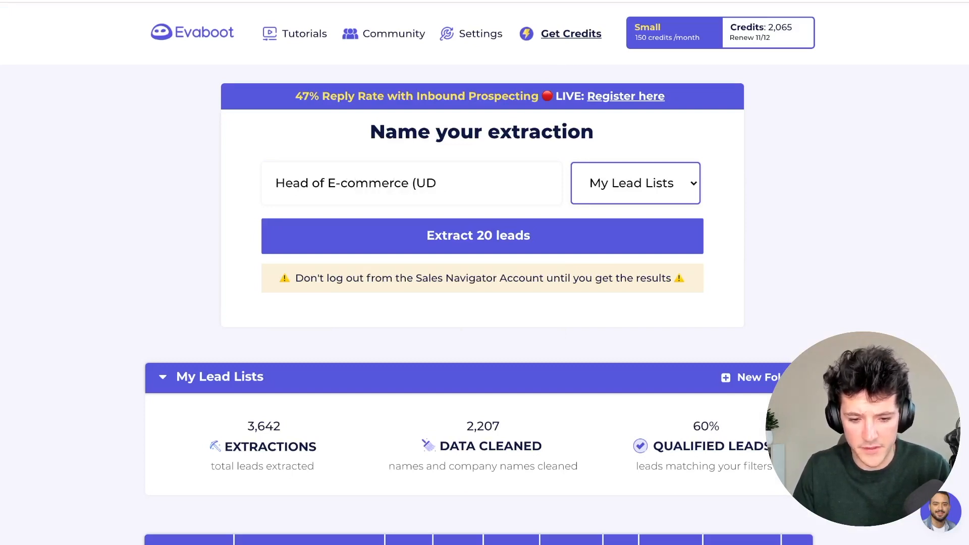
type("USA")
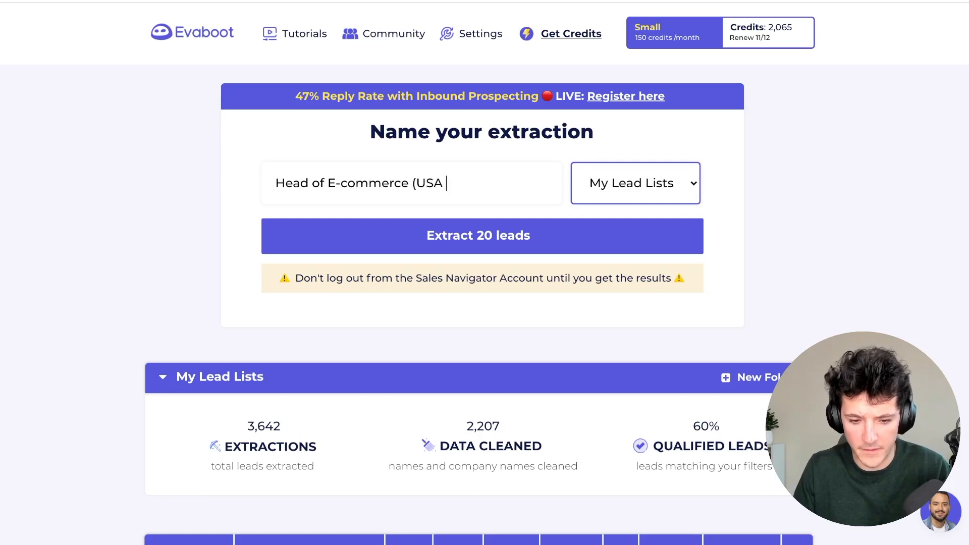
type("- fOO")
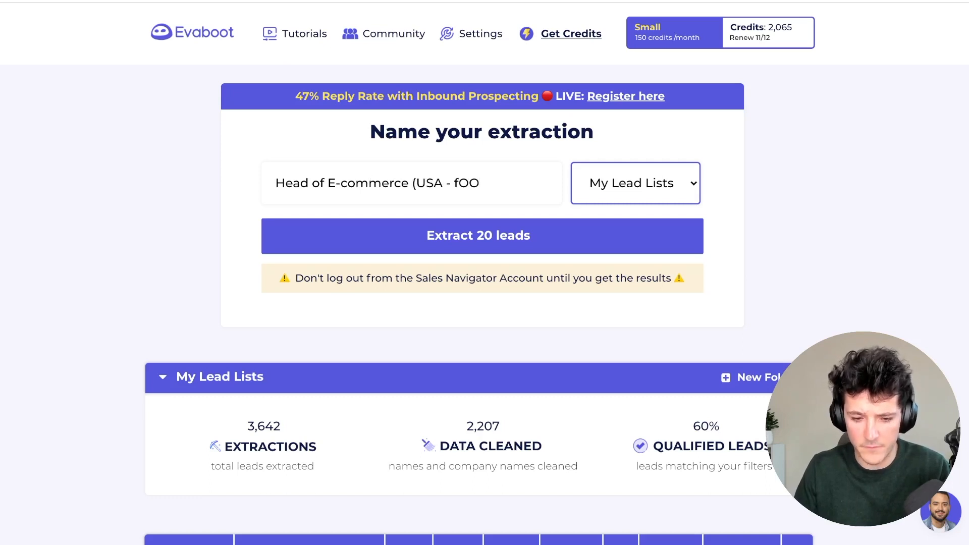
type("Food")
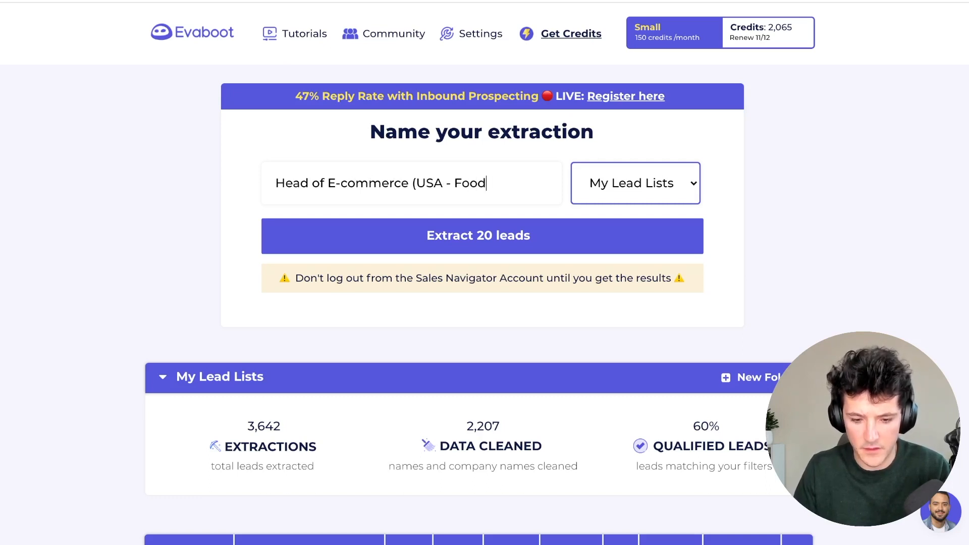
Launch the extraction of the 20 leads and dismiss the in-progress notice
left_click(481, 235)
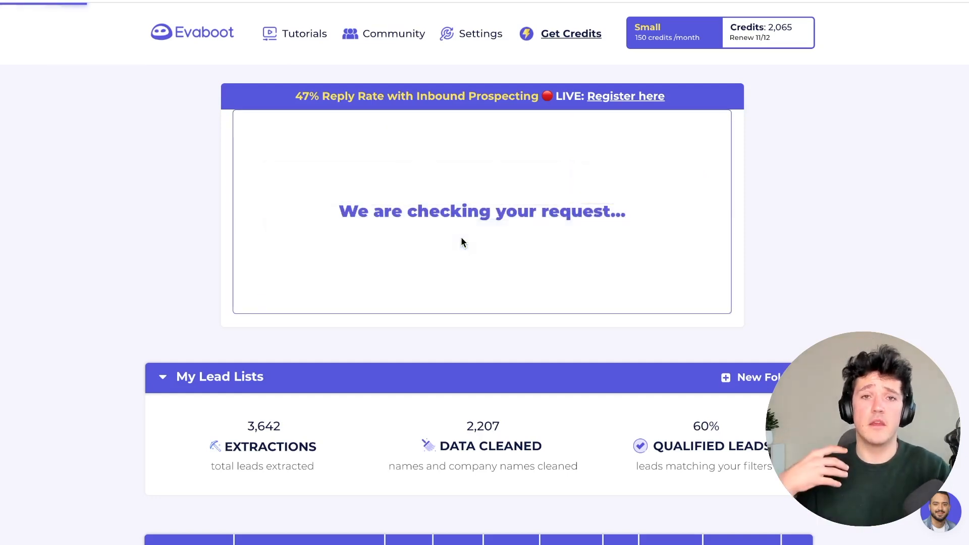
scroll("down", 3)
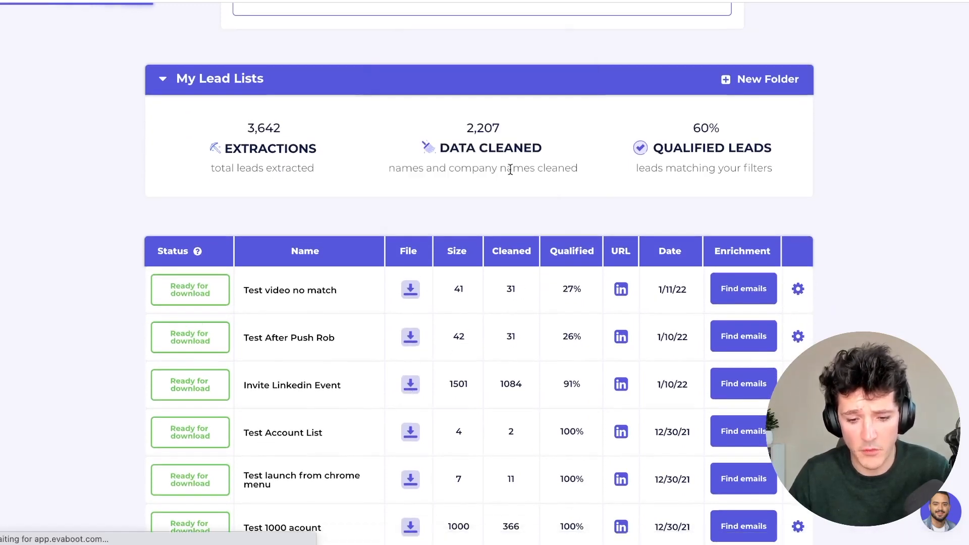
mouse_move(458, 122)
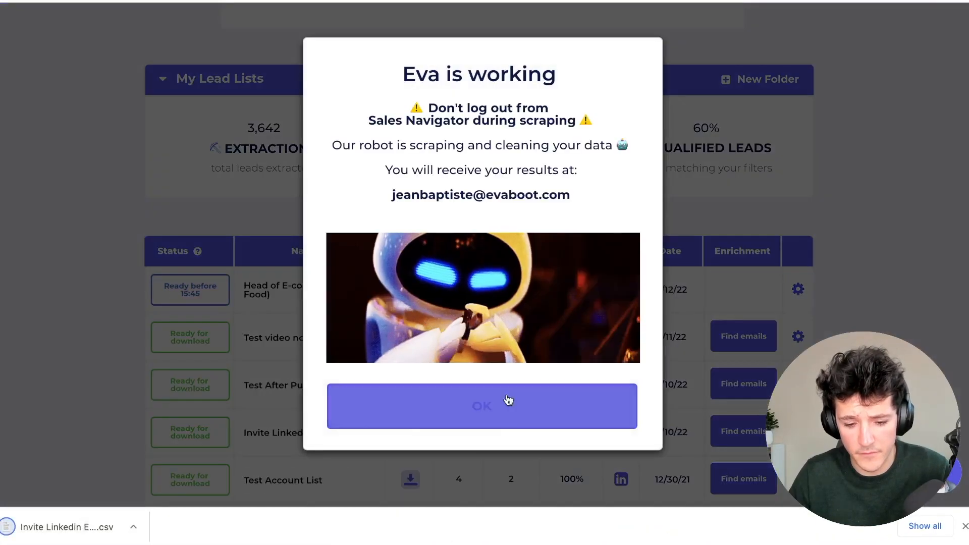
left_click(483, 406)
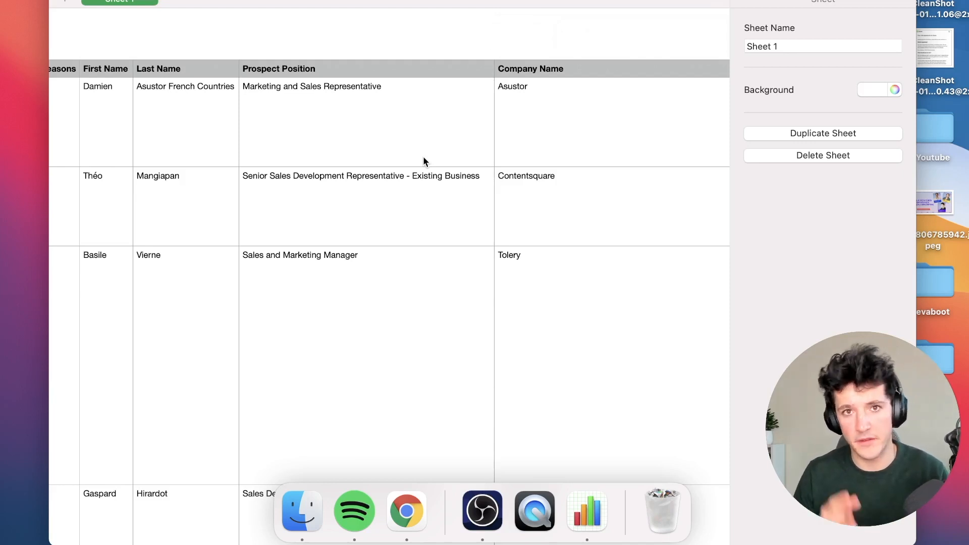
mouse_move(320, 91)
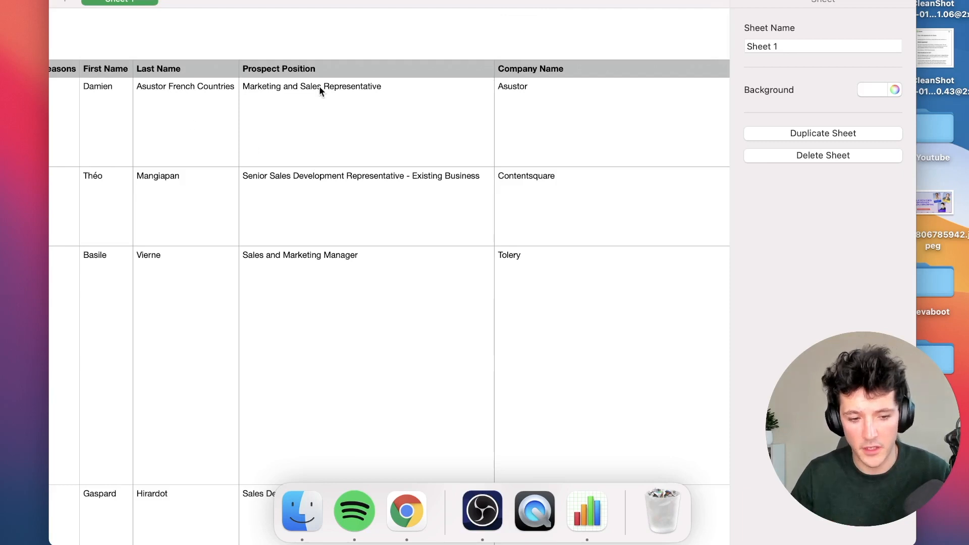
scroll("right", 3)
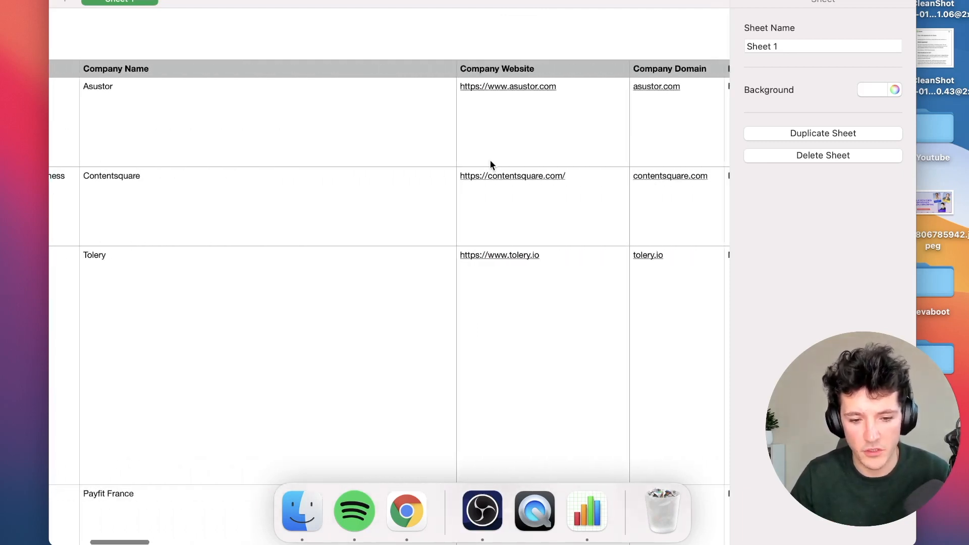
scroll("right", 3)
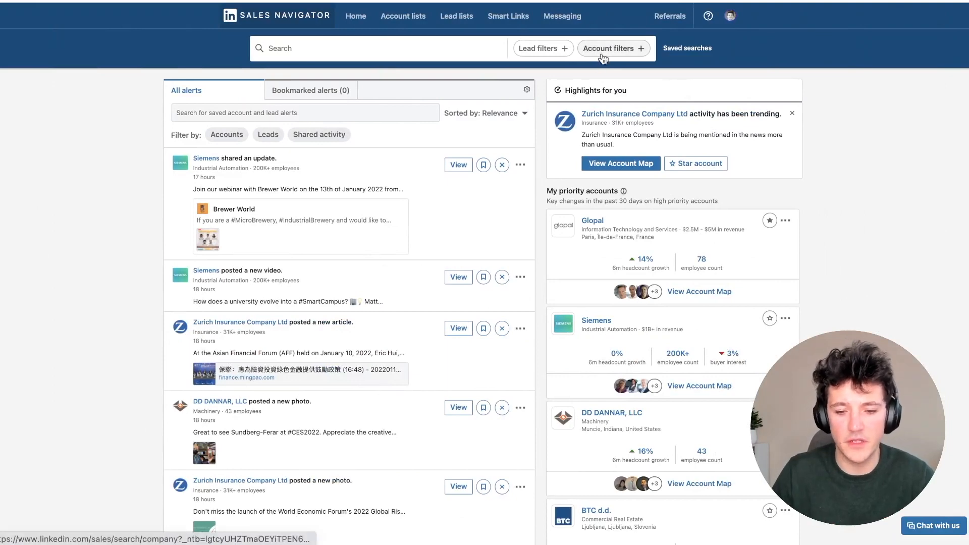
Start a new account search and begin typing 'E-c' in the keywords box
left_click(610, 48)
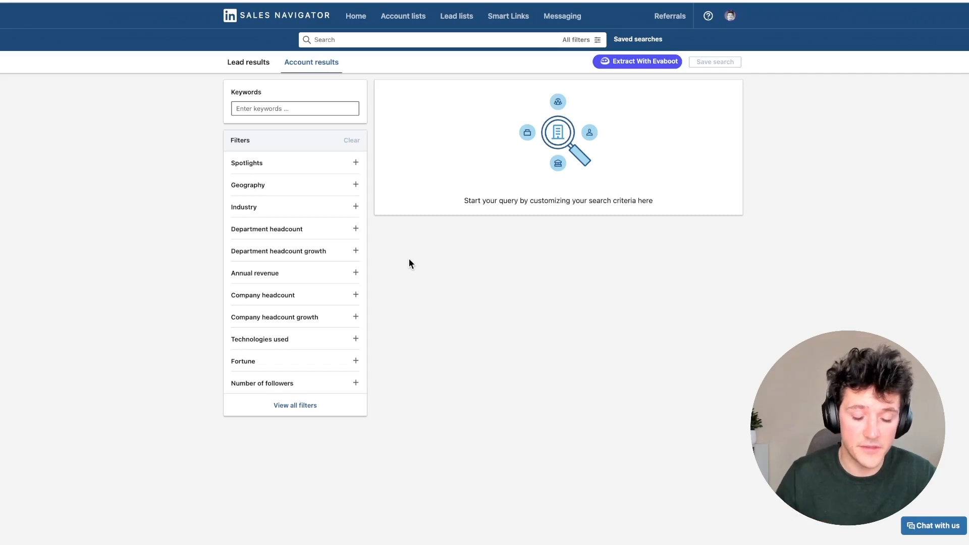
mouse_move(283, 232)
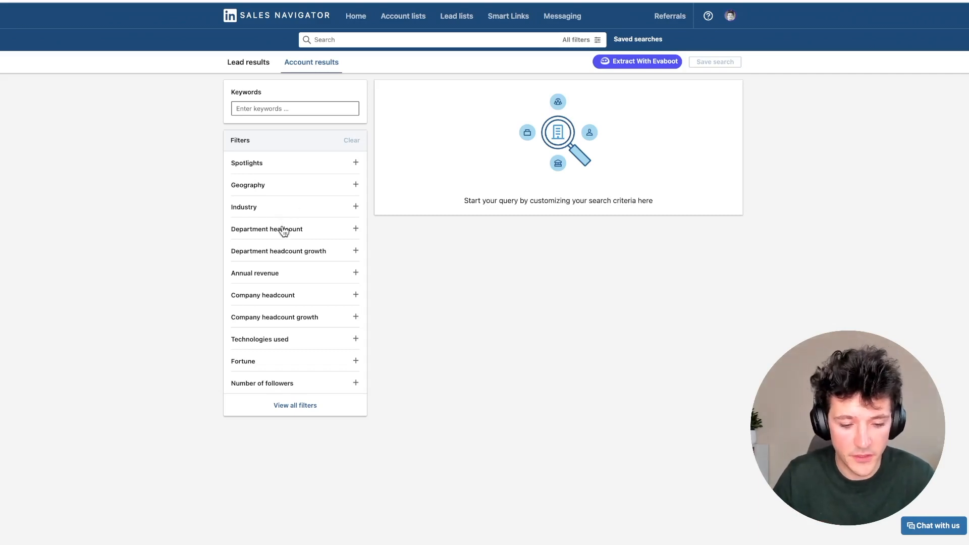
mouse_move(332, 283)
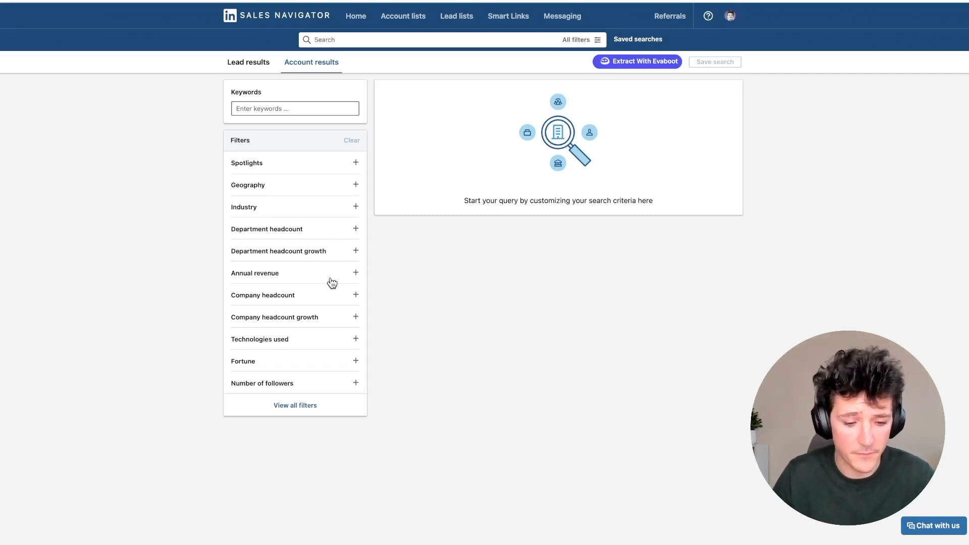
mouse_move(272, 233)
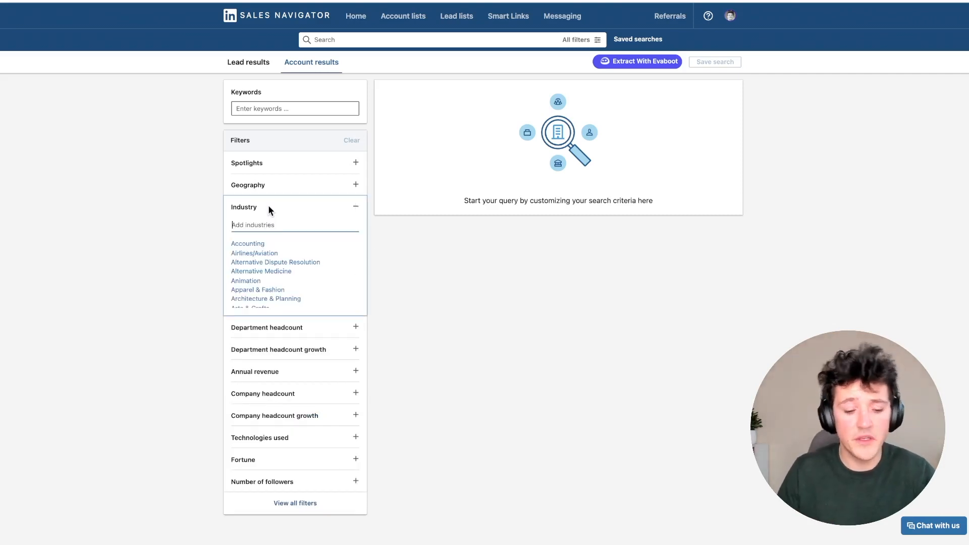
type("E-c")
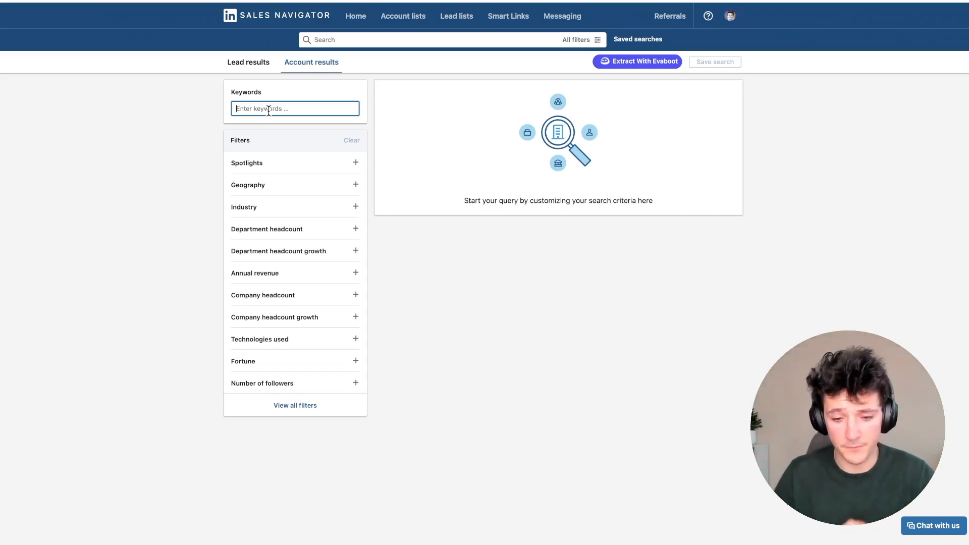
Run an account search for "E-commerce" OR "Ecommerce" keywords, returning 150K+ companies
type("E-")
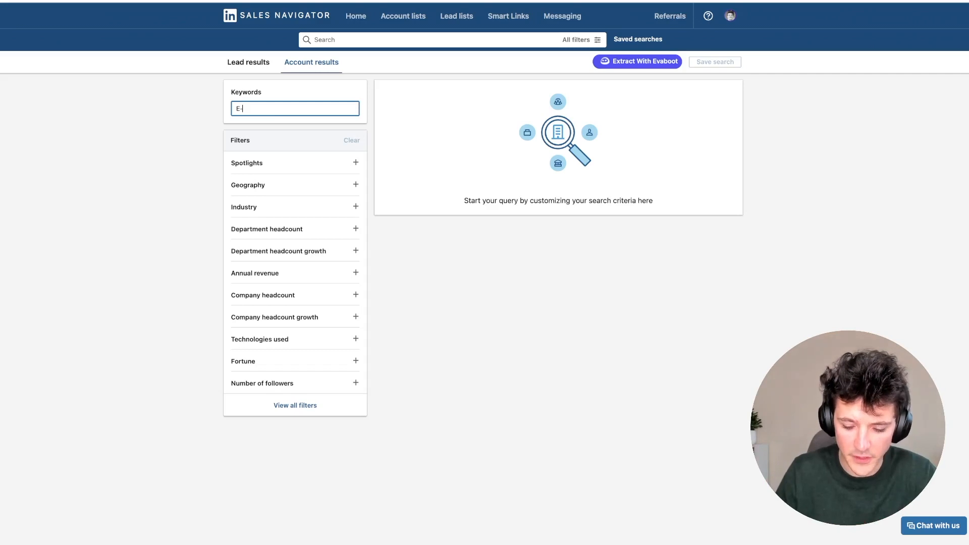
type("commerce\"")
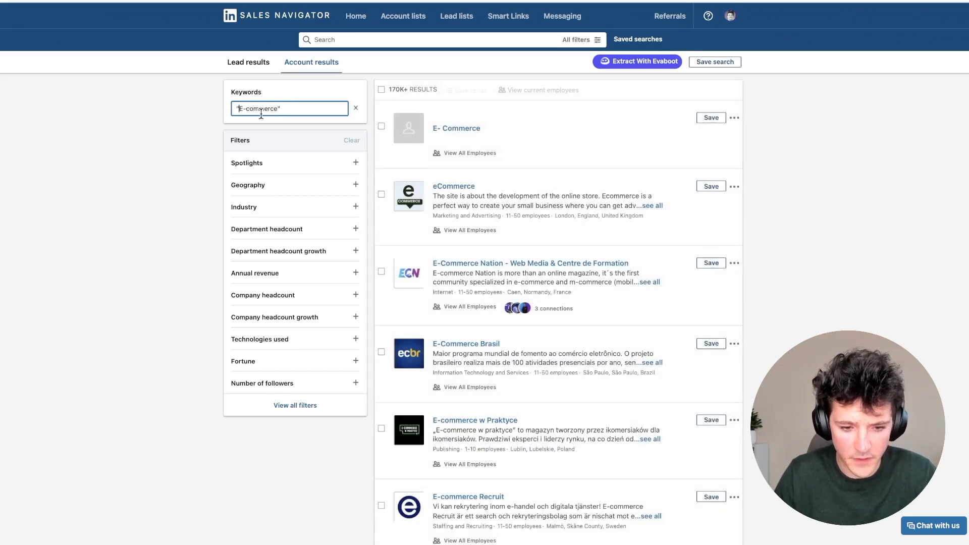
type("OR")
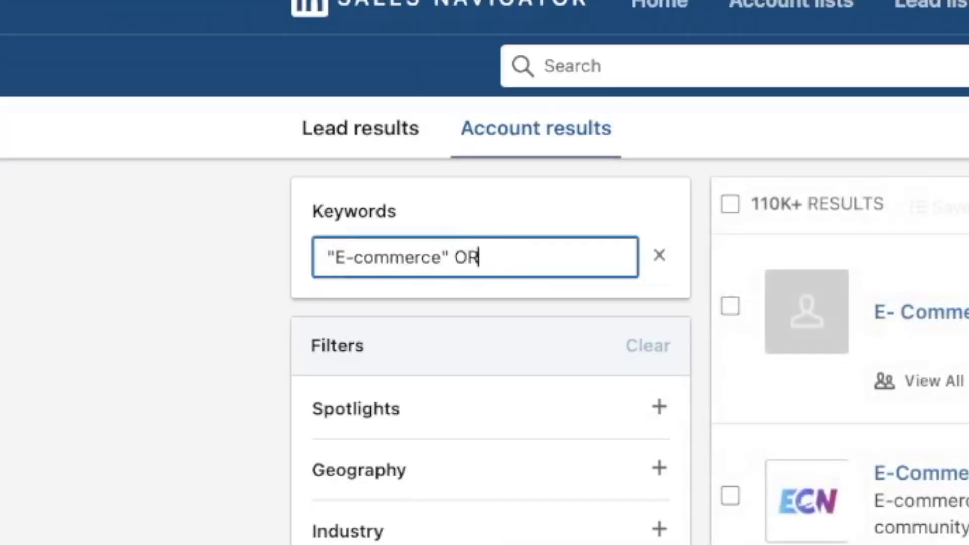
type("\"Ecommerce\" OR")
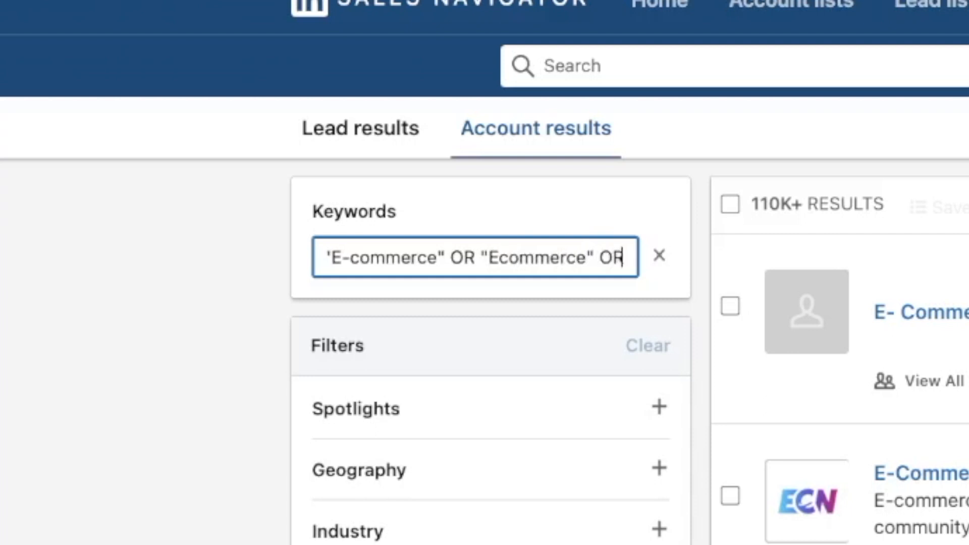
key("Backspace")
type("c")
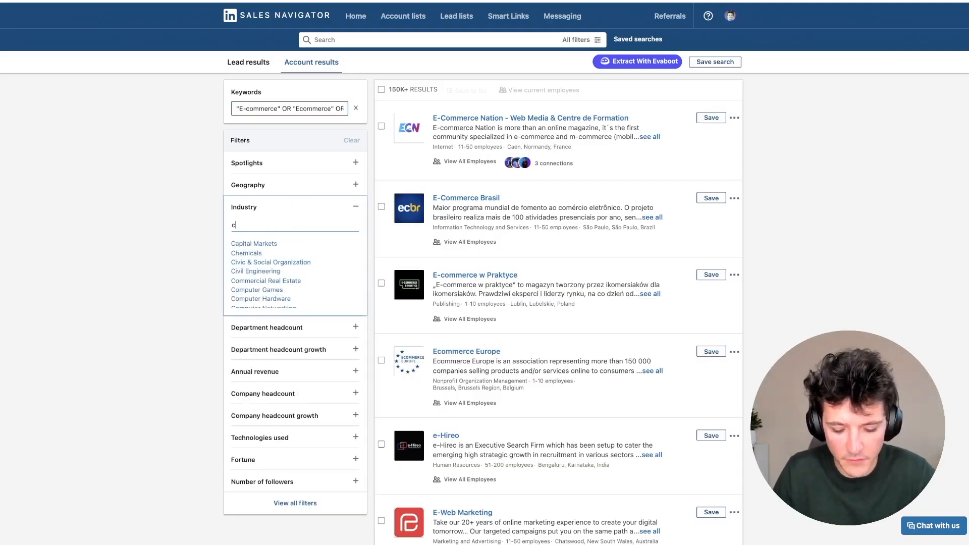
Filter accounts to Cosmetics industry, United States, and 11-50 employees, leaving 86 results
type("osm")
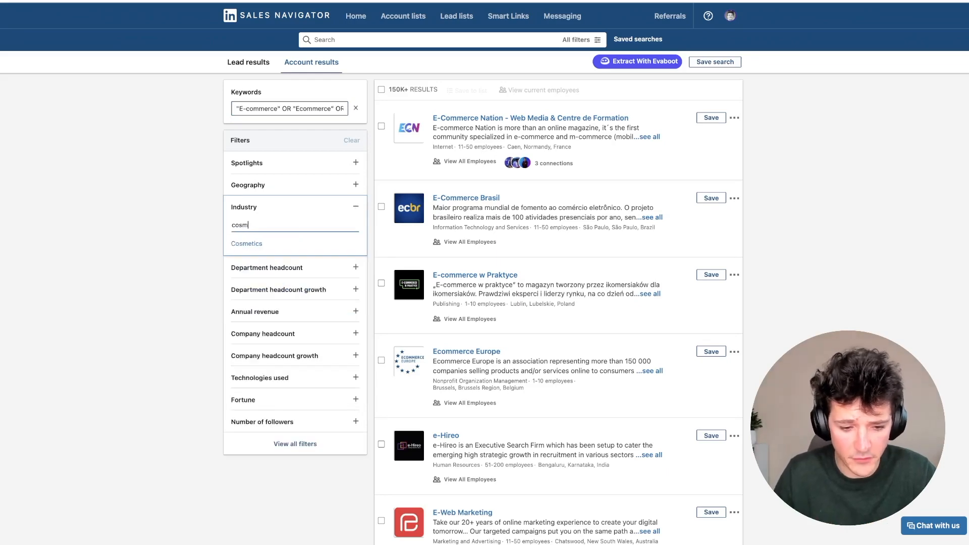
left_click(246, 243)
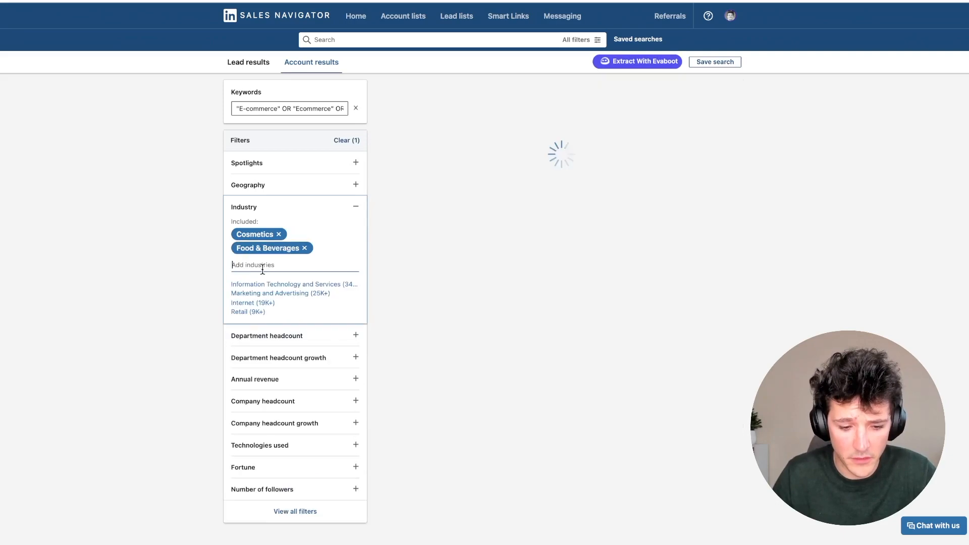
left_click(248, 185)
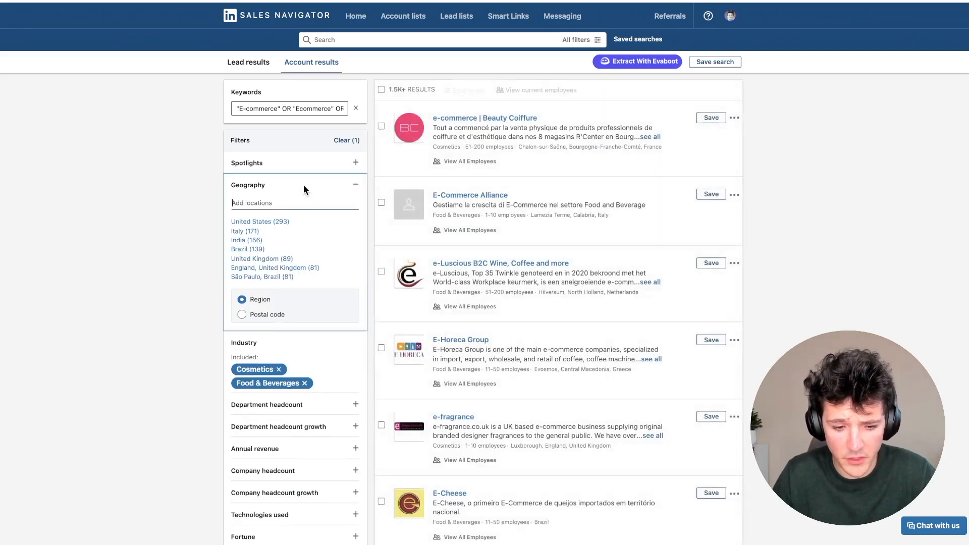
left_click(259, 221)
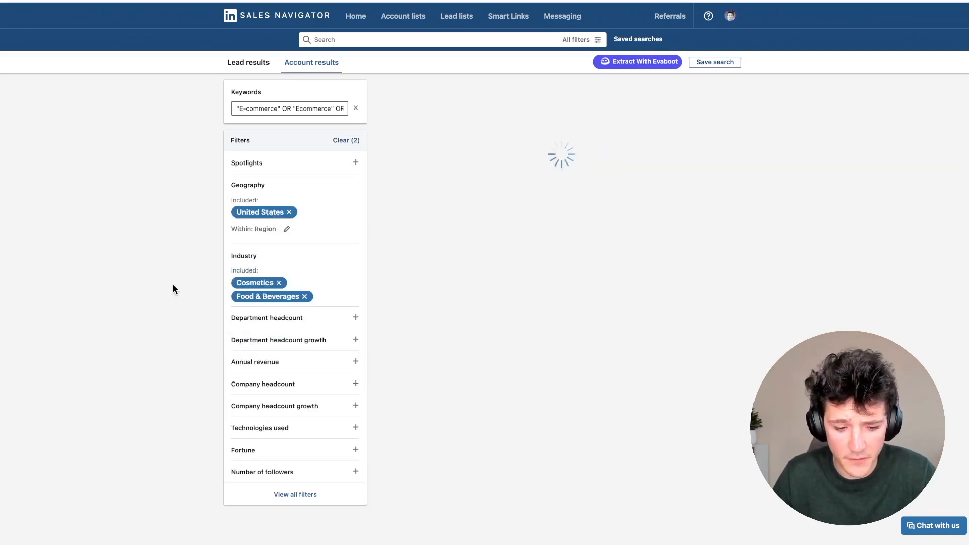
left_click(356, 383)
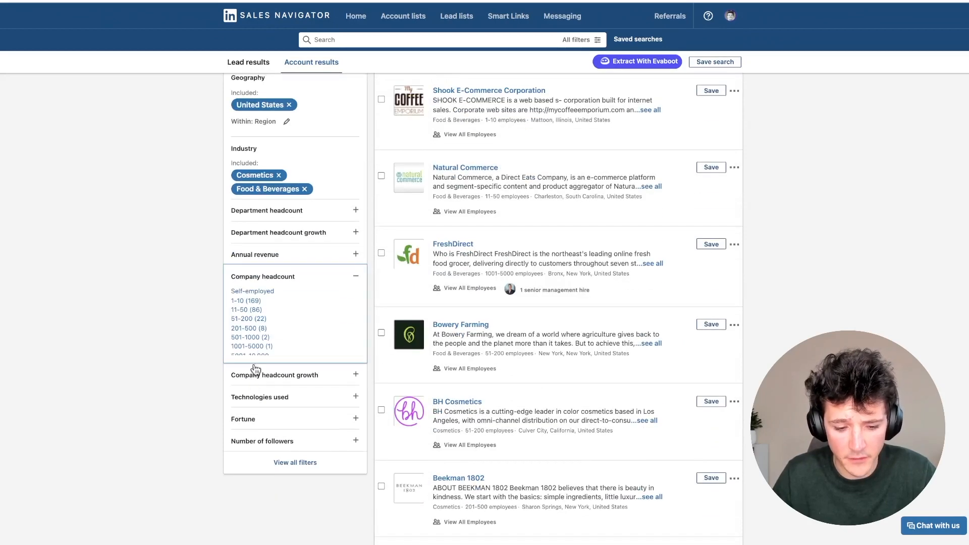
left_click(246, 310)
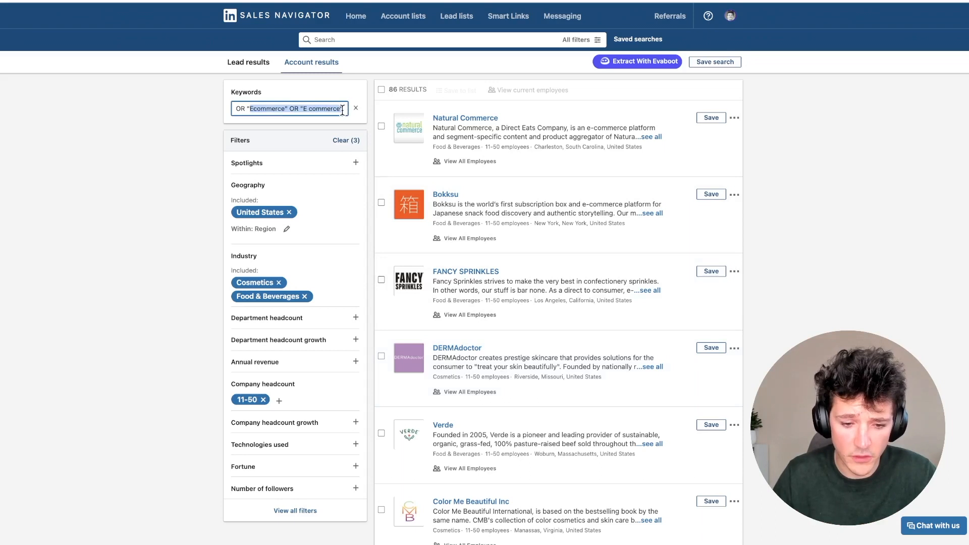
Append NOT agency NOT consulting to the keyword query, still showing 86 results
type("NOT")
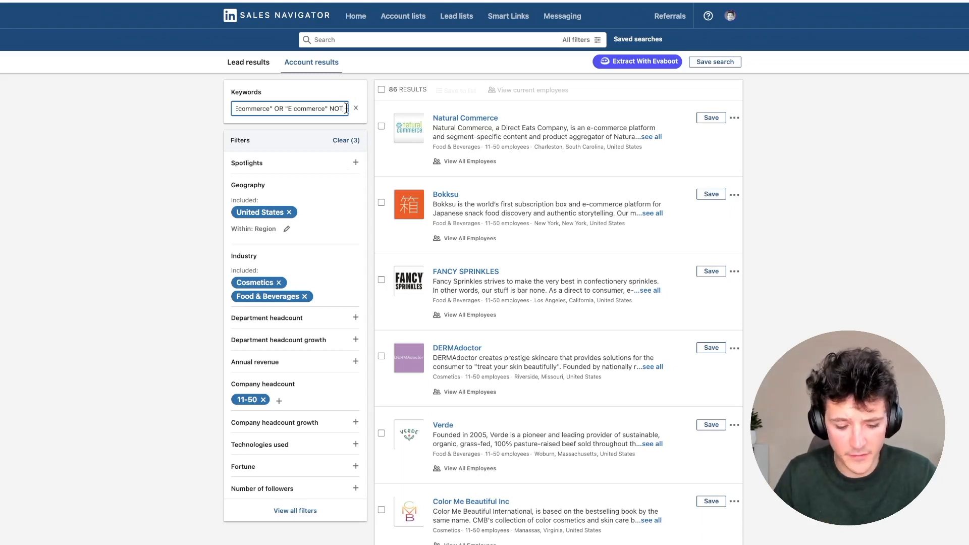
type("agency")
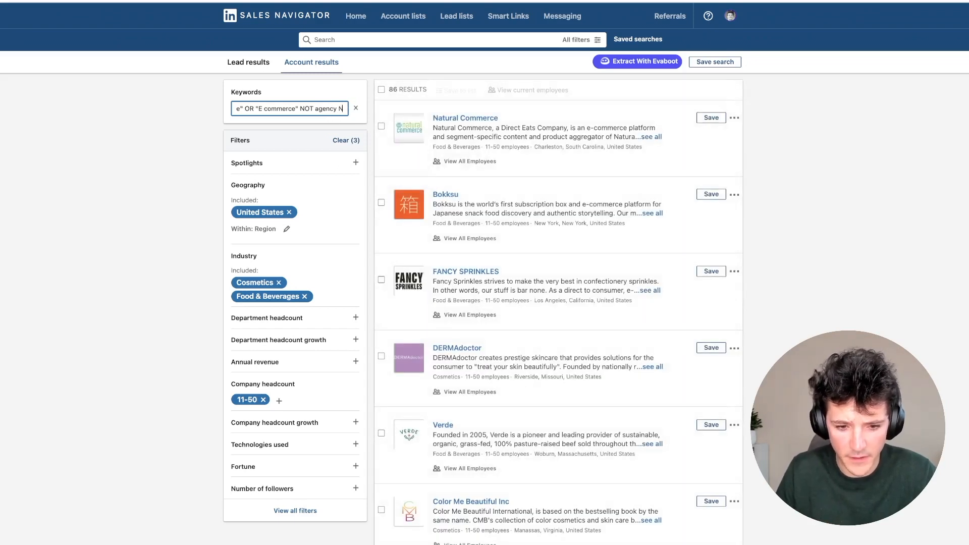
type("NOT consulting")
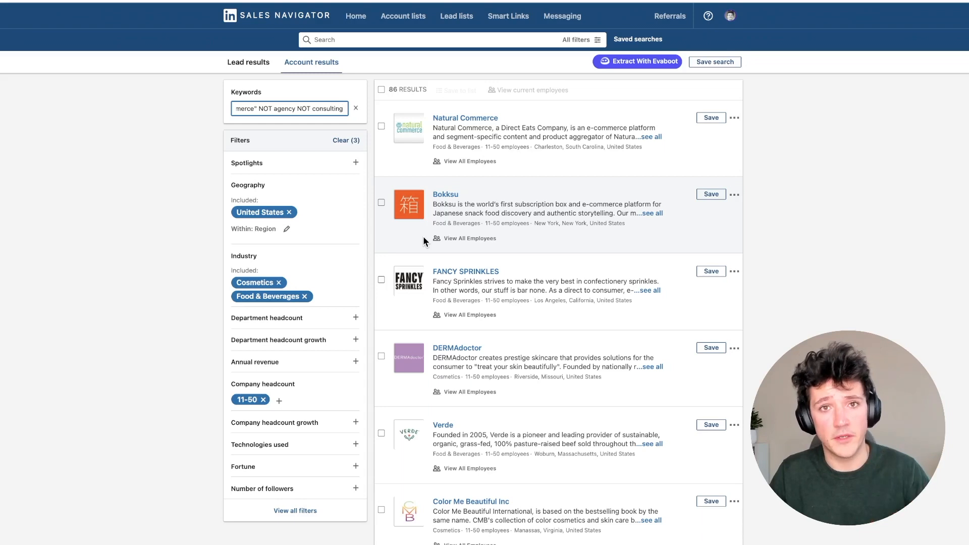
mouse_move(401, 166)
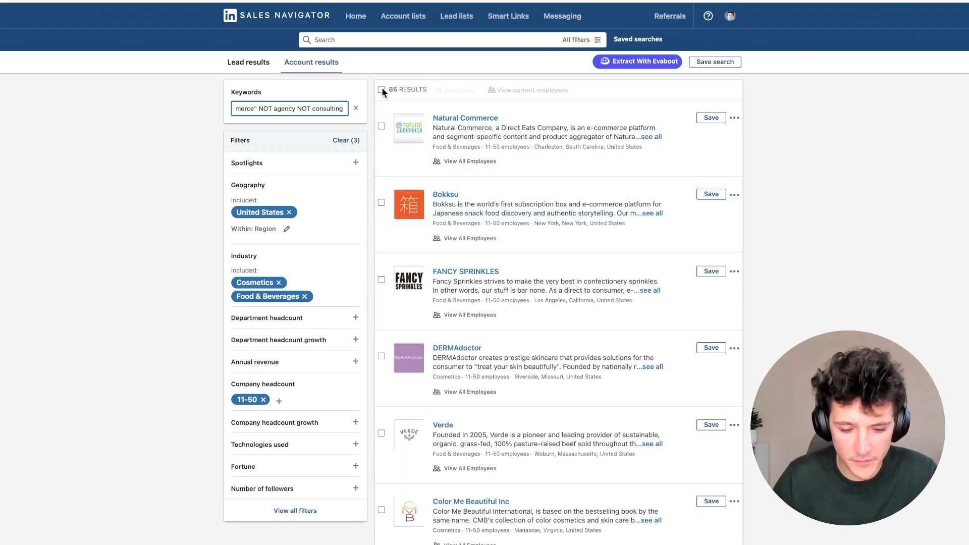
Save all 25 accounts on the first page into a new list named E commerce Account List
left_click(381, 90)
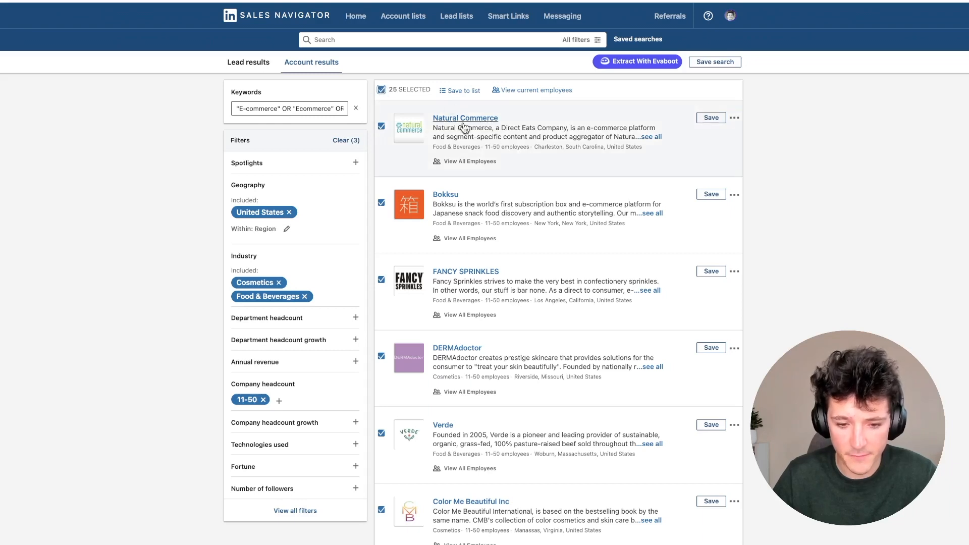
left_click(463, 90)
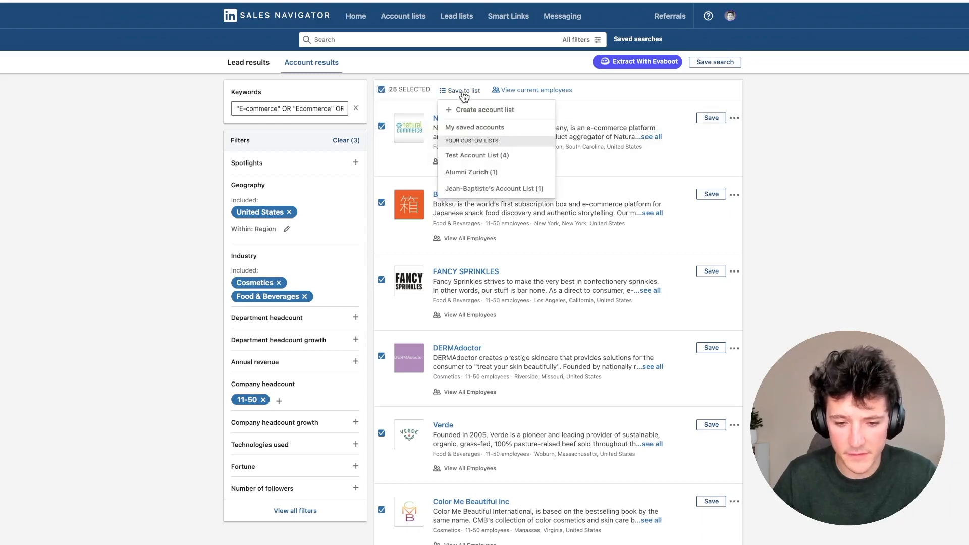
left_click(487, 109)
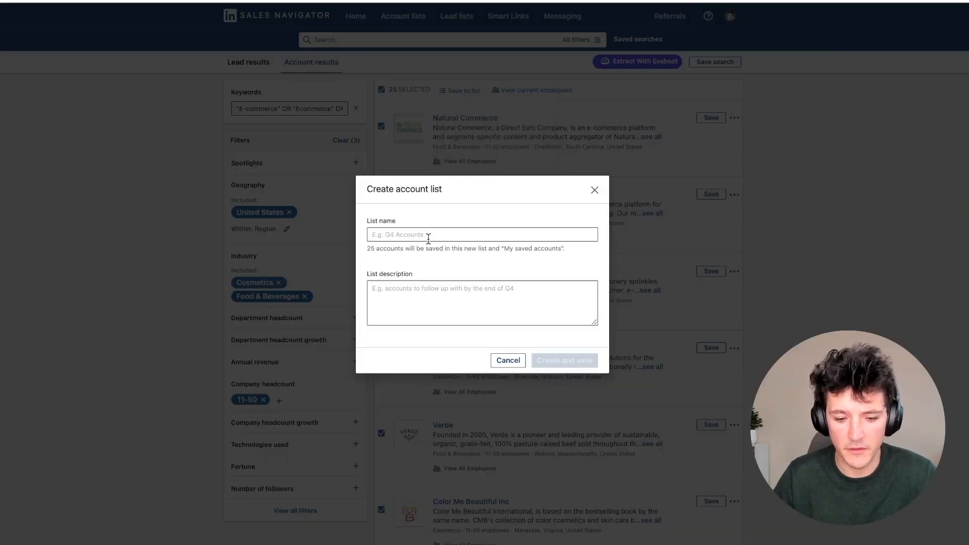
type("E comme")
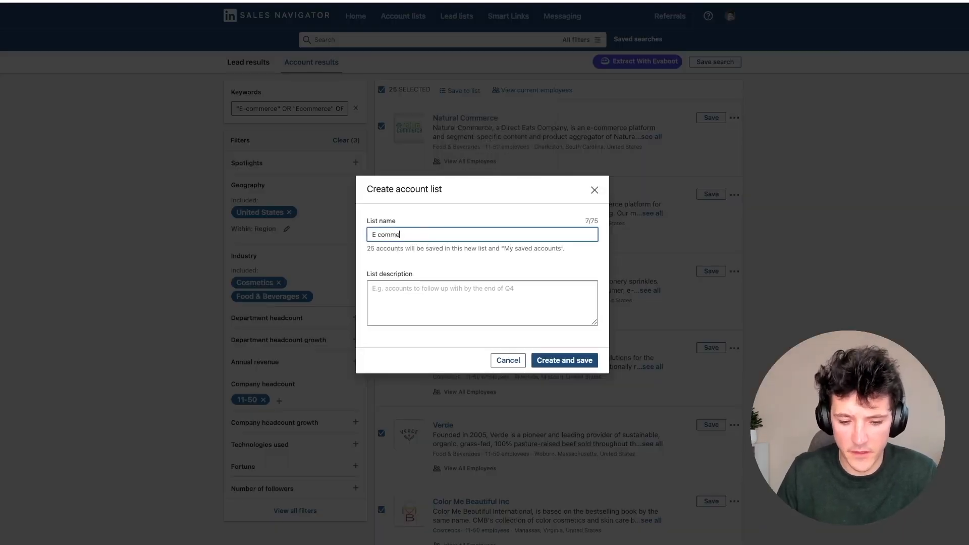
type("rce Account Listt")
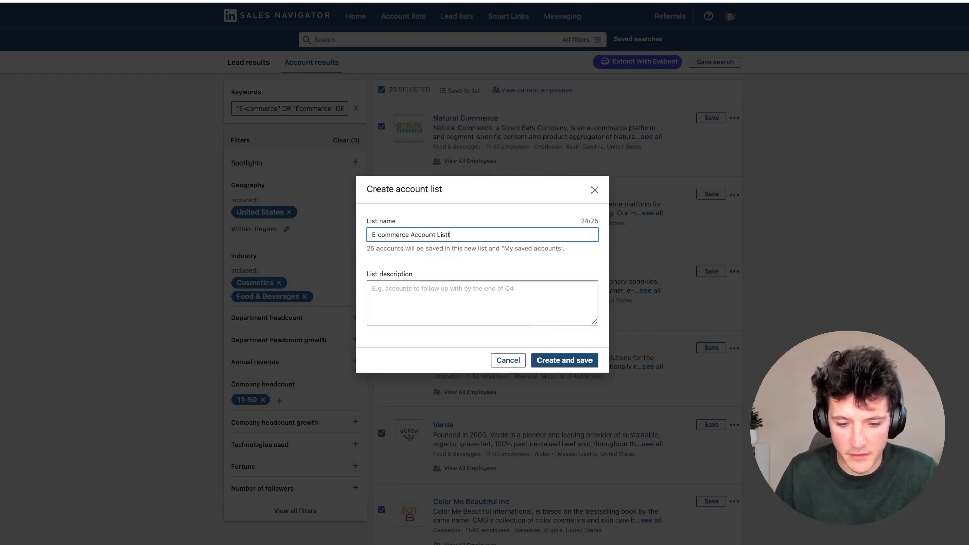
key("Backspace")
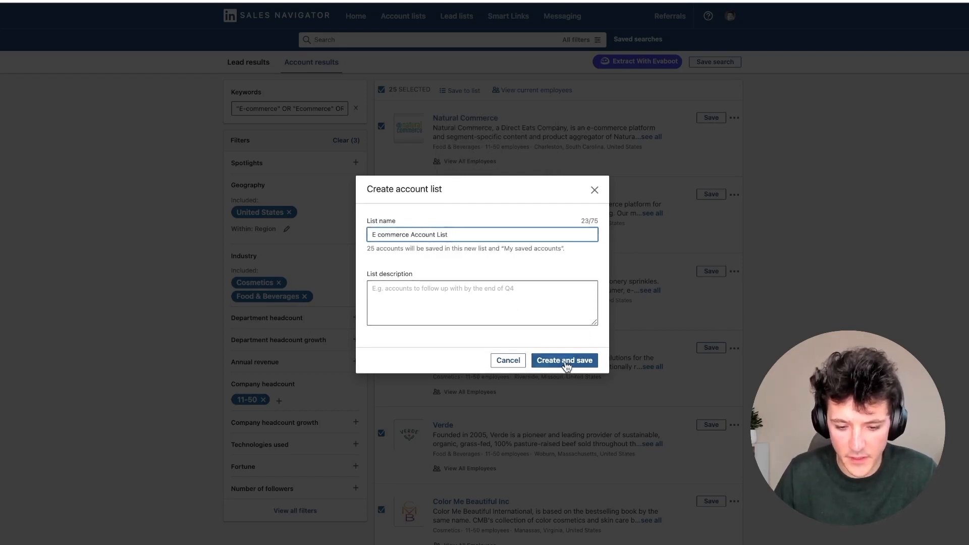
left_click(563, 360)
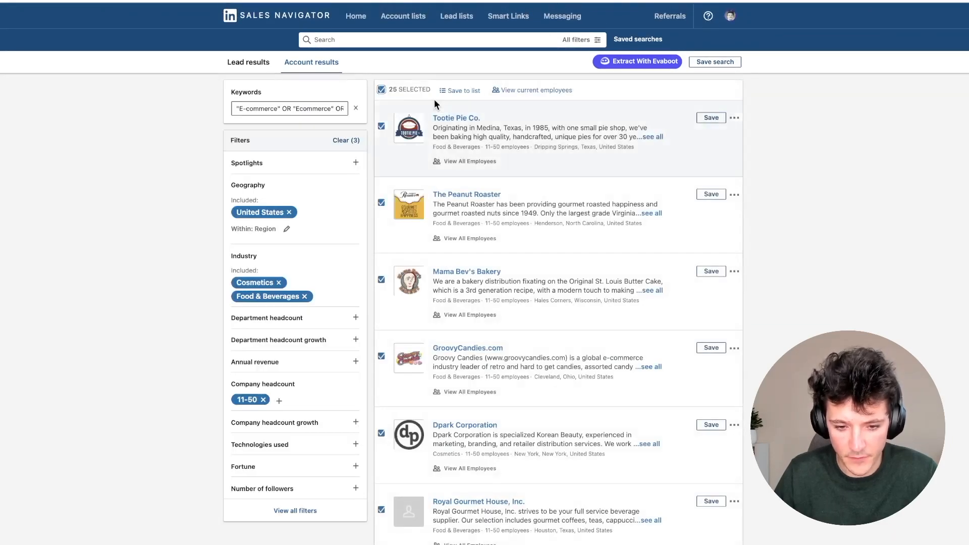
Add the next 25 accounts and the final 11 accounts to E commerce Account List
left_click(460, 90)
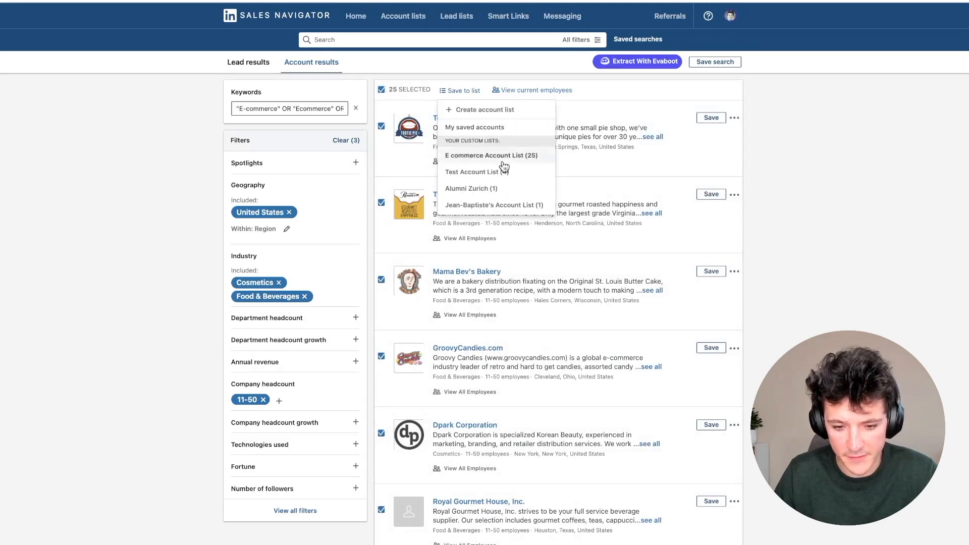
left_click(490, 155)
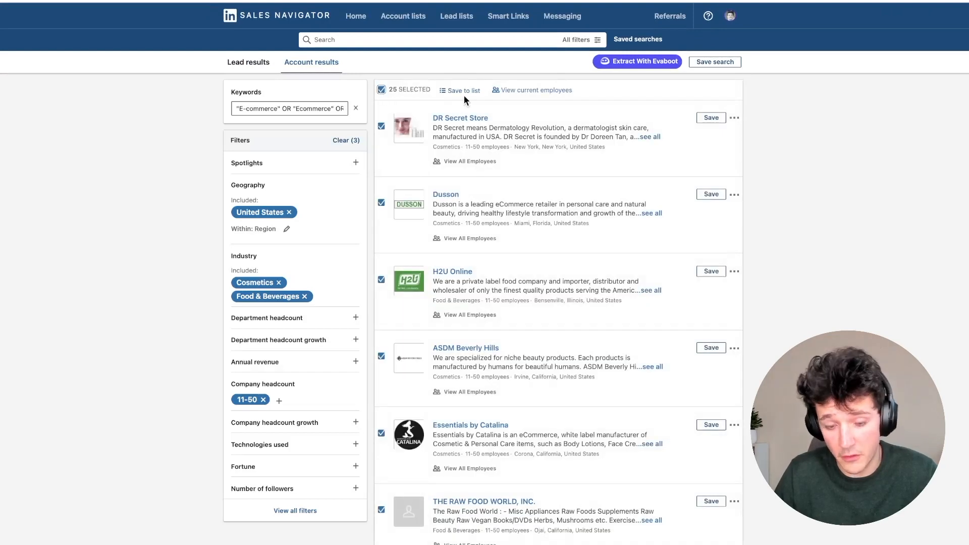
left_click(463, 90)
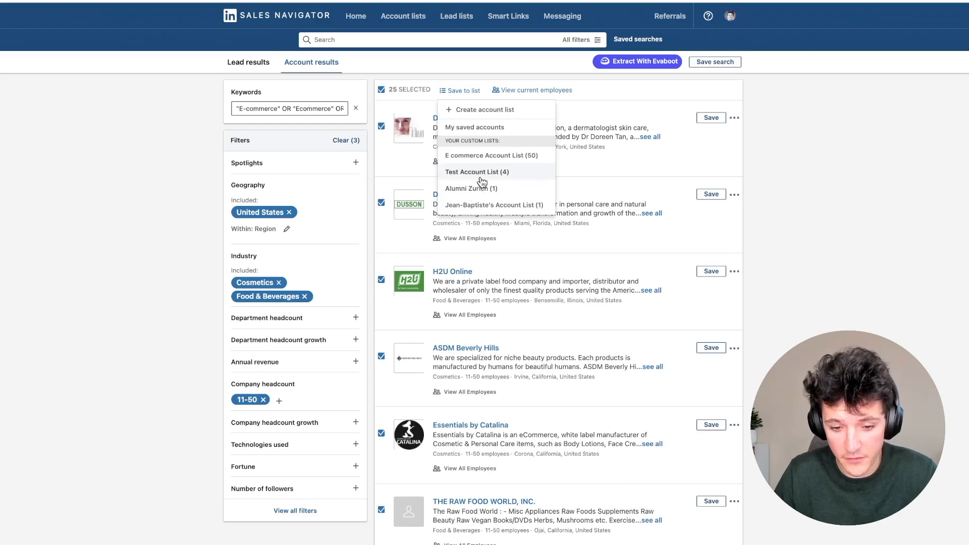
mouse_move(485, 181)
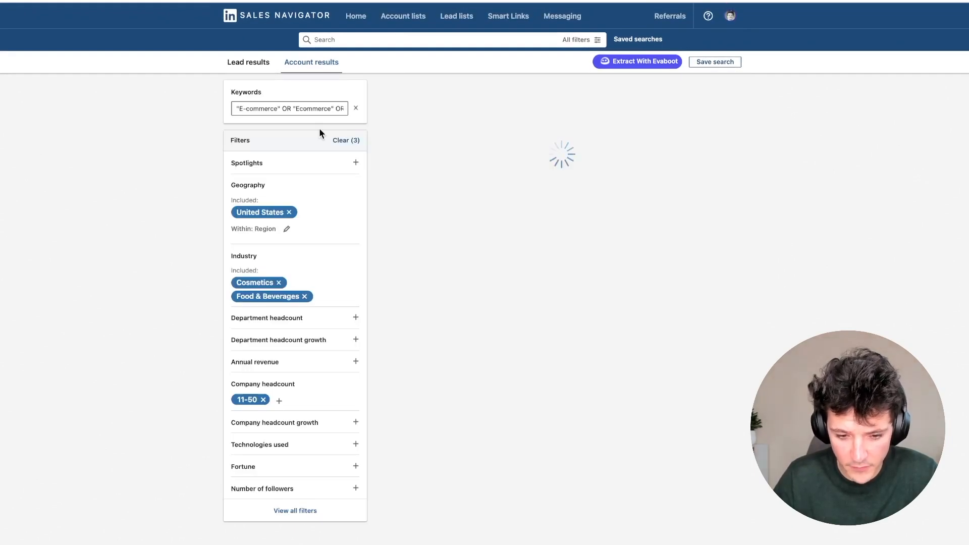
left_click(382, 90)
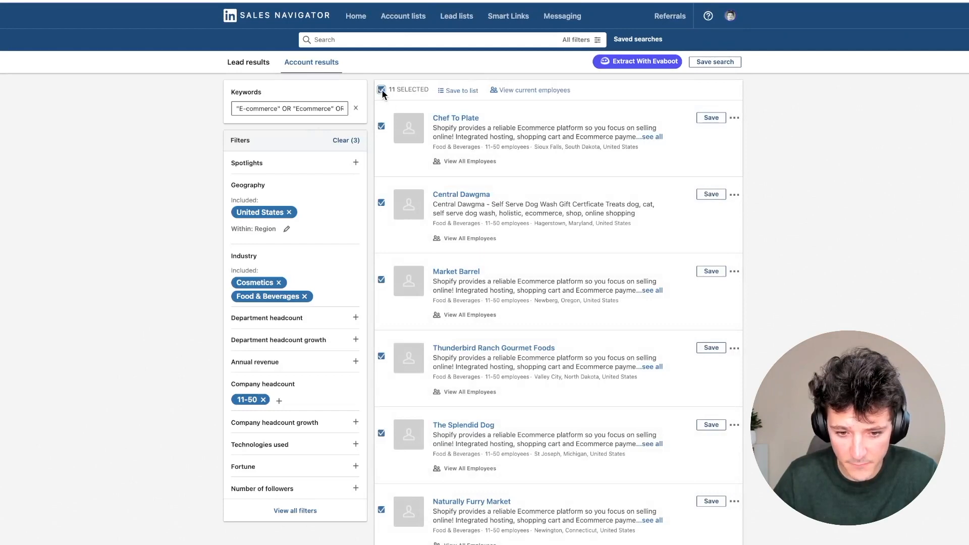
left_click(460, 90)
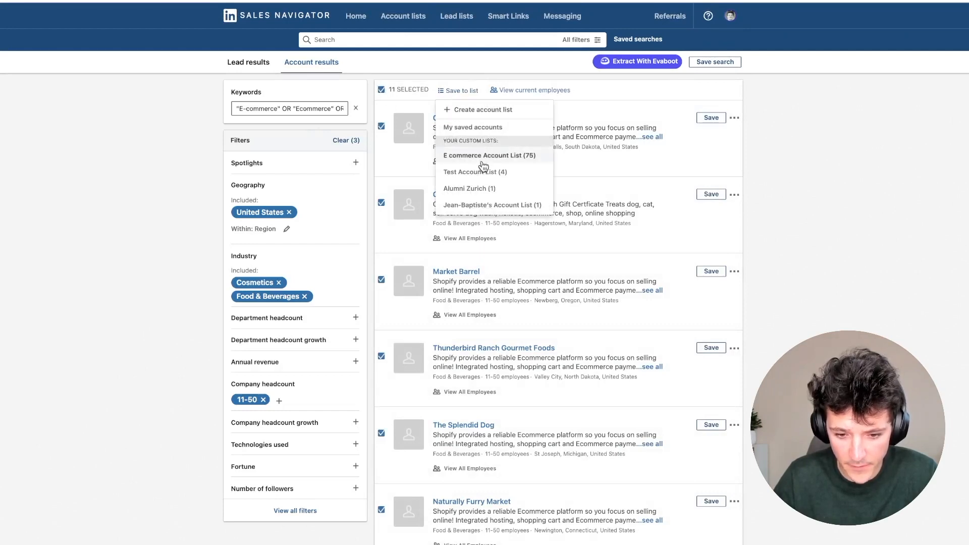
left_click(488, 155)
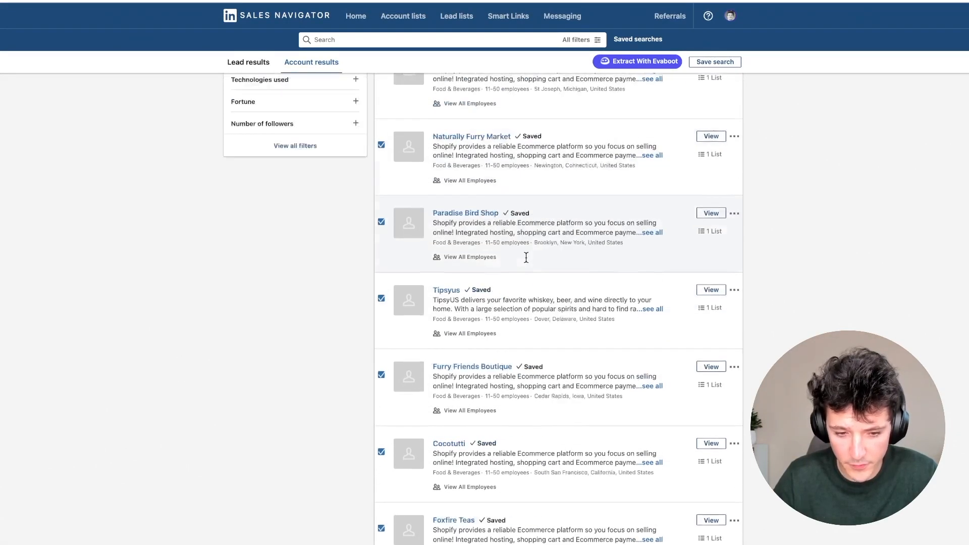
Open E commerce Account List to confirm its 86 accounts, then start a fresh lead search
left_click(403, 15)
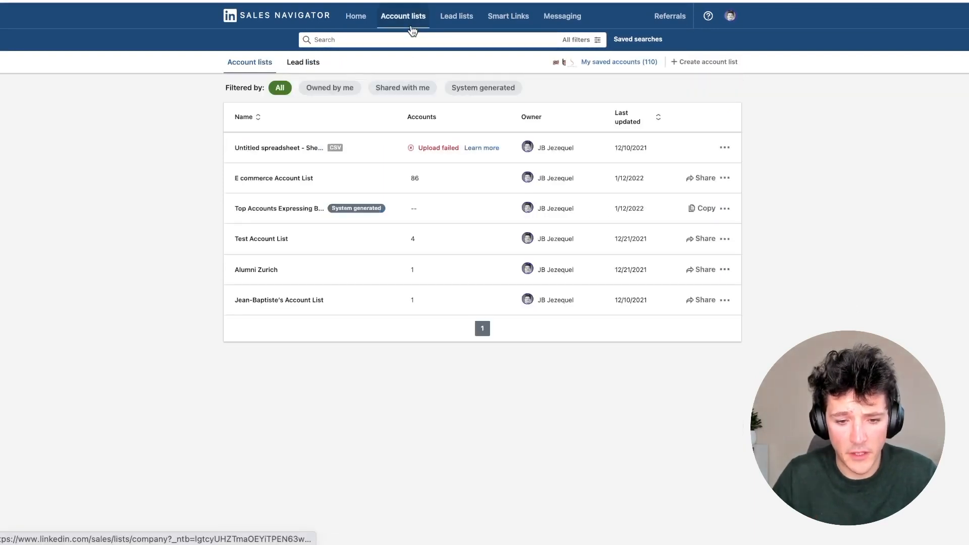
mouse_move(274, 178)
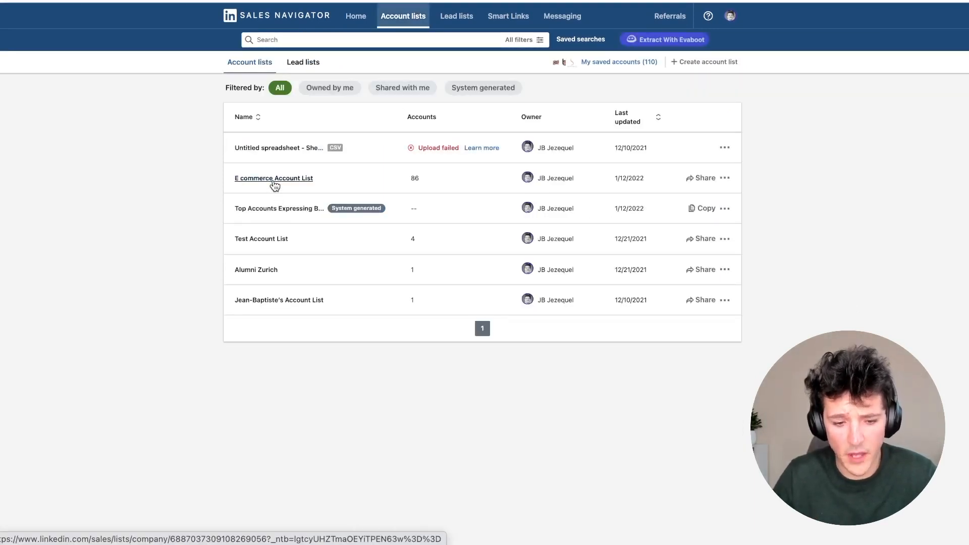
left_click(274, 177)
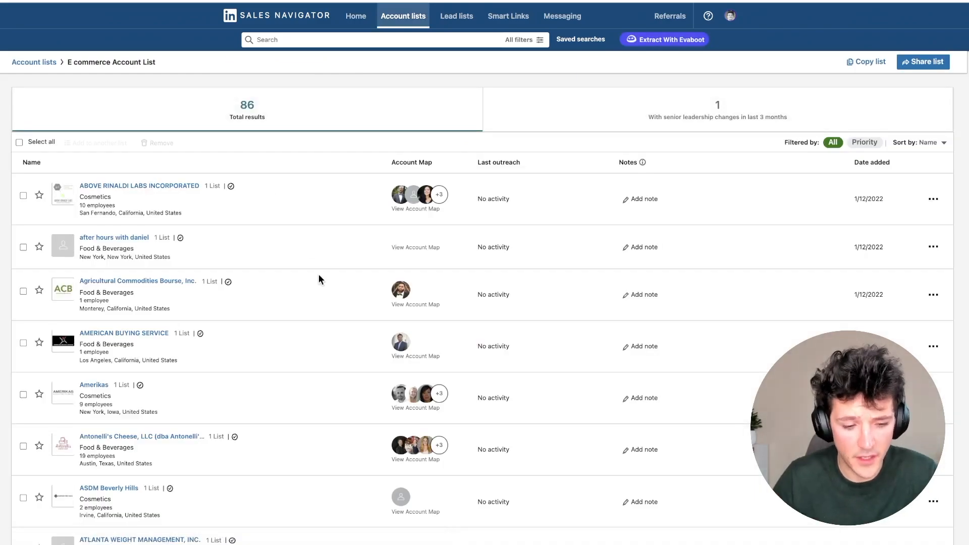
scroll("down", 3)
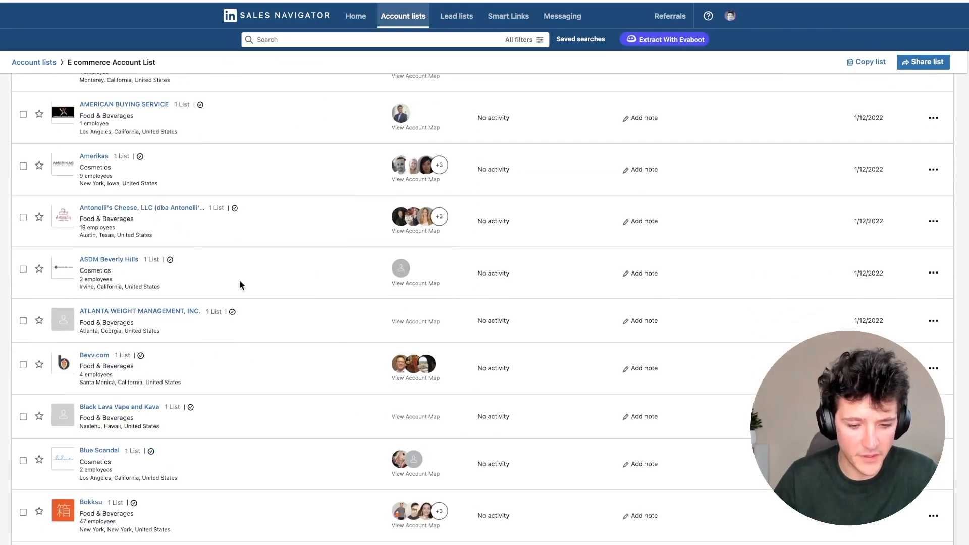
scroll("up", 3)
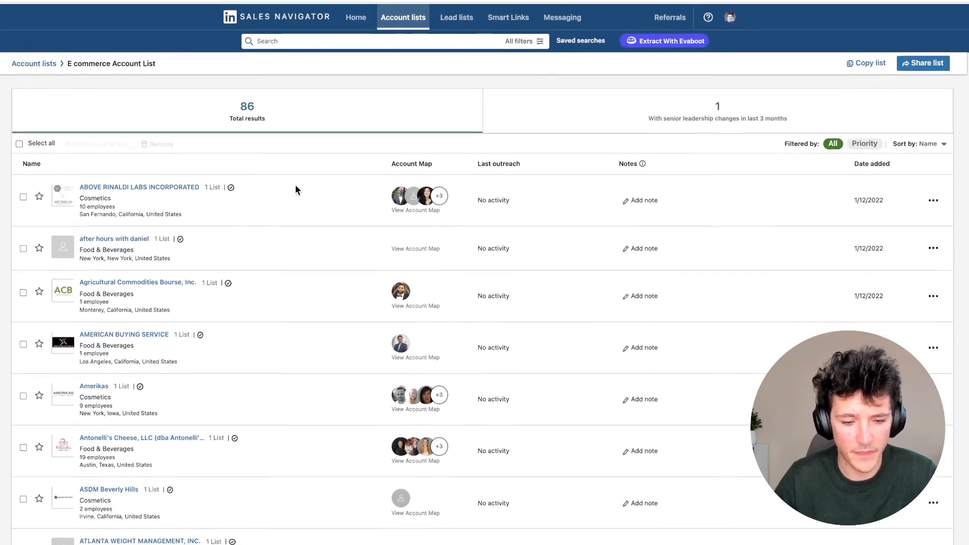
left_click(522, 40)
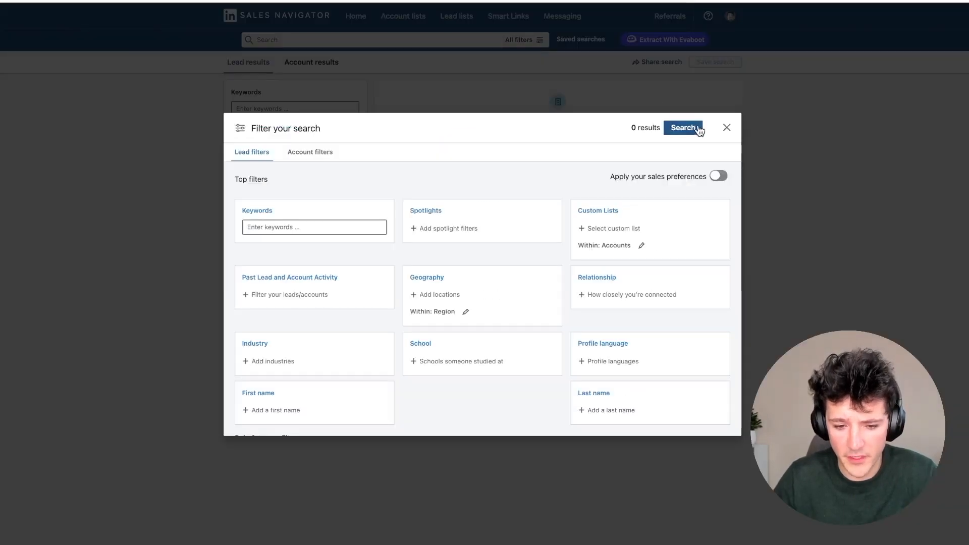
Filter a new lead search by E commerce Account List and current title CEO, showing 37 leads
left_click(277, 15)
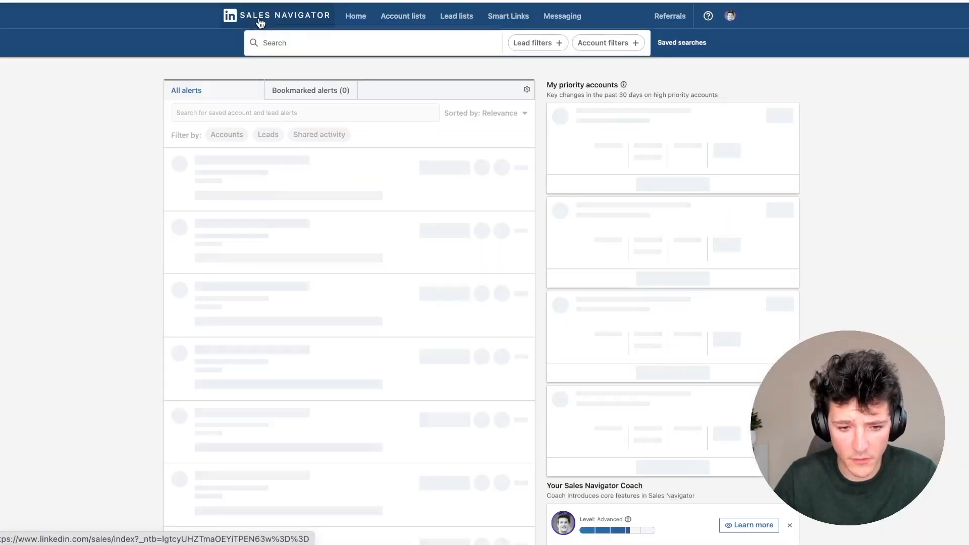
left_click(533, 43)
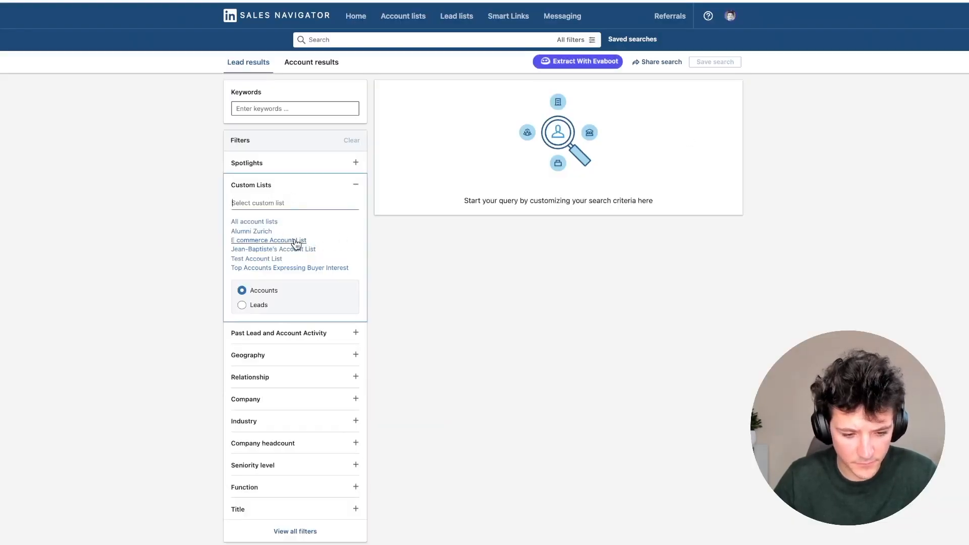
left_click(269, 241)
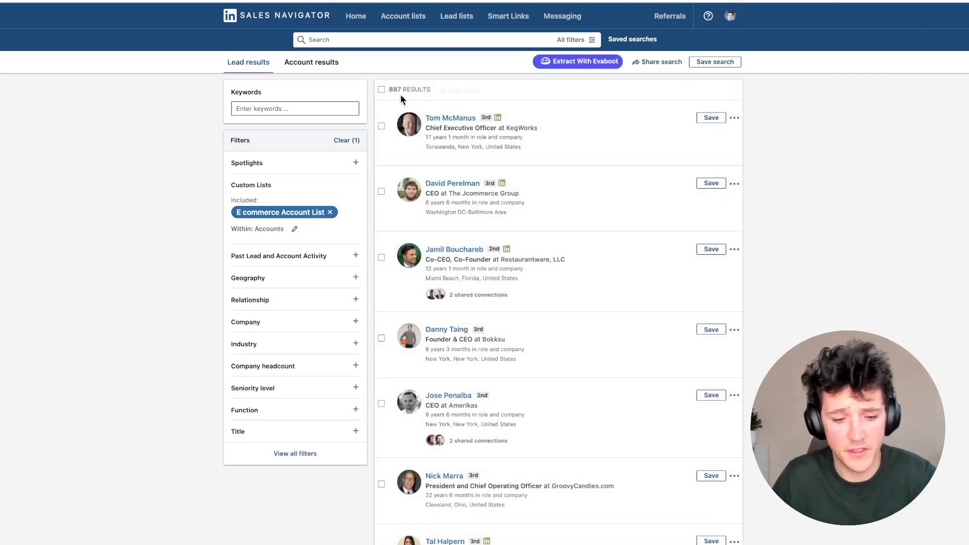
mouse_move(419, 172)
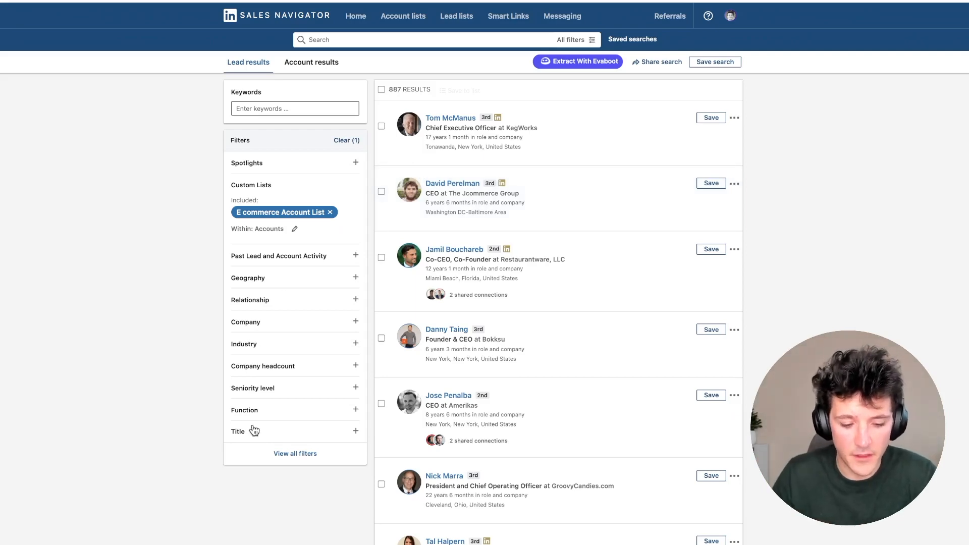
mouse_move(190, 274)
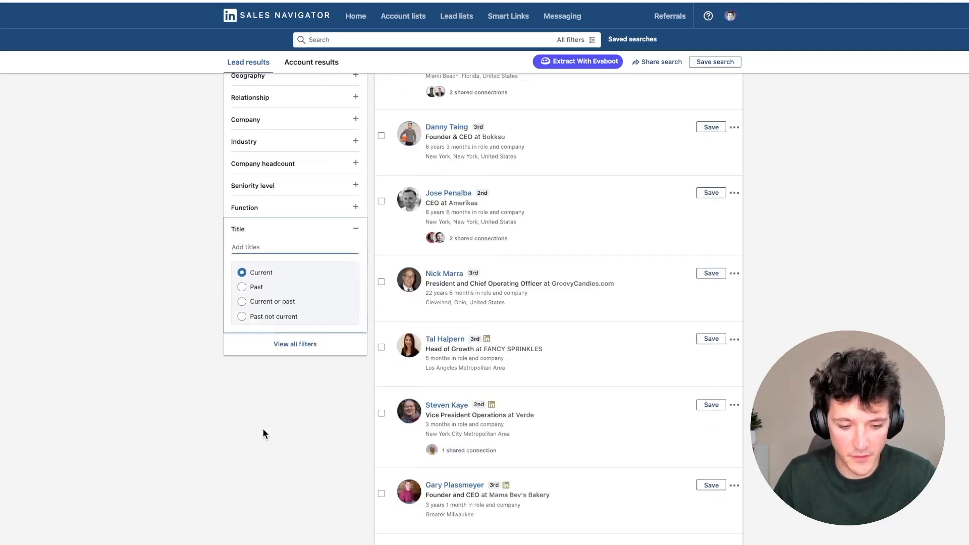
type("CEO")
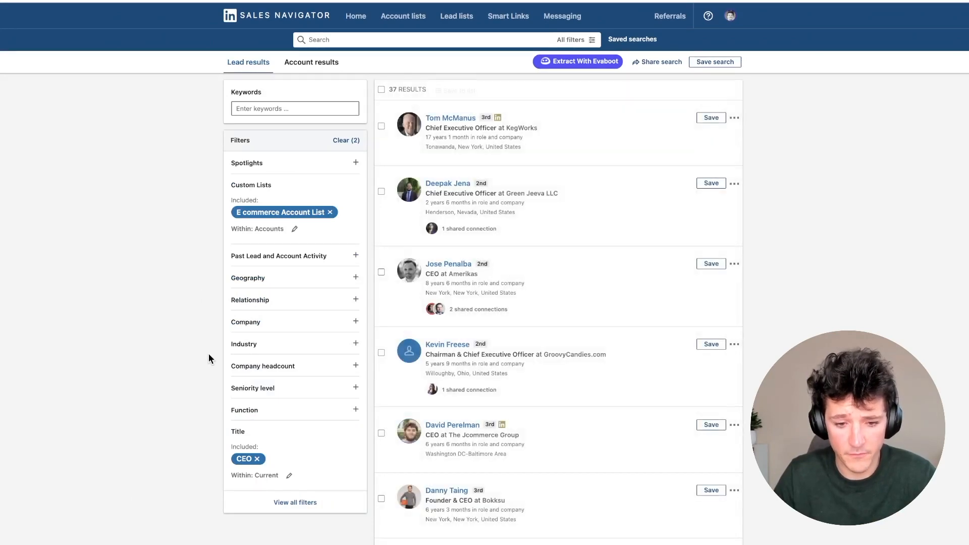
mouse_move(392, 68)
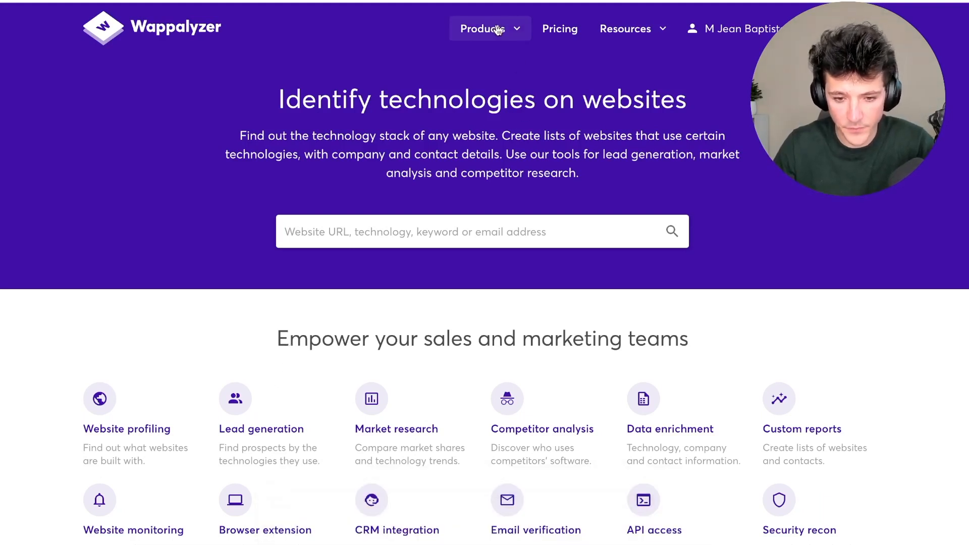
Start a Wappalyzer lead list with Shopify technology, Food & Beverages industry and 51-200 company size
left_click(483, 28)
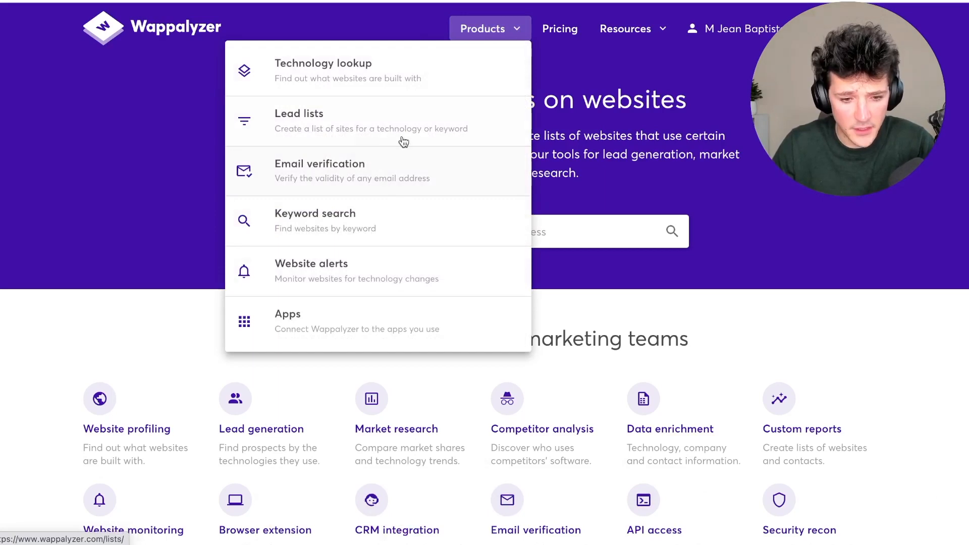
left_click(299, 120)
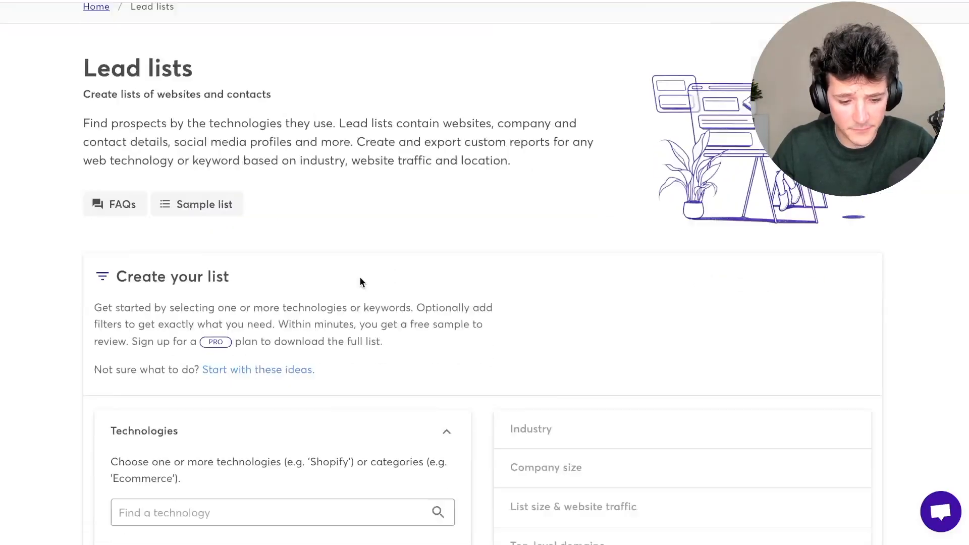
scroll("down", 3)
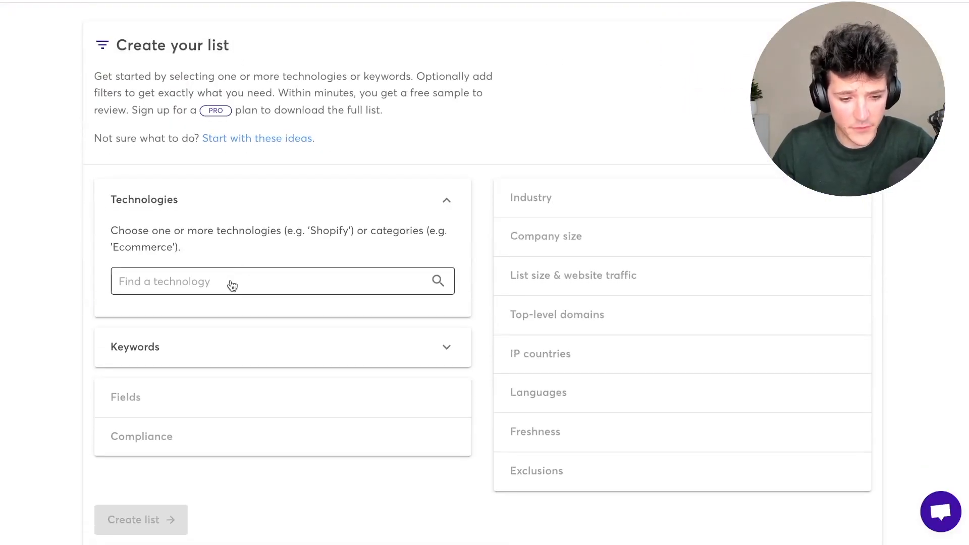
type("Sho")
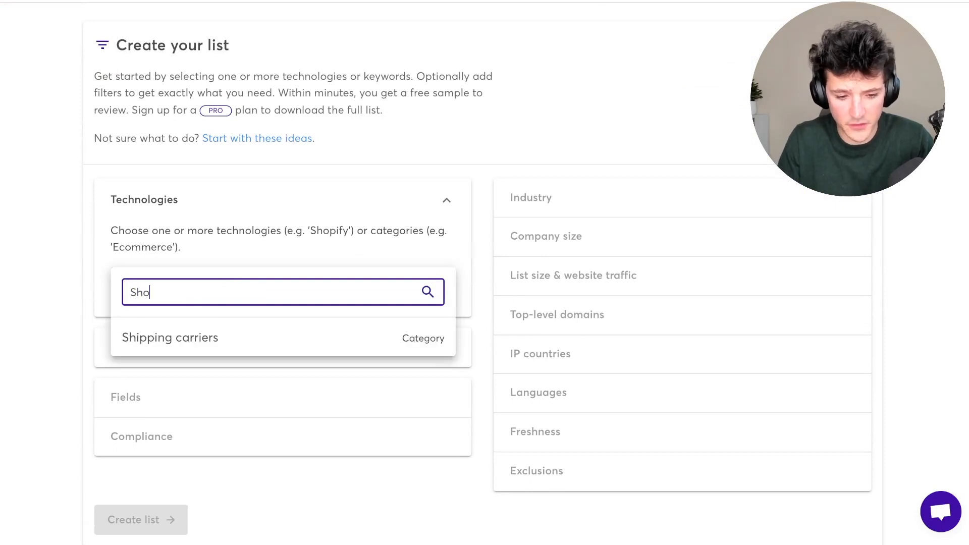
type("pi")
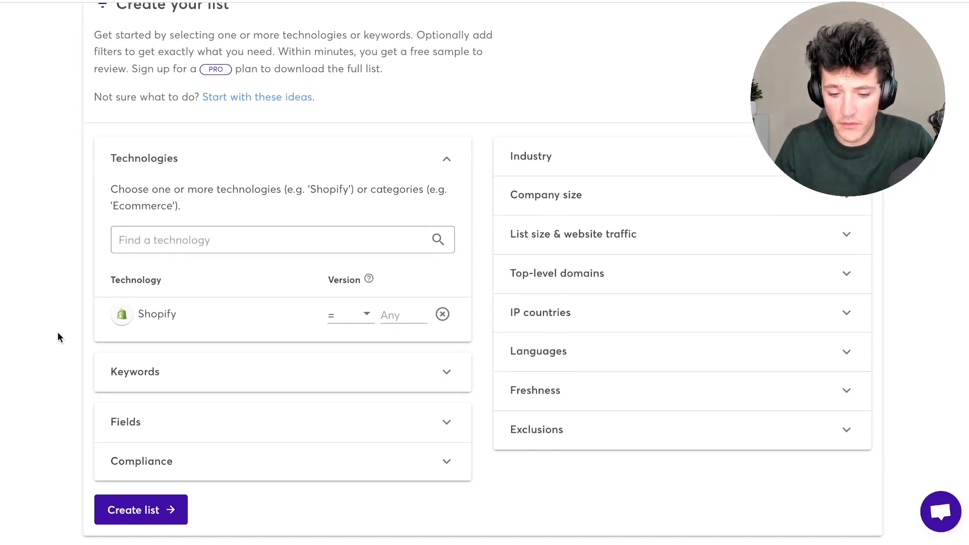
left_click(531, 155)
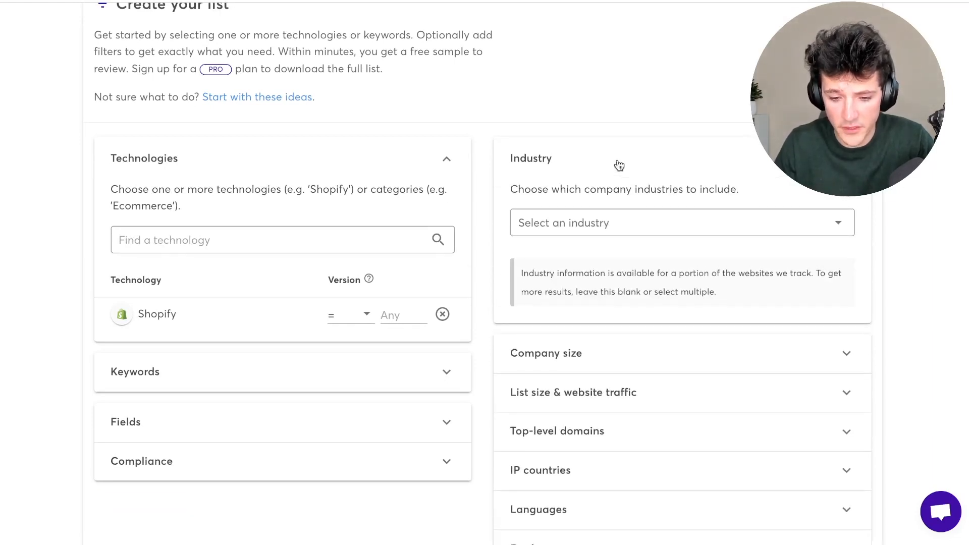
left_click(679, 223)
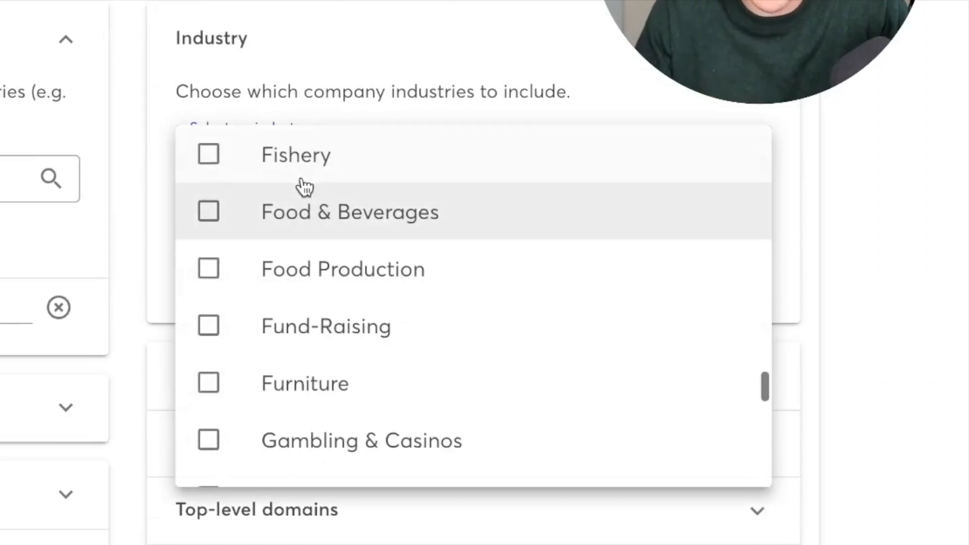
mouse_move(234, 240)
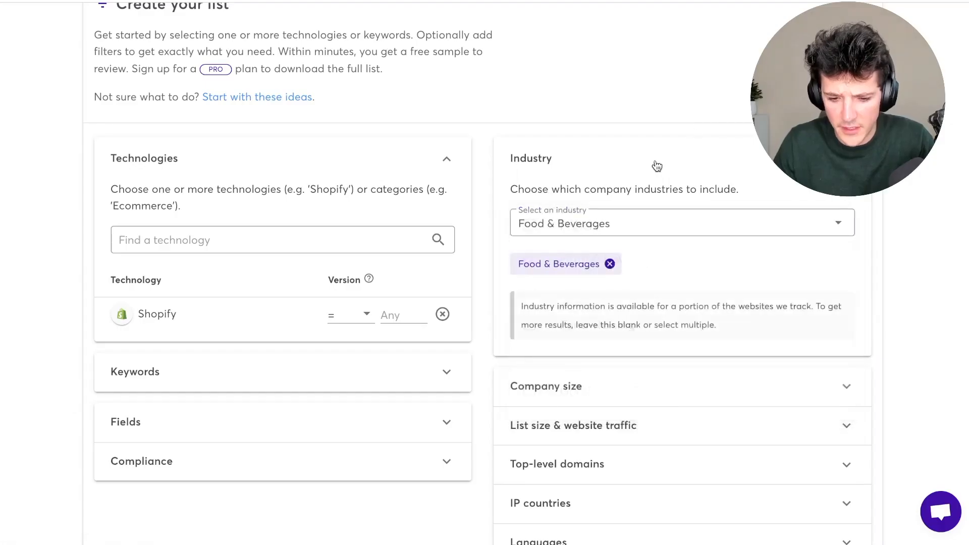
left_click(545, 385)
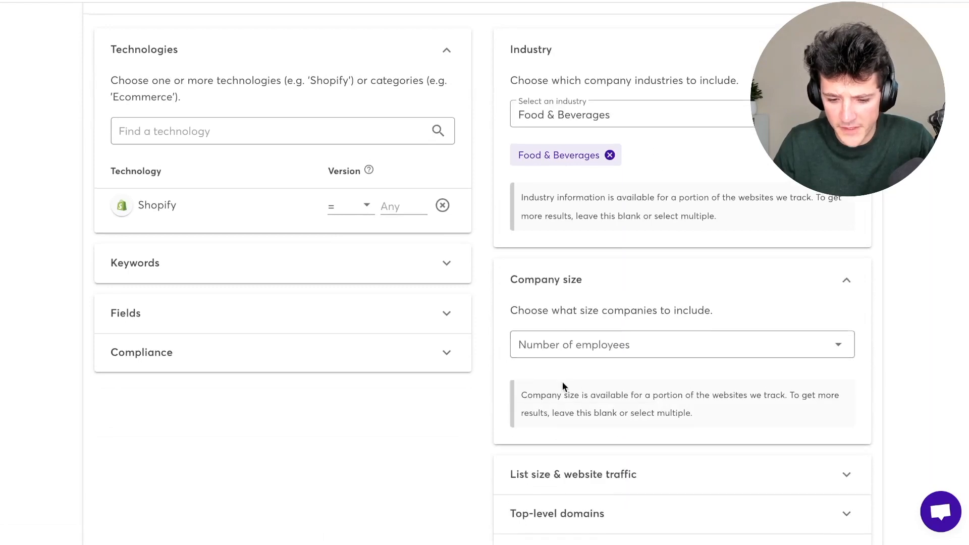
left_click(680, 345)
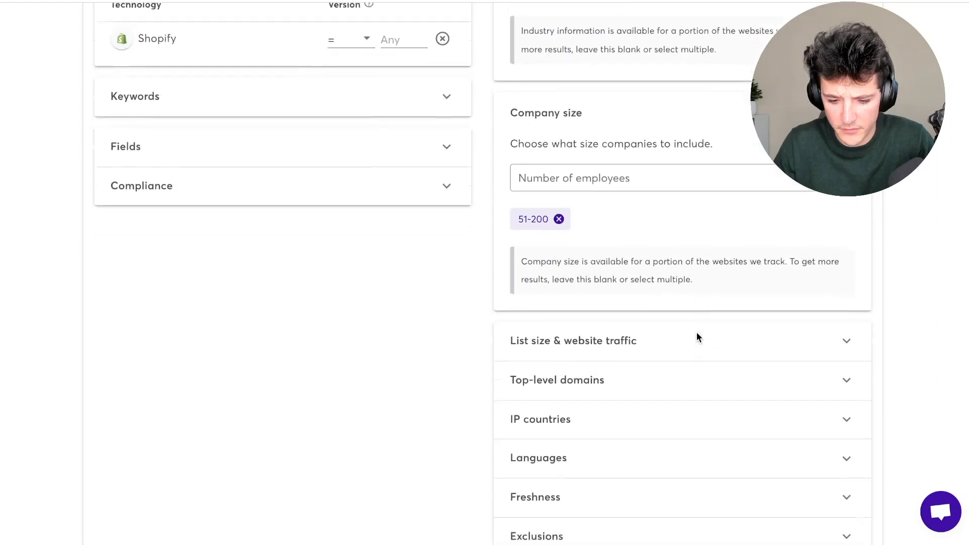
Add generic French (fr) as the website language filter and review the list criteria
left_click(538, 457)
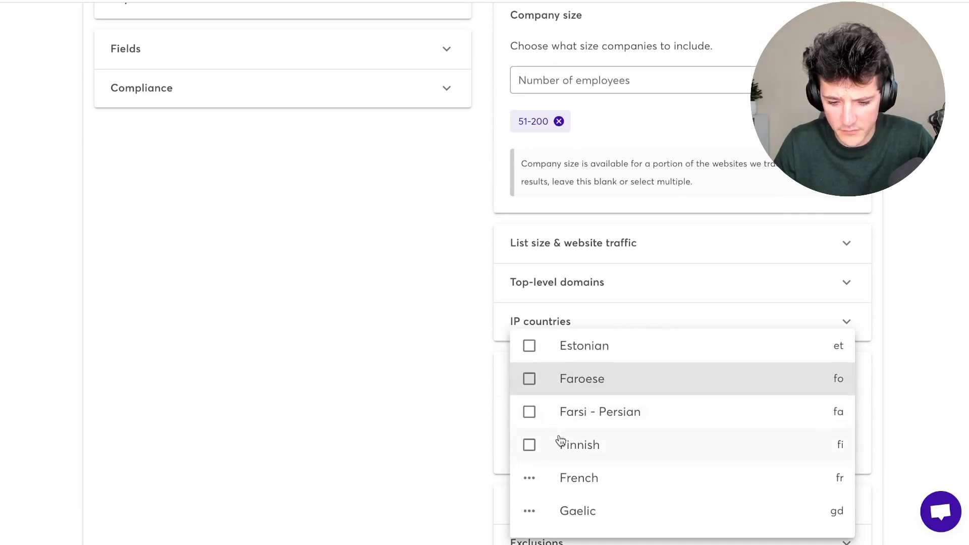
scroll("down", 3)
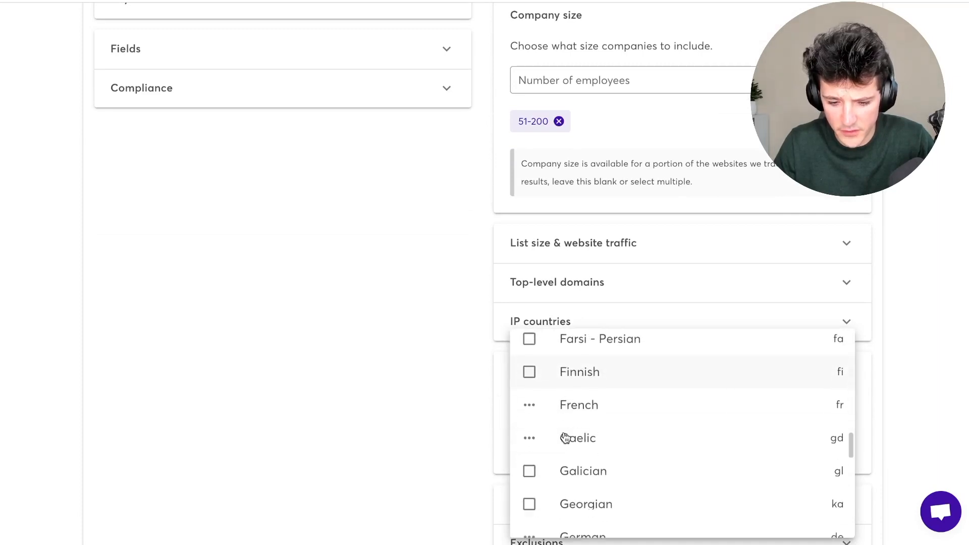
left_click(579, 403)
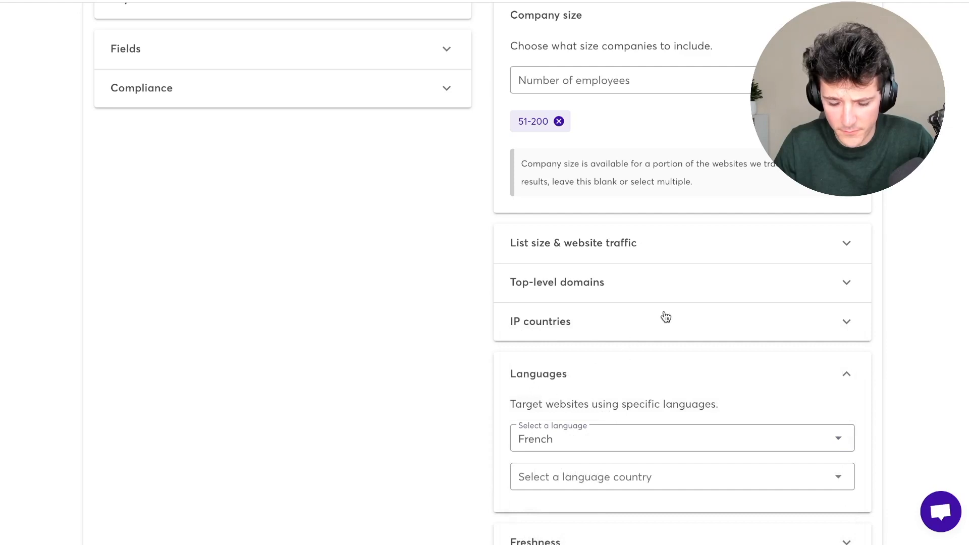
left_click(679, 477)
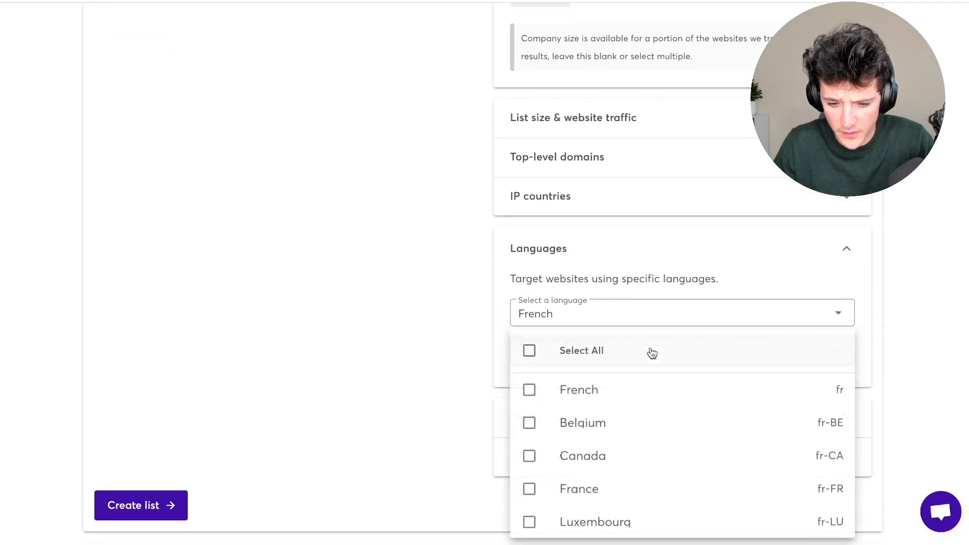
left_click(578, 389)
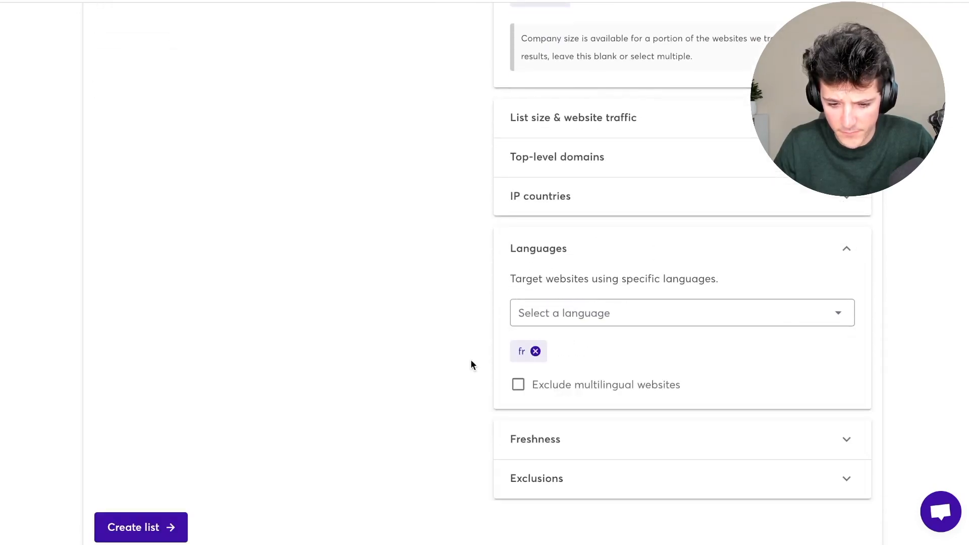
scroll("up", 3)
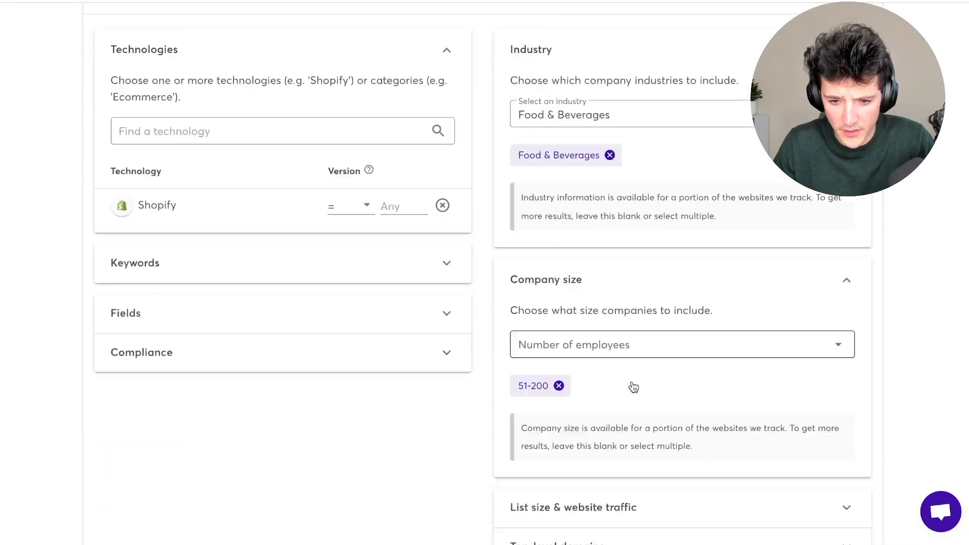
scroll("down", 3)
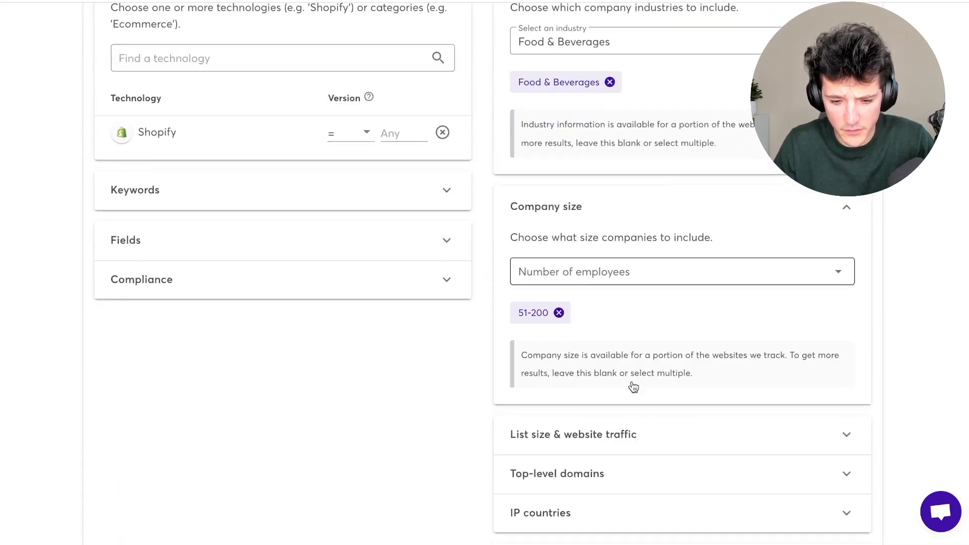
scroll("down", 3)
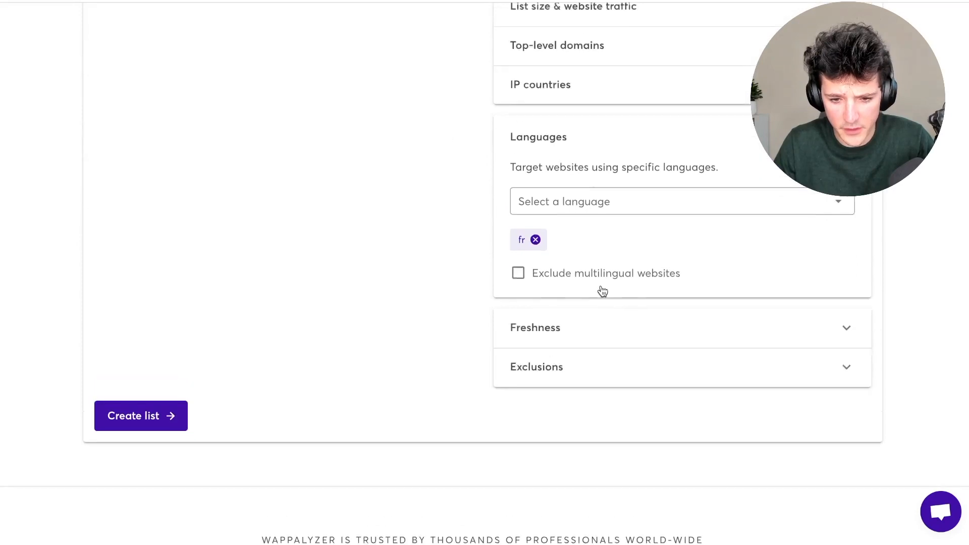
scroll("up", 3)
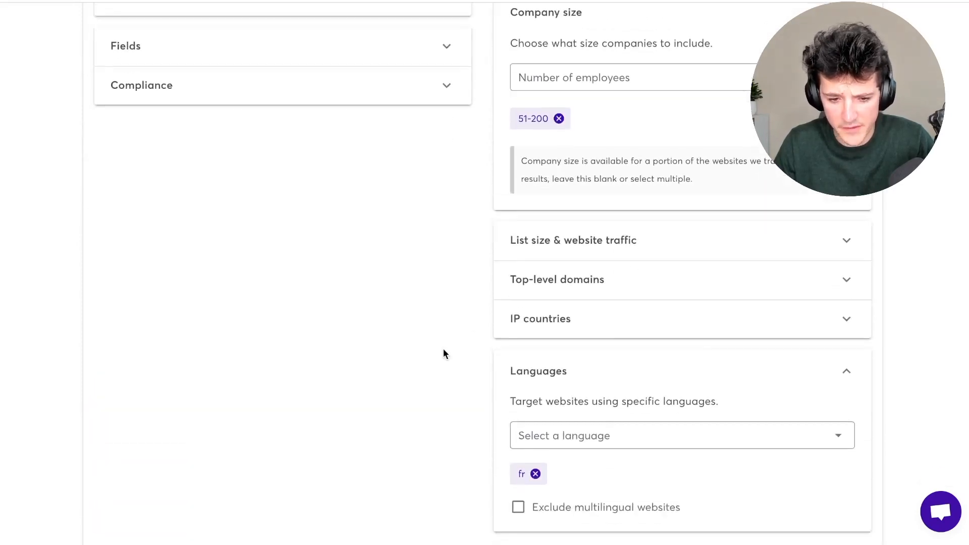
scroll("down", 3)
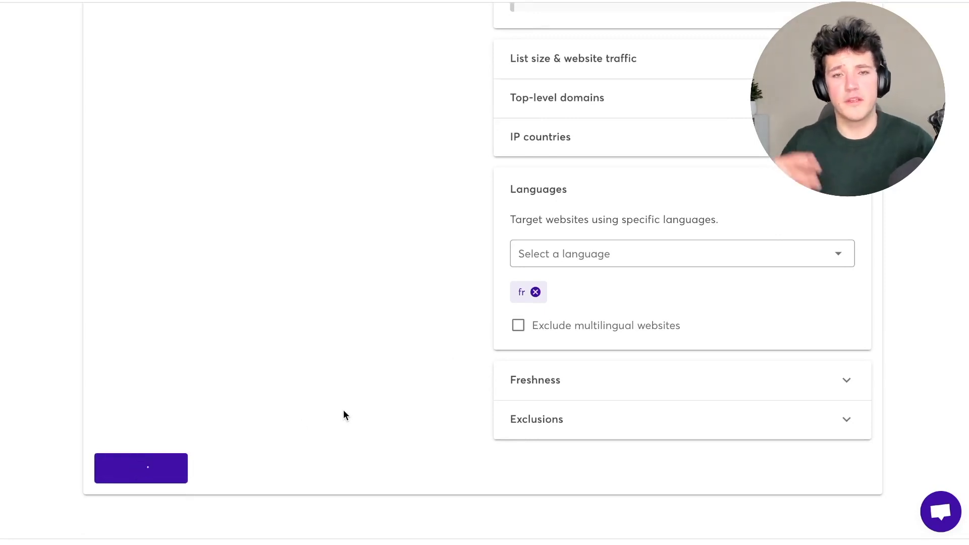
Create the Shopify lead list of 1,100 websites and download the sample file
left_click(140, 468)
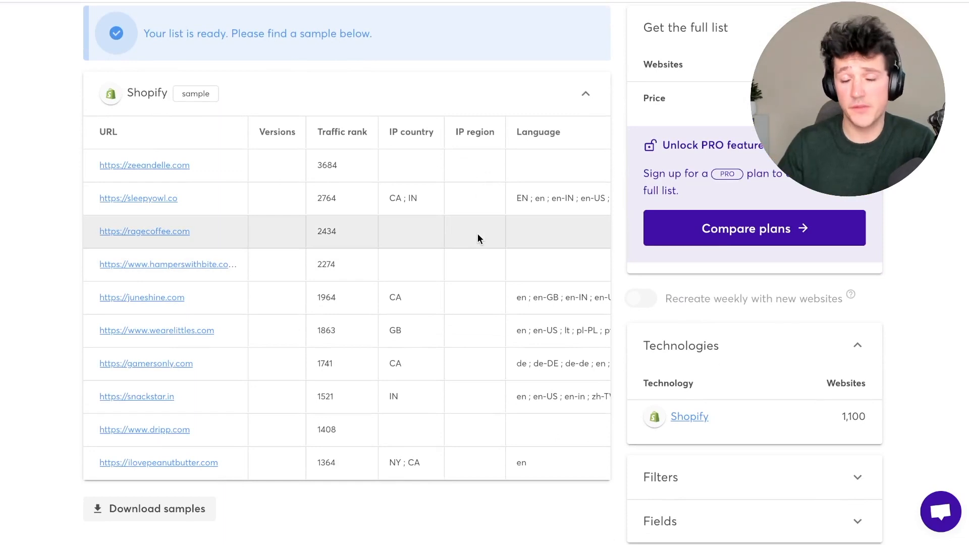
mouse_move(330, 361)
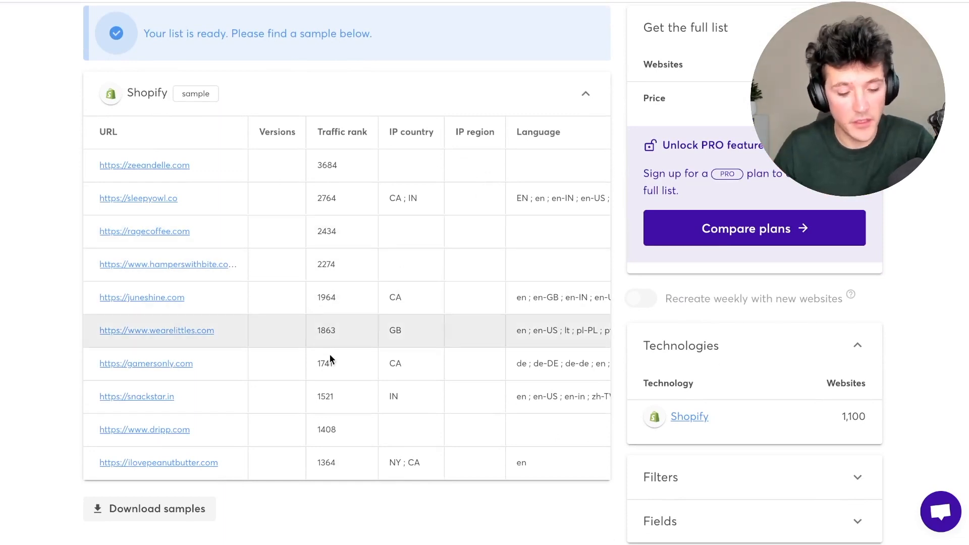
mouse_move(148, 507)
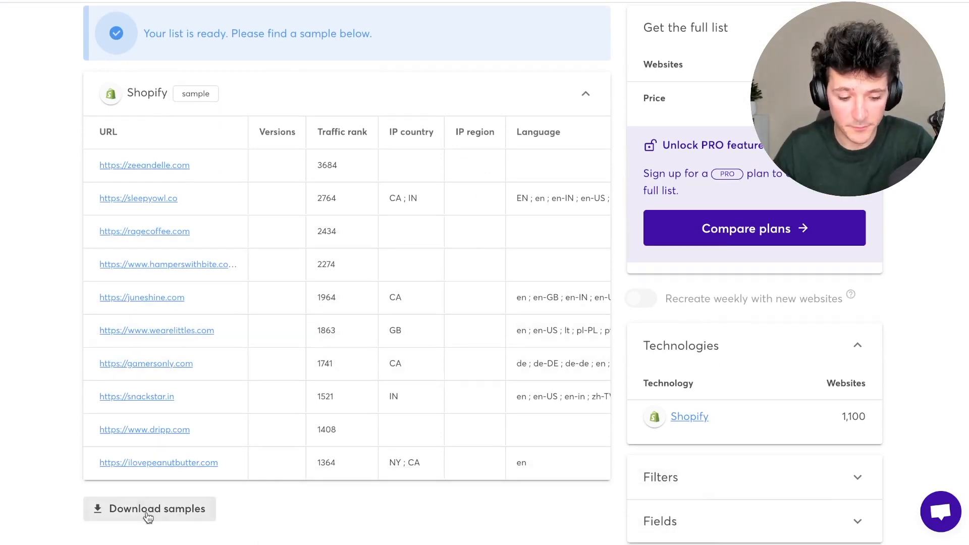
left_click(149, 508)
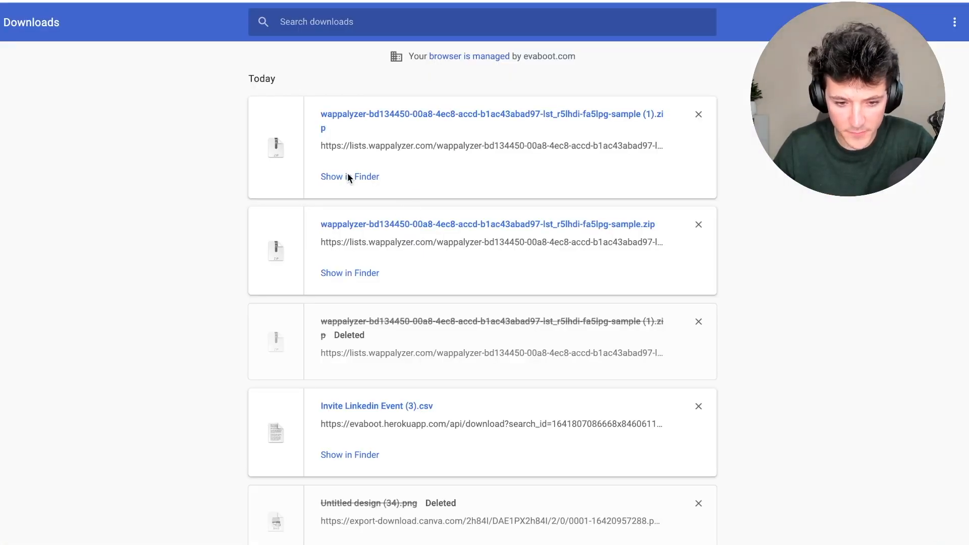
Open the downloaded shopify 2.csv from Downloads in Numbers
left_click(349, 176)
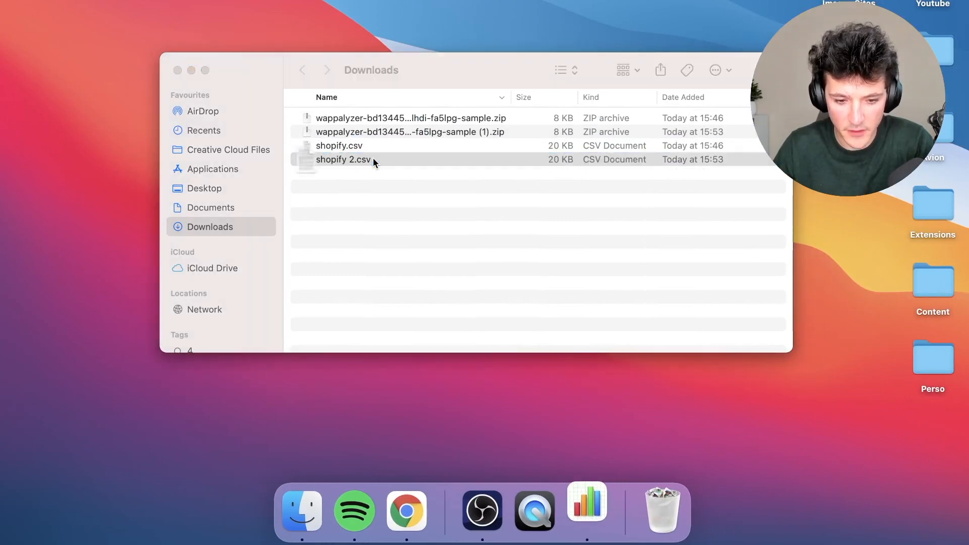
double_click(344, 158)
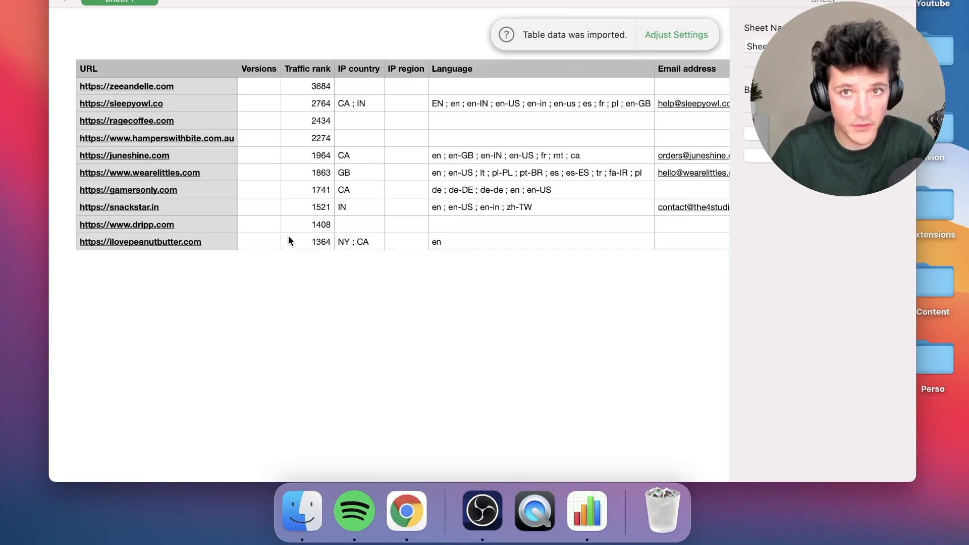
mouse_move(242, 210)
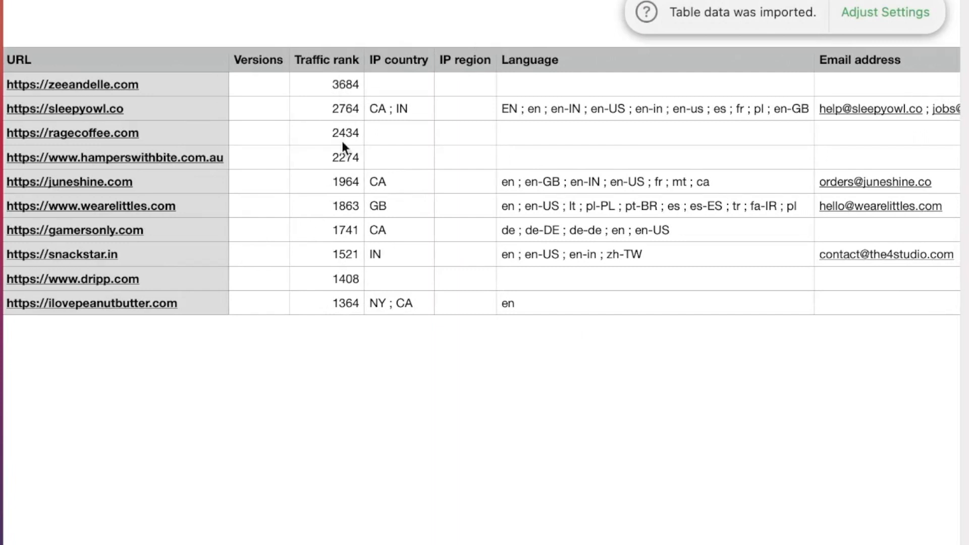
scroll("right", 3)
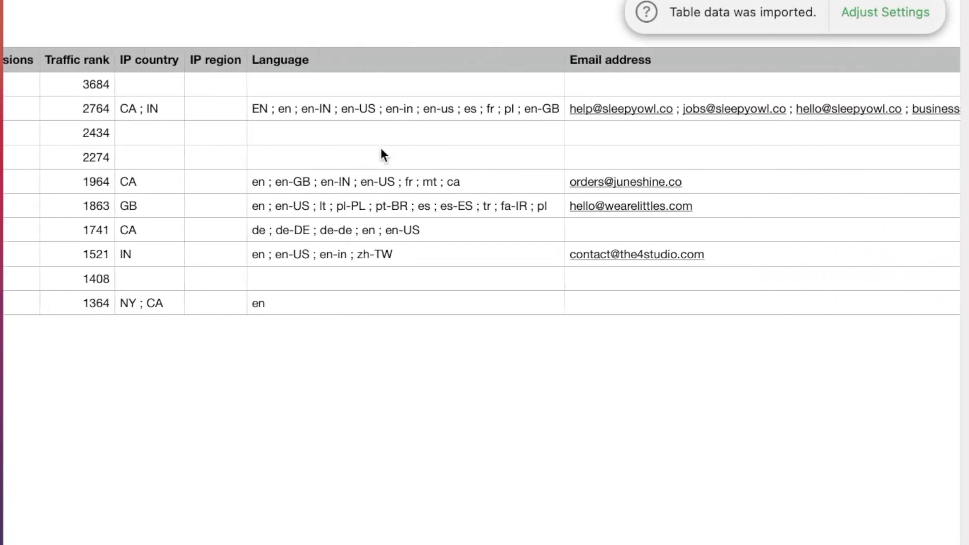
scroll("right", 3)
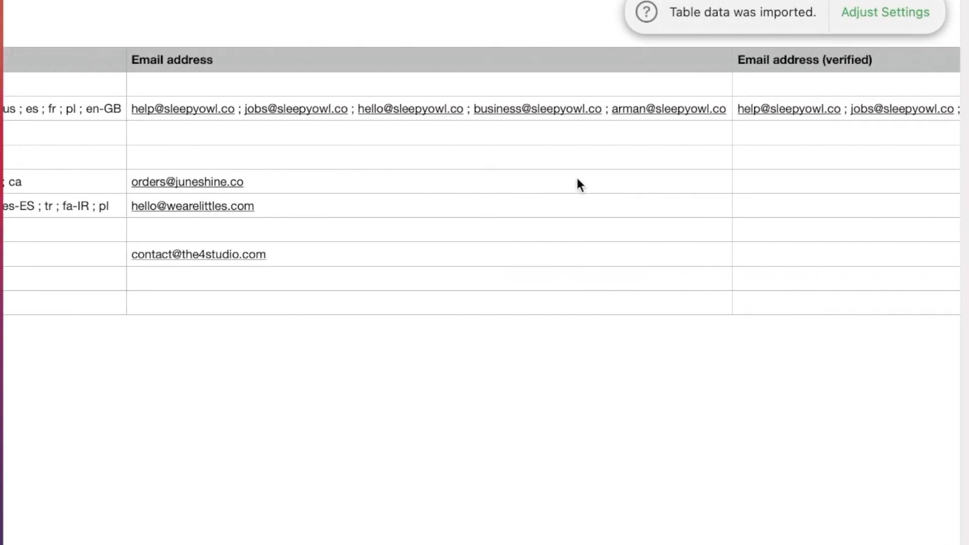
scroll("right", 3)
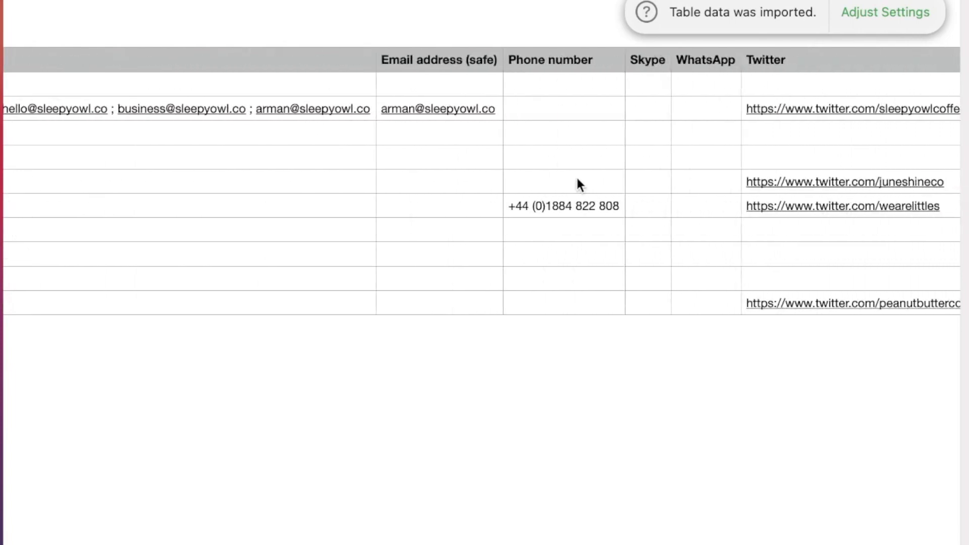
scroll("right", 3)
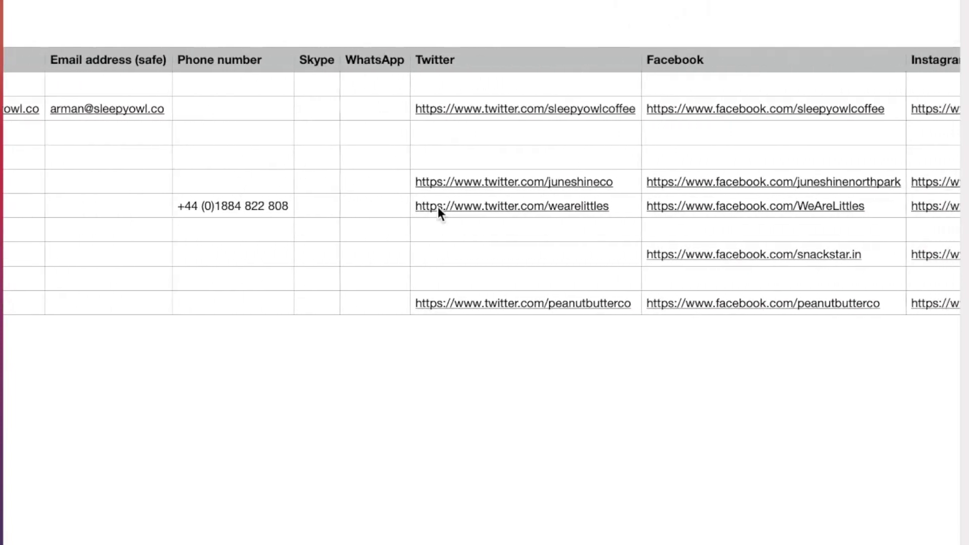
scroll("right", 3)
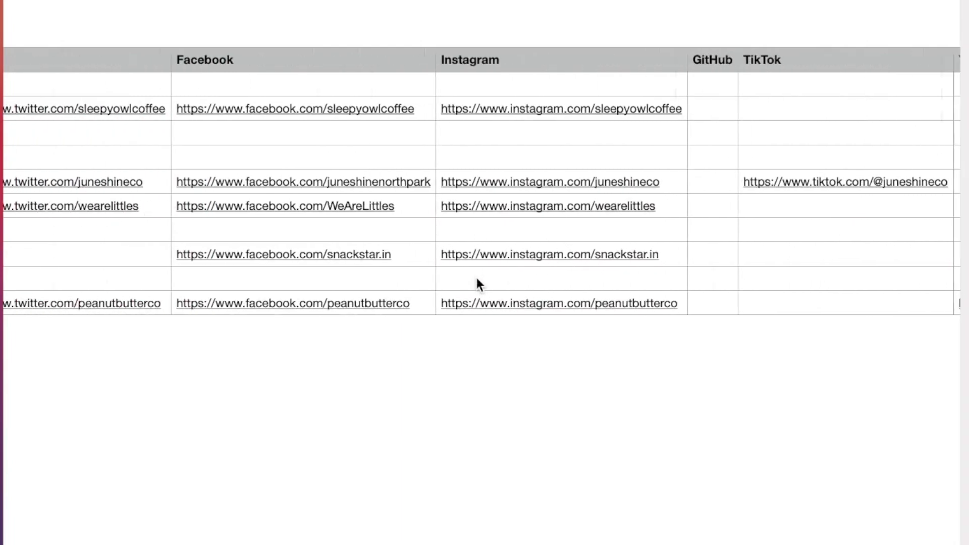
scroll("right", 3)
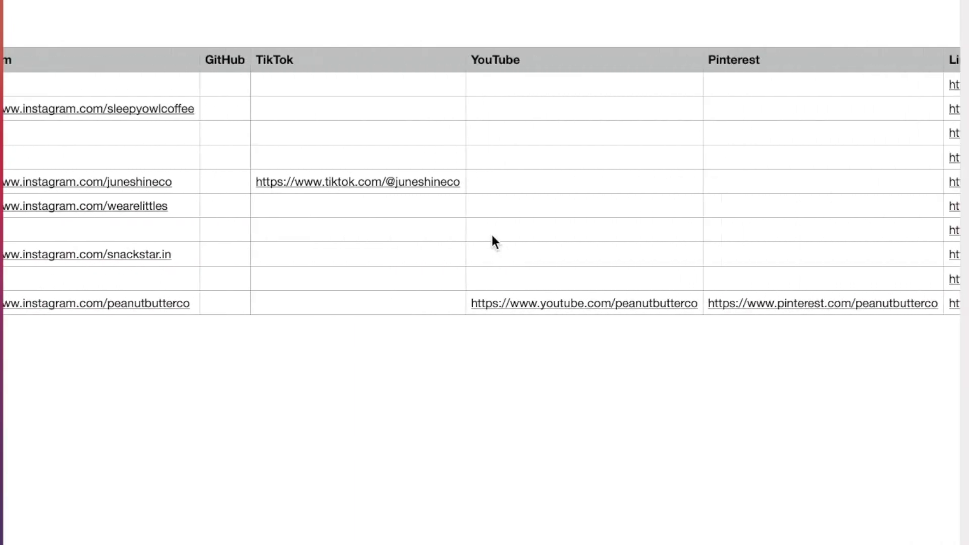
scroll("right", 3)
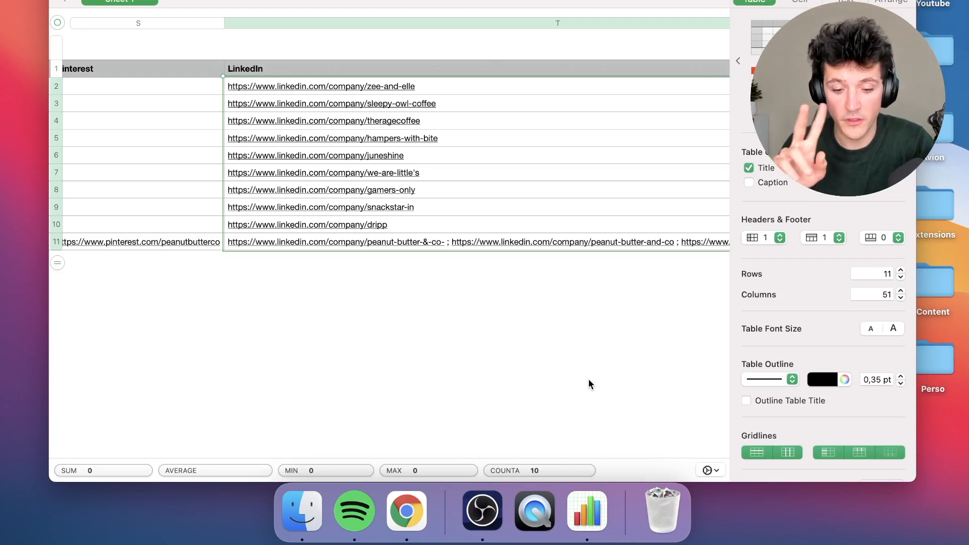
scroll("right", 3)
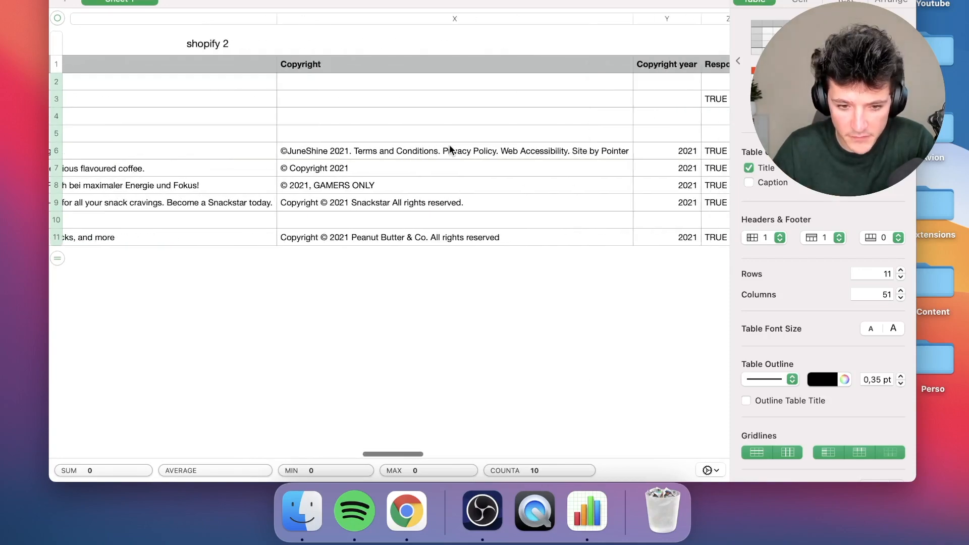
scroll("right", 3)
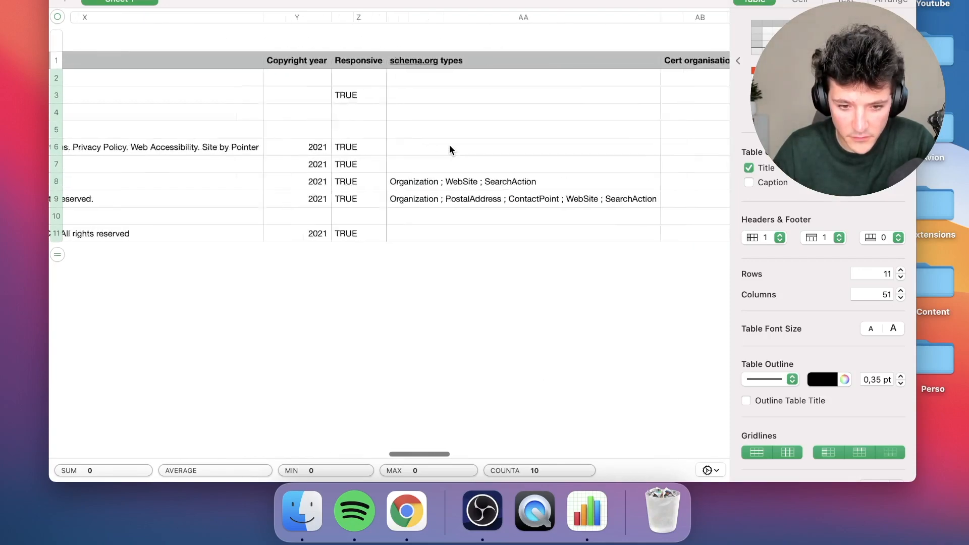
scroll("right", 3)
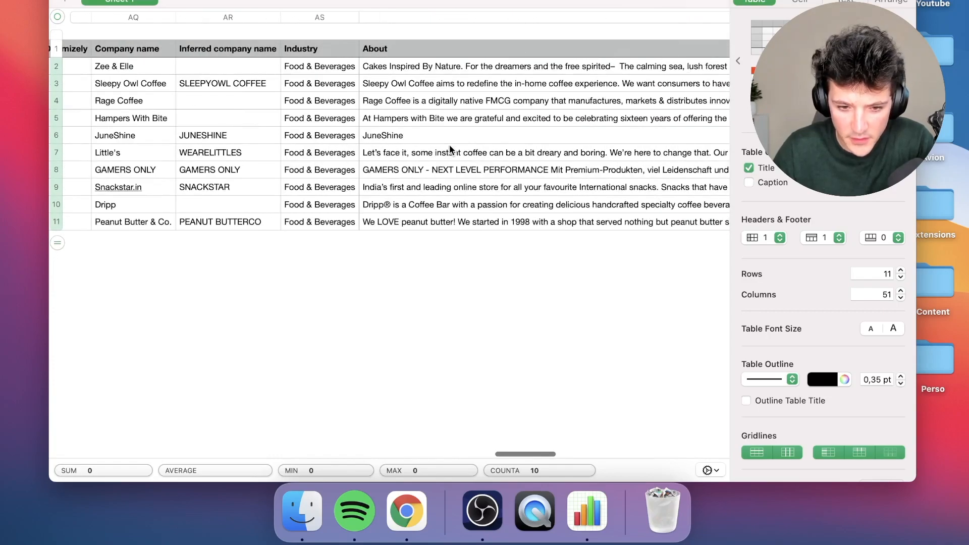
scroll("right", 3)
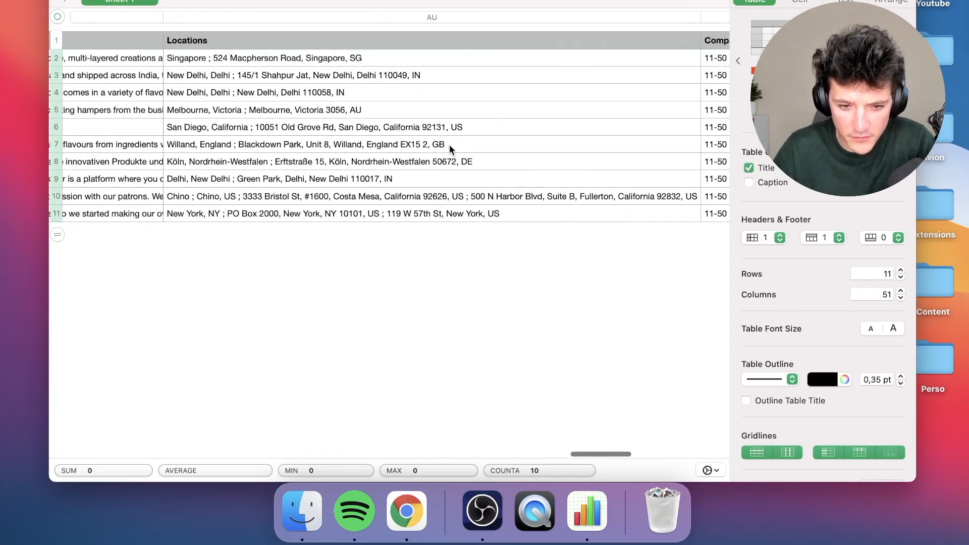
scroll("right", 3)
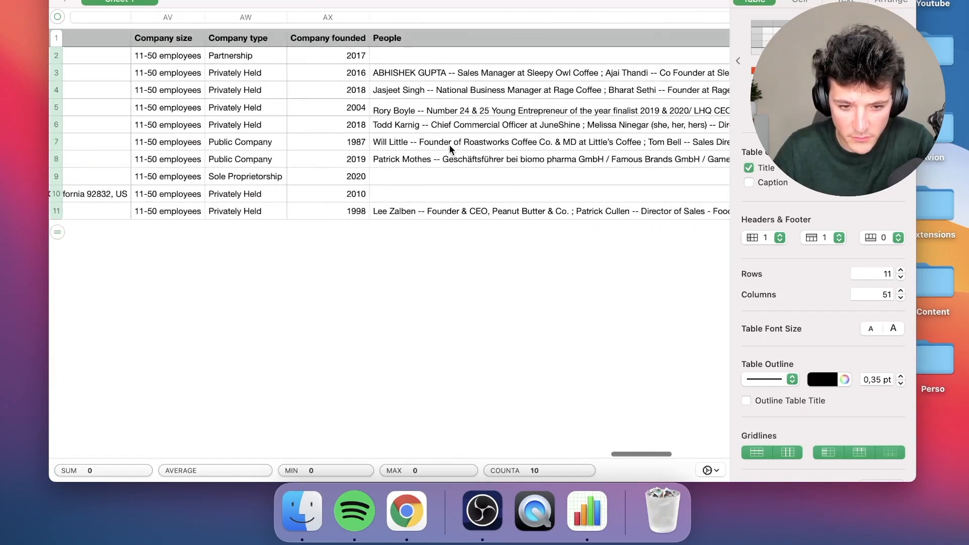
scroll("right", 3)
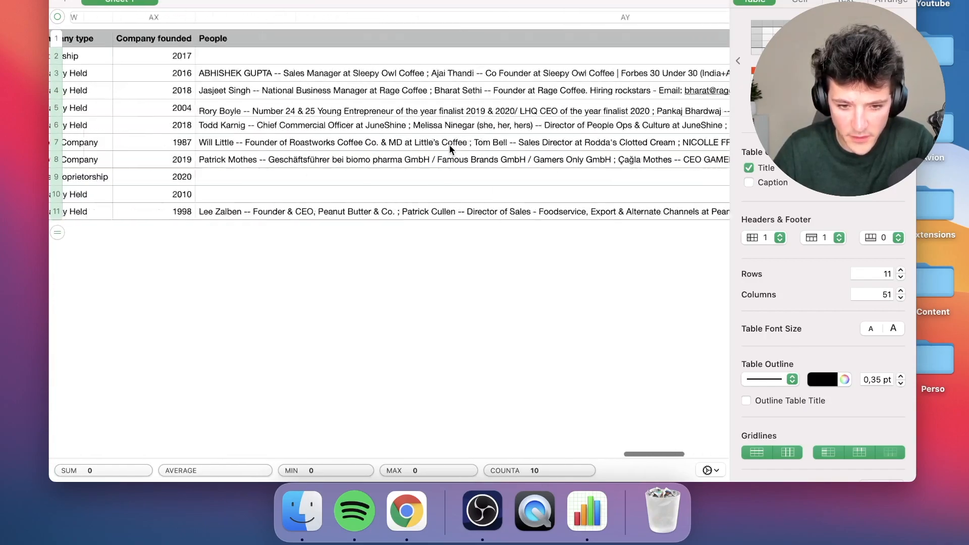
scroll("right", 3)
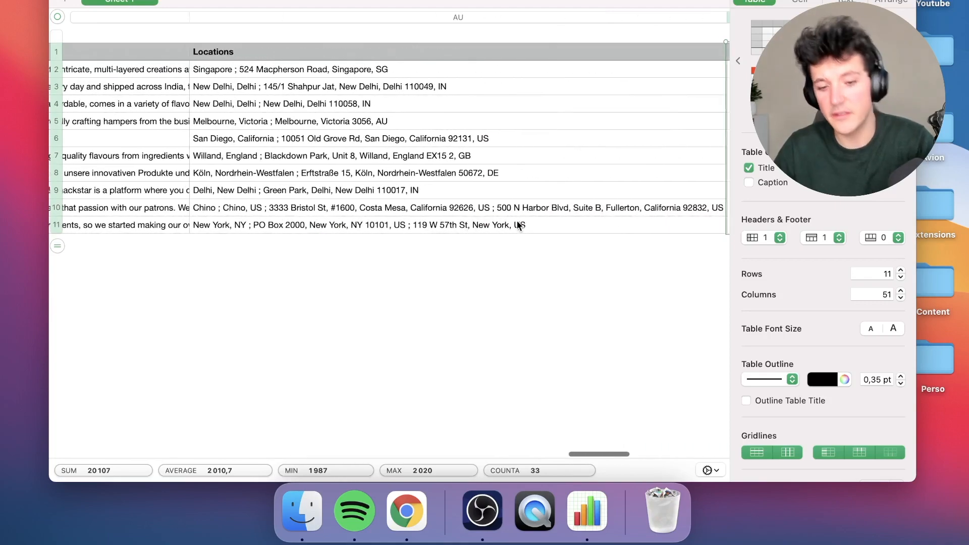
scroll("left", 3)
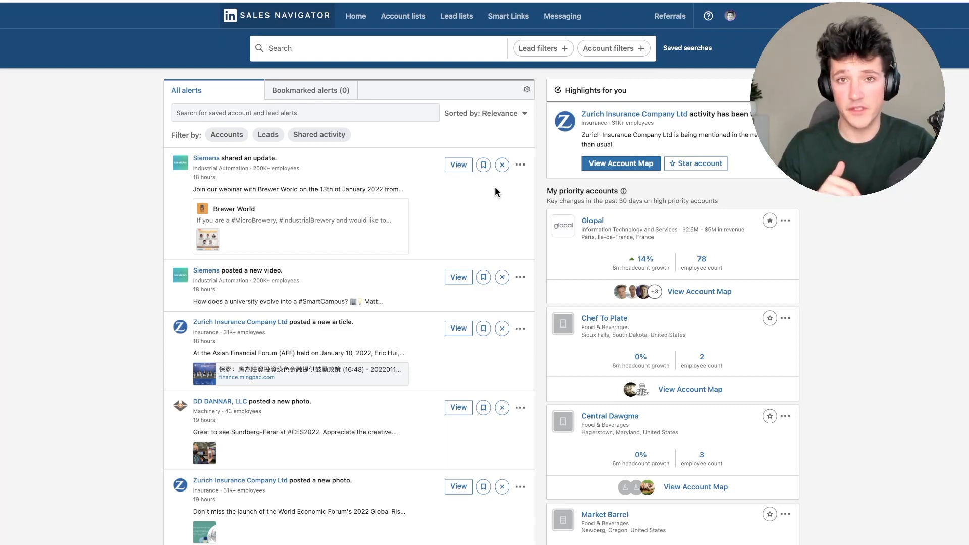
Switch to the Sales Navigator Home page tab with account alerts
left_click(378, 48)
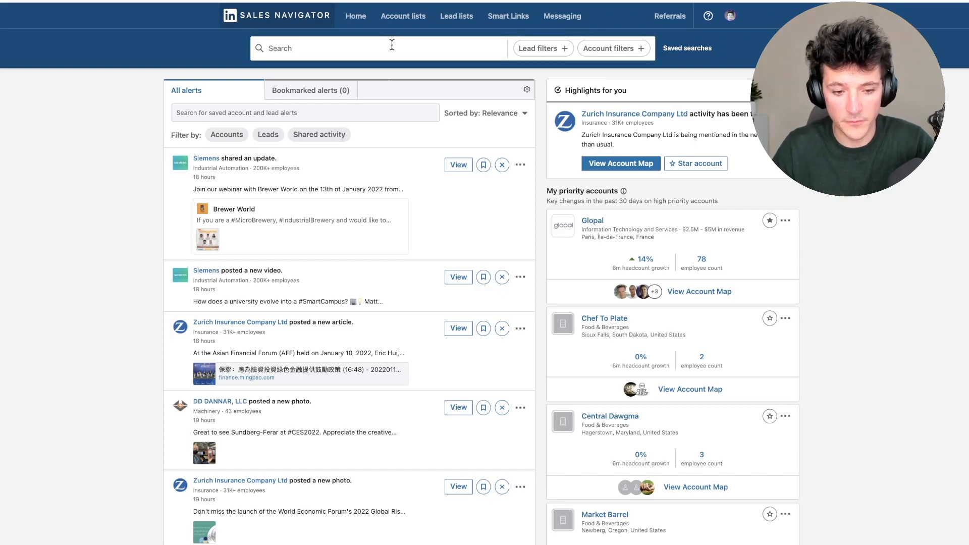
mouse_move(403, 15)
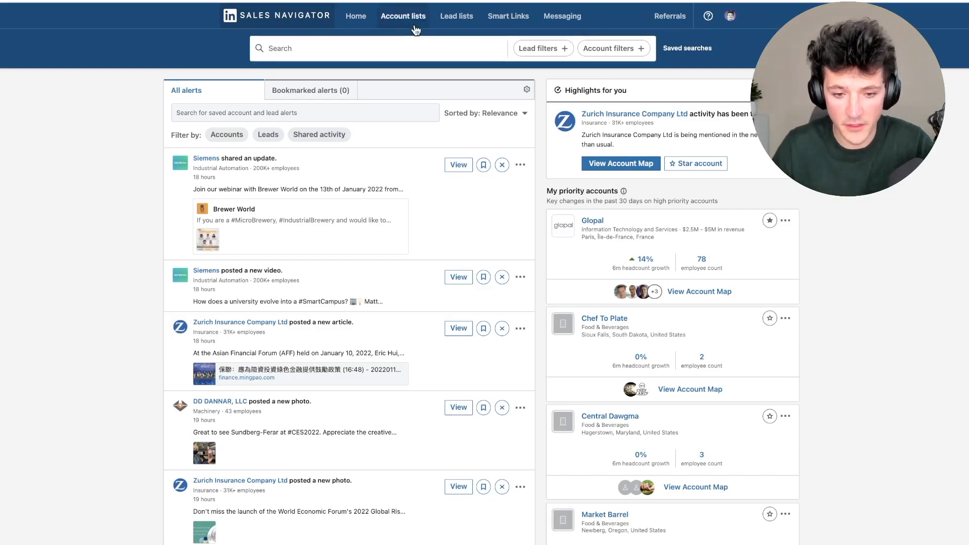
Go to Account lists and begin creating a new account list via CSV upload
left_click(403, 15)
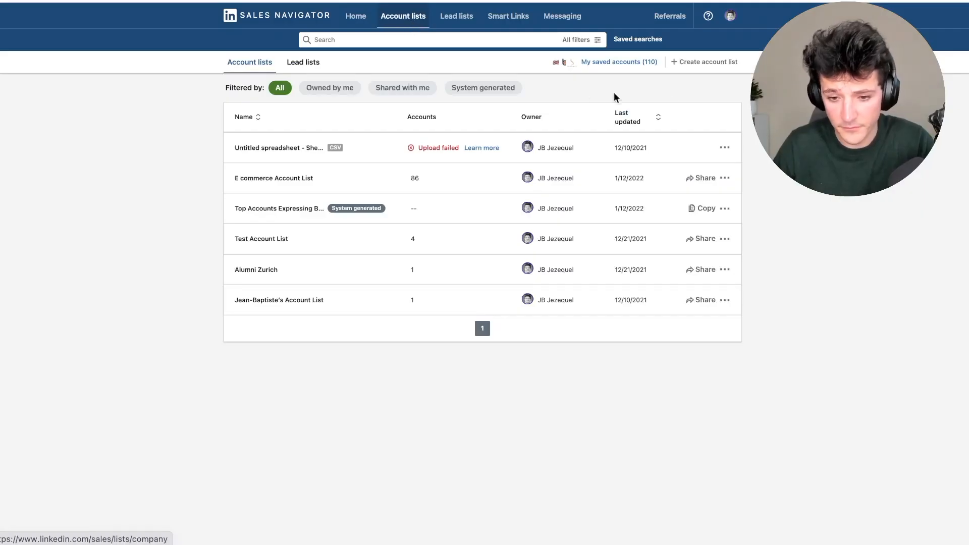
left_click(704, 62)
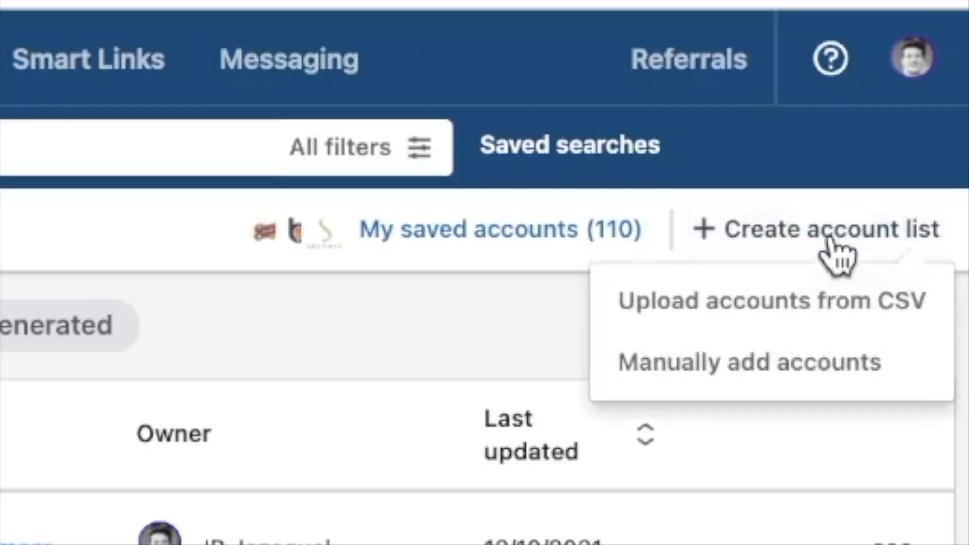
mouse_move(699, 327)
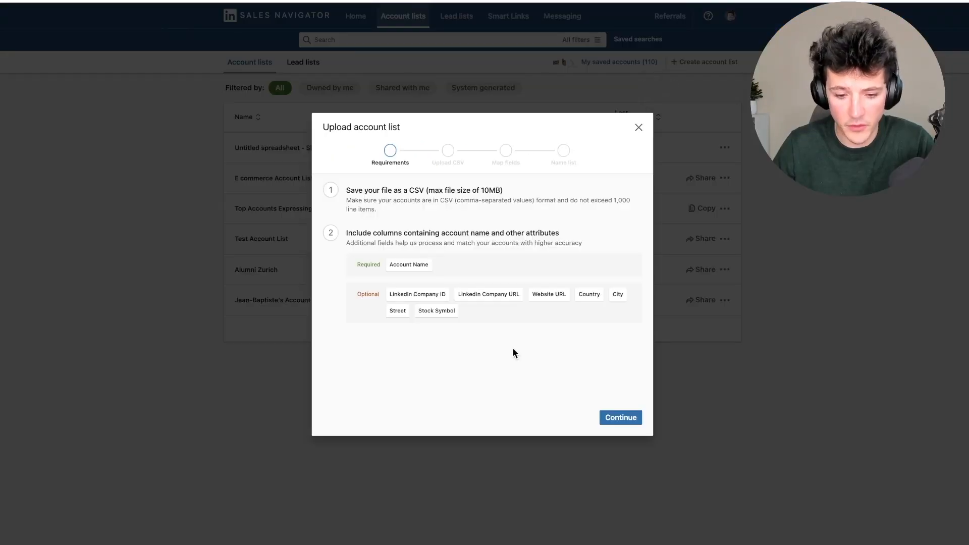
mouse_move(491, 360)
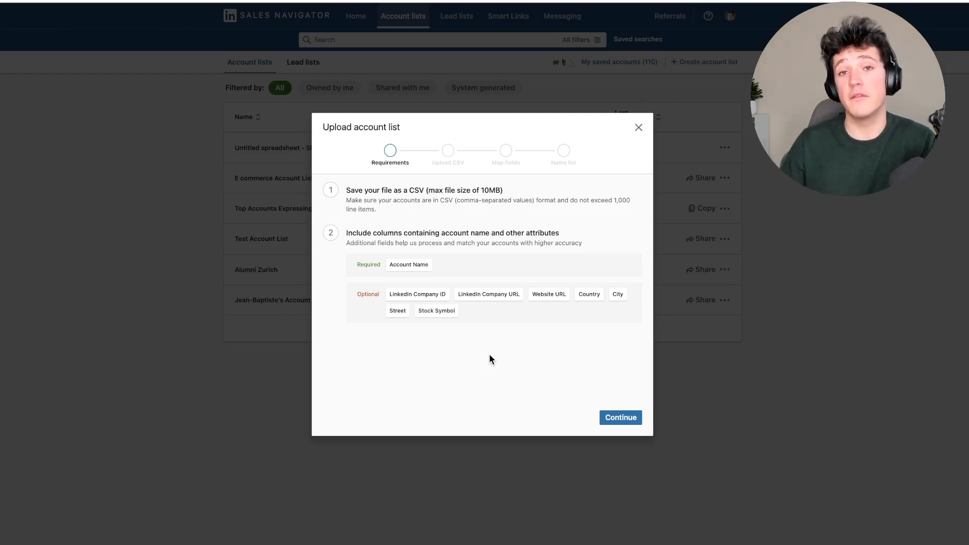
mouse_move(513, 334)
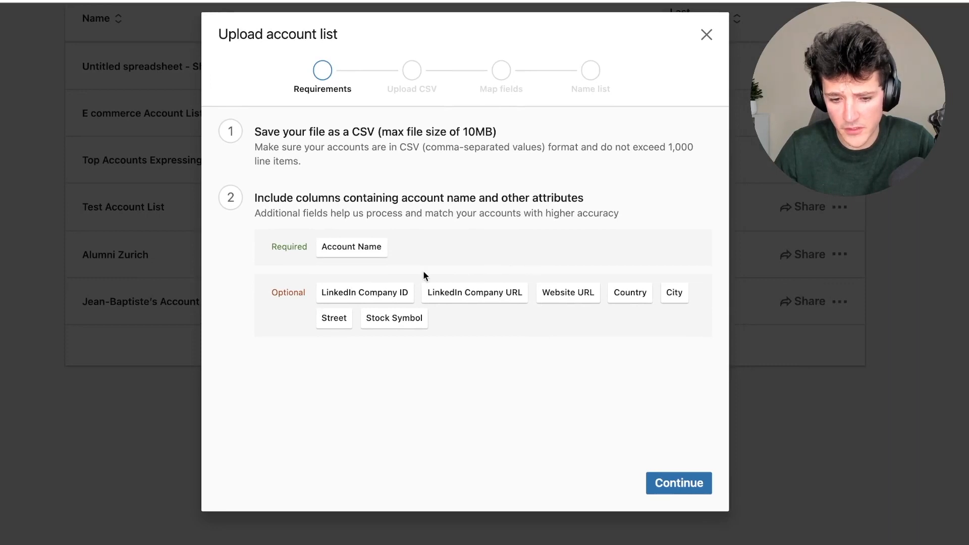
mouse_move(534, 304)
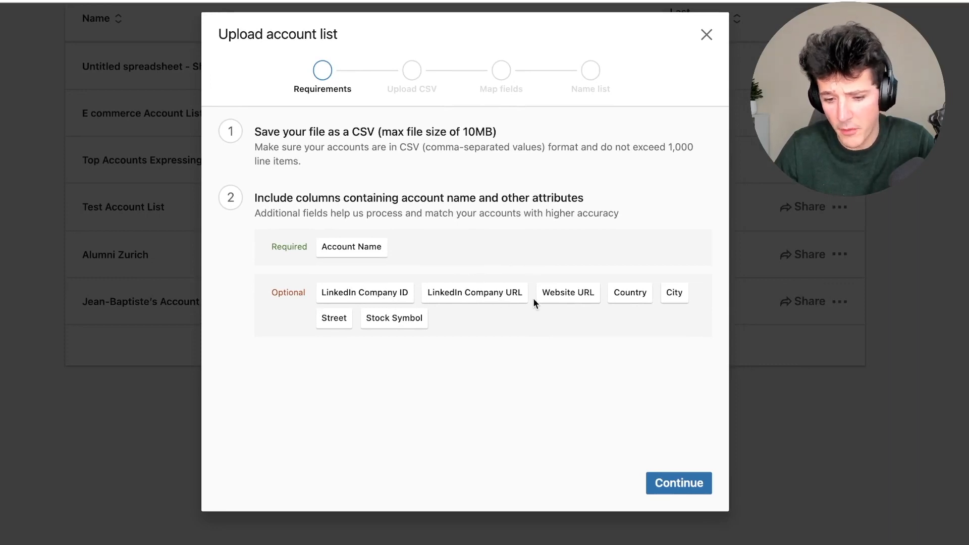
mouse_move(518, 329)
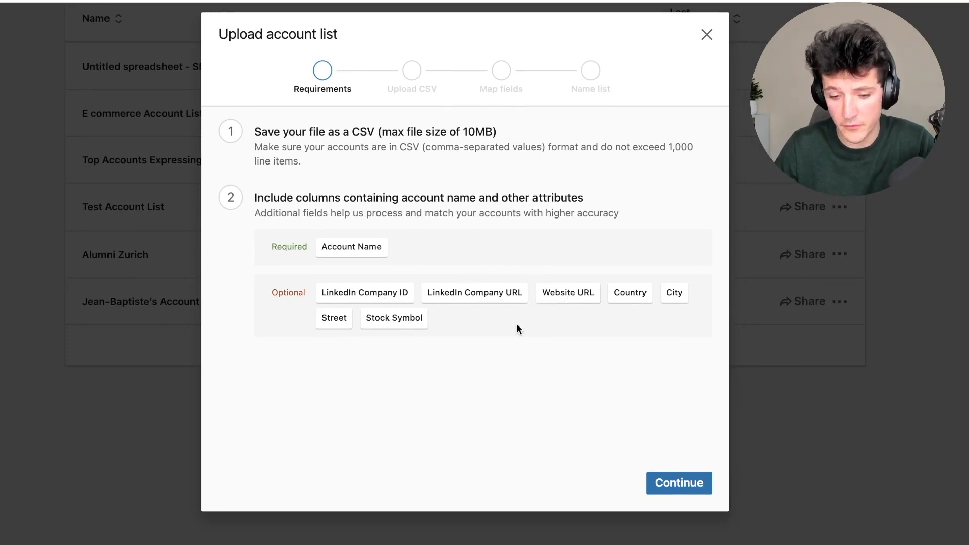
mouse_move(361, 351)
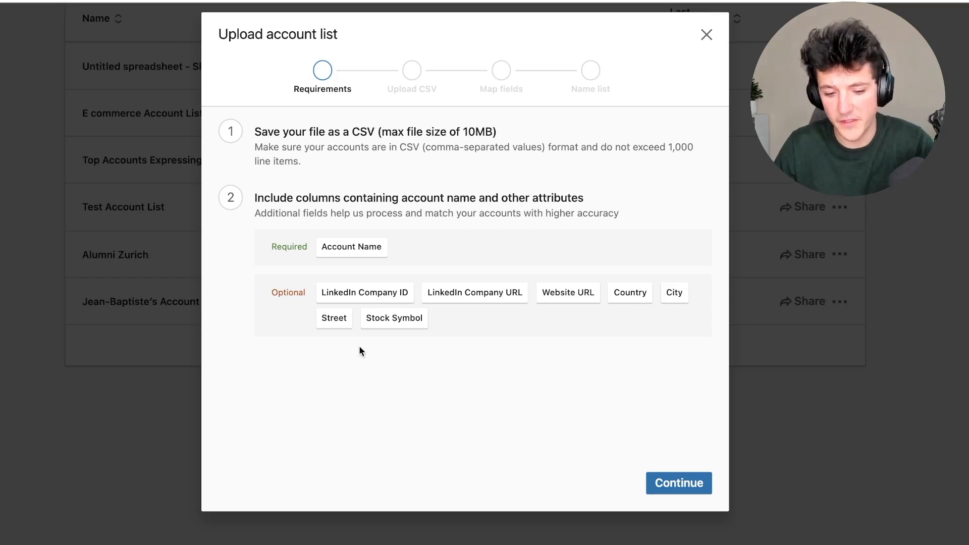
mouse_move(574, 341)
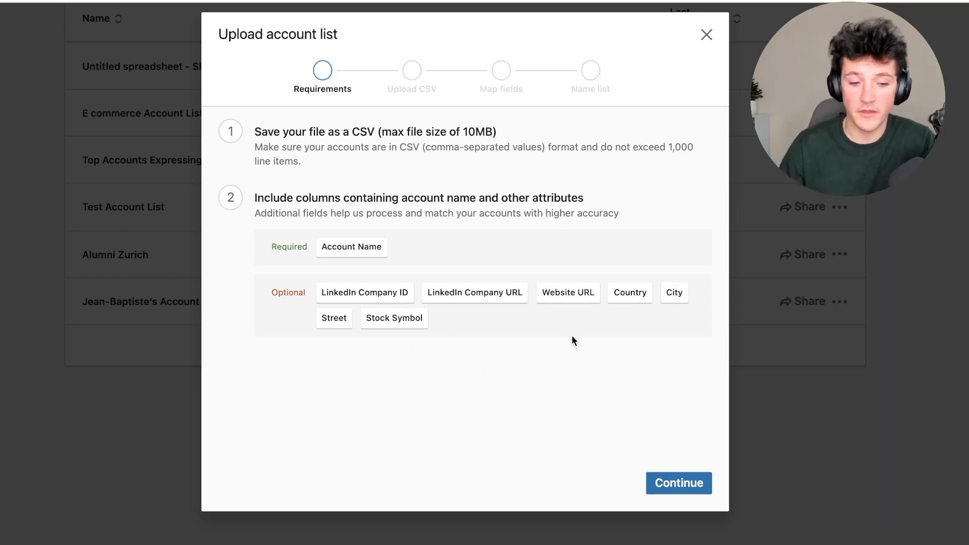
mouse_move(668, 461)
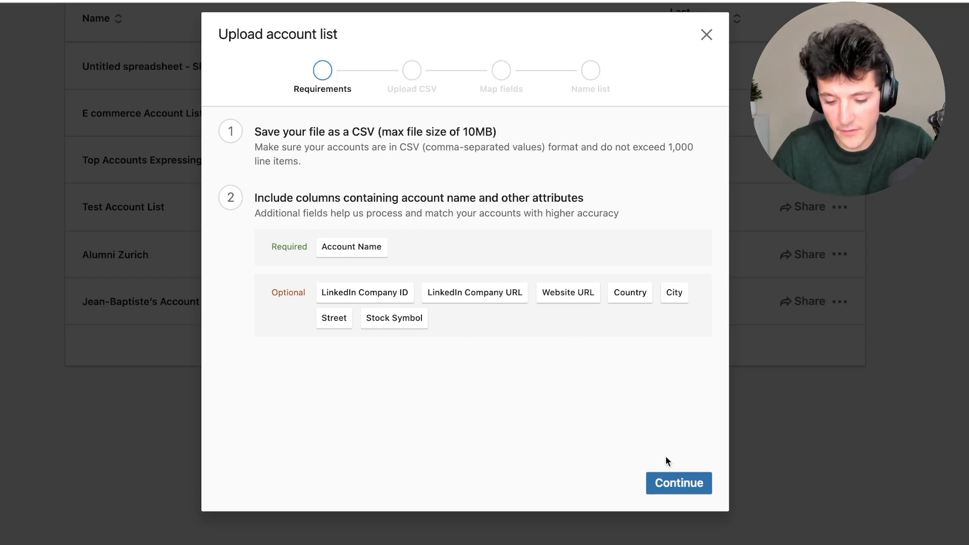
mouse_move(679, 483)
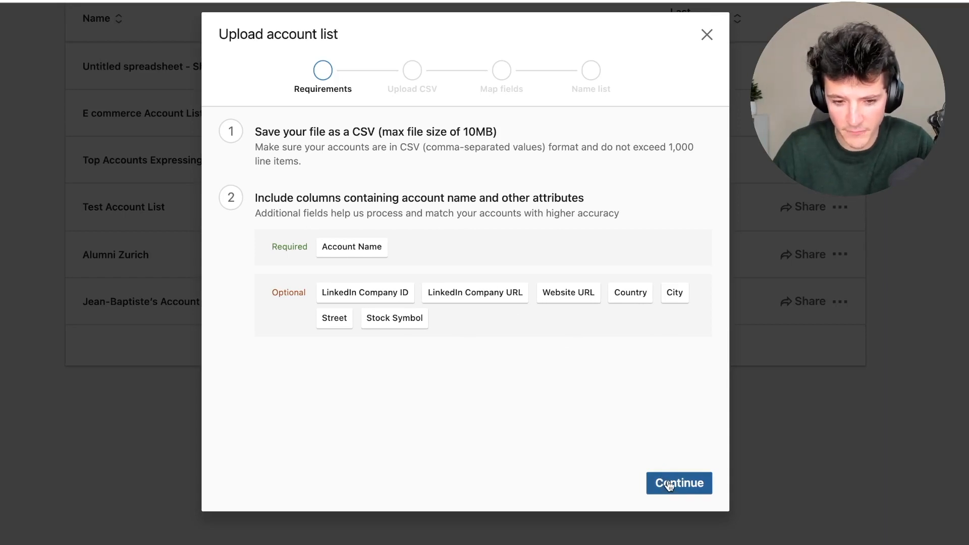
Continue past the requirements and choose the Wappalyzer Shopify CSV file to upload
left_click(678, 482)
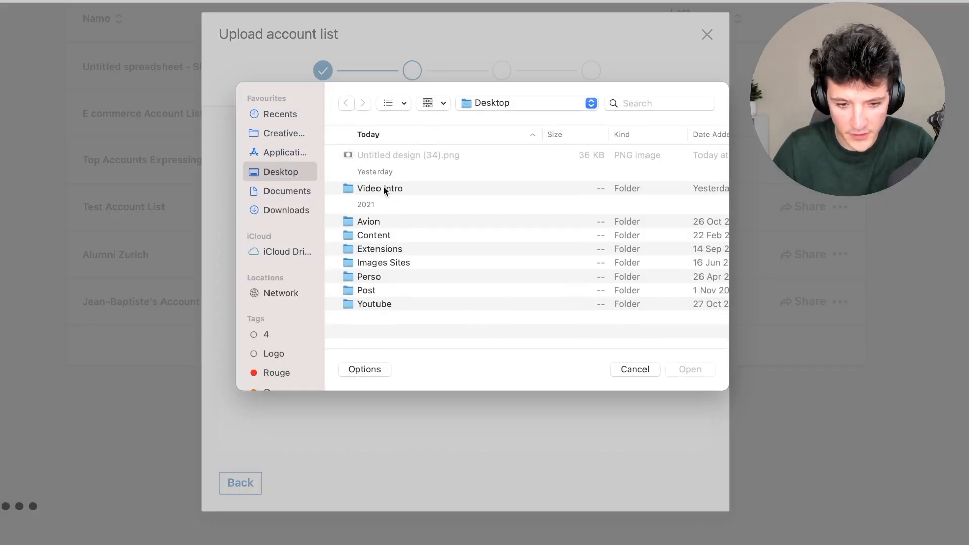
left_click(286, 210)
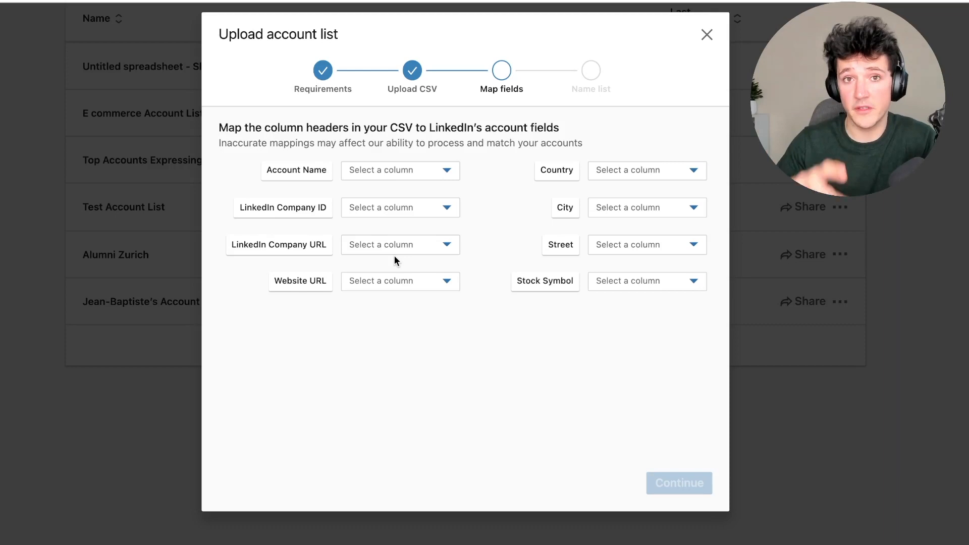
mouse_move(441, 299)
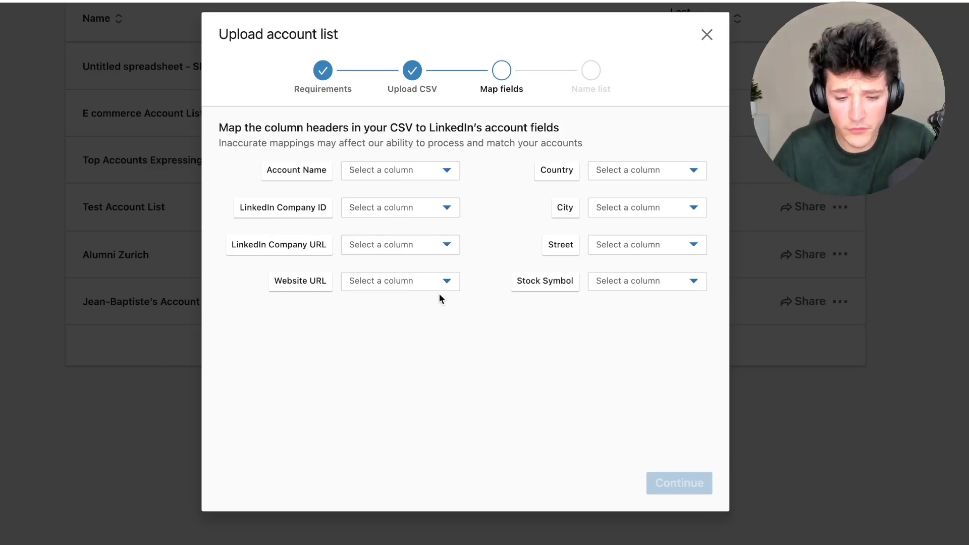
Map Account Name to Title, LinkedIn Company URL to LinkedIn, and Website URL to URL
left_click(400, 170)
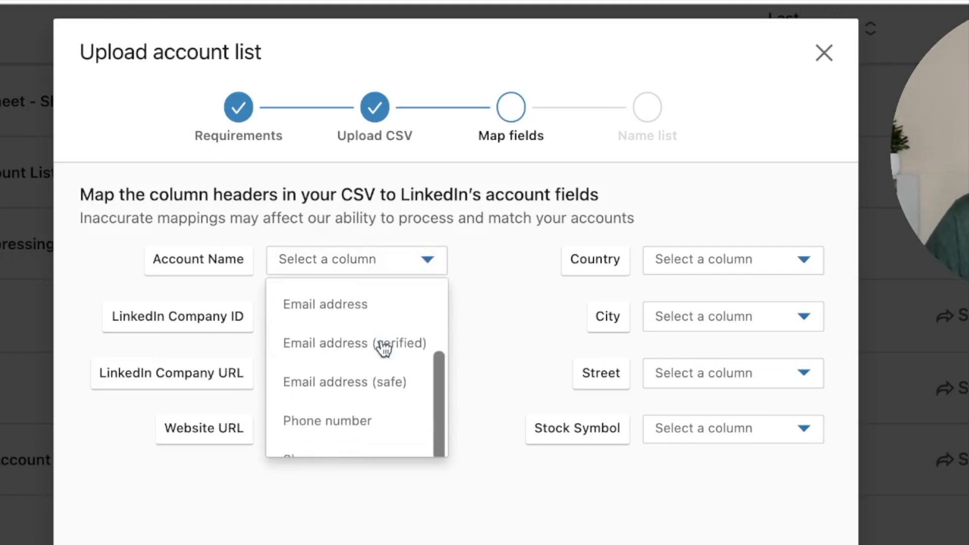
scroll("down", 3)
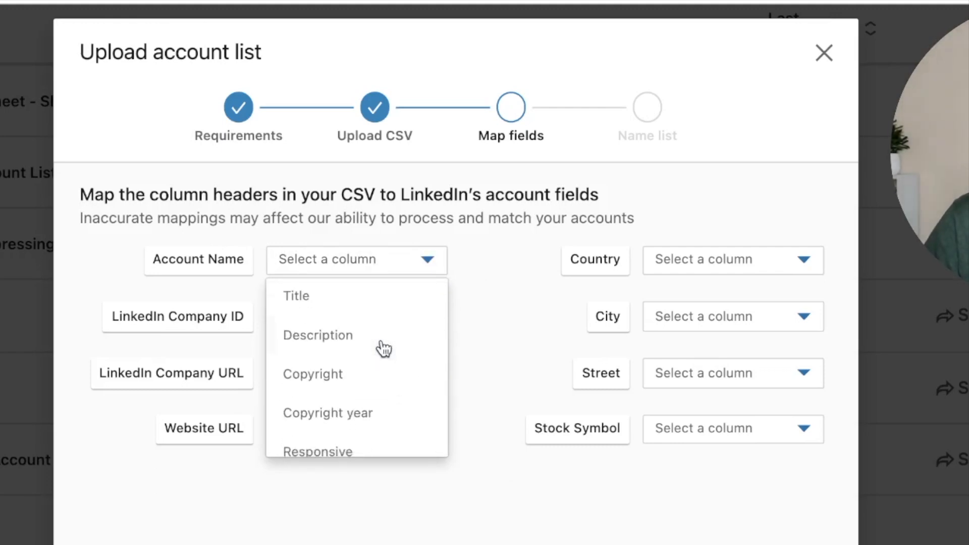
left_click(296, 295)
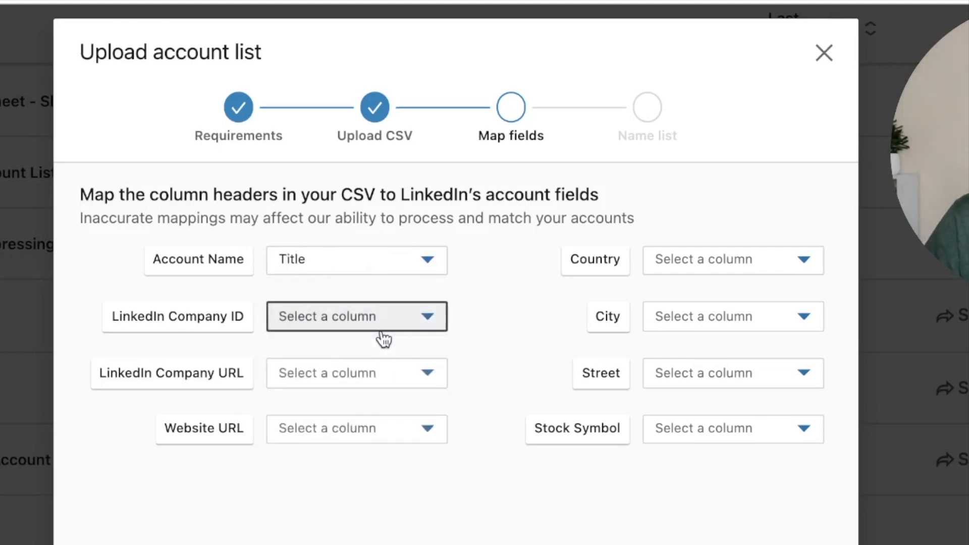
left_click(356, 372)
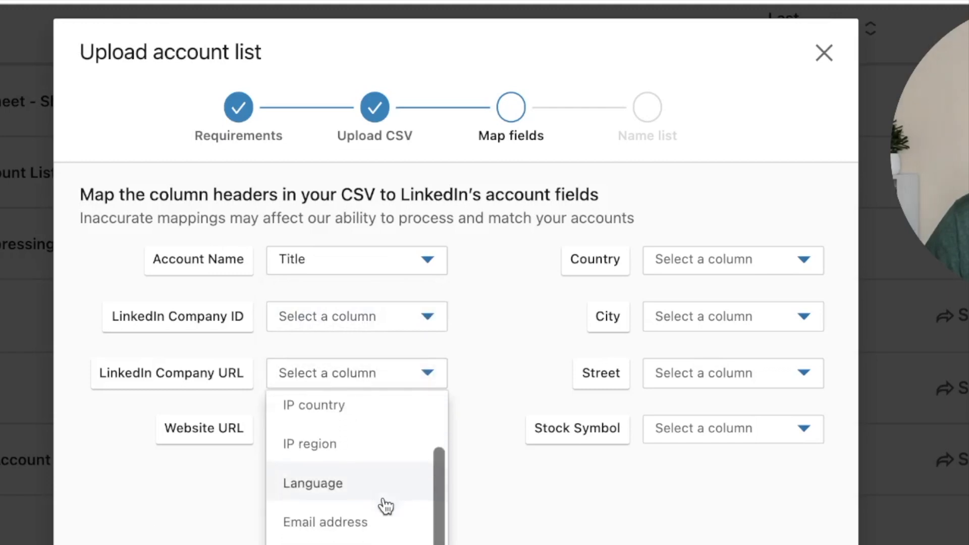
scroll("down", 3)
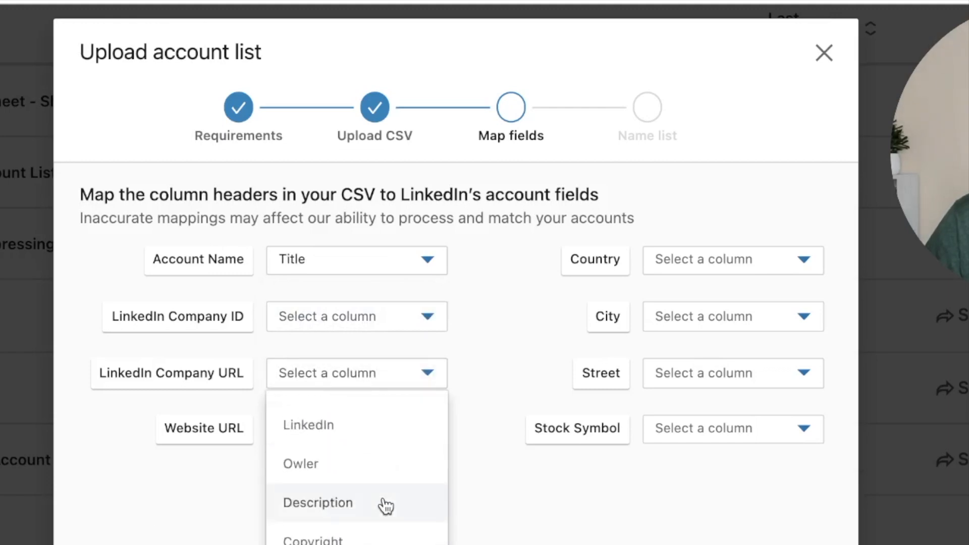
left_click(308, 425)
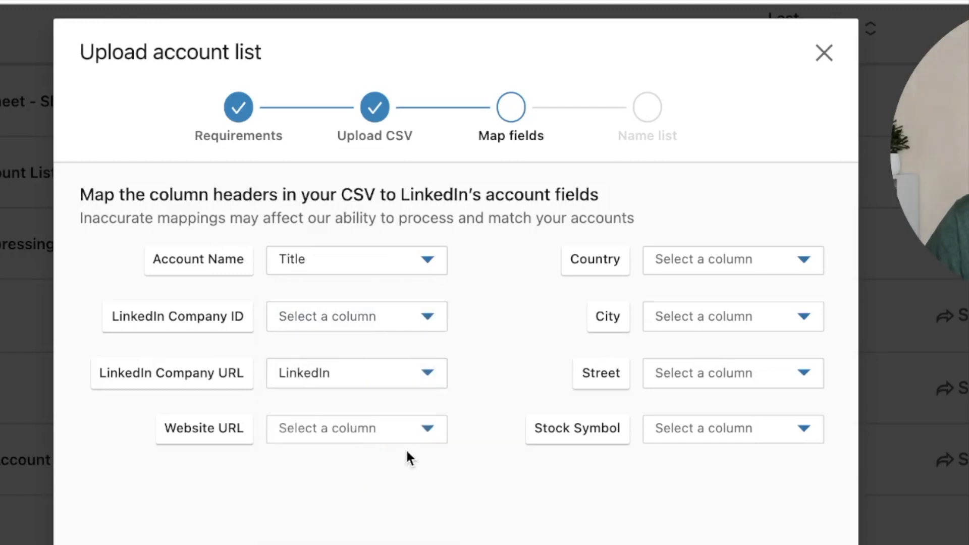
left_click(356, 428)
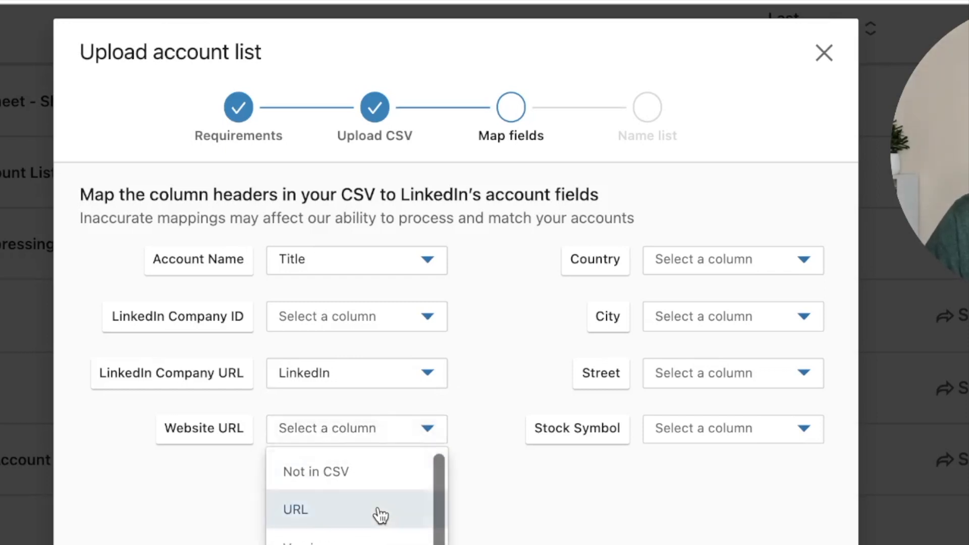
left_click(295, 508)
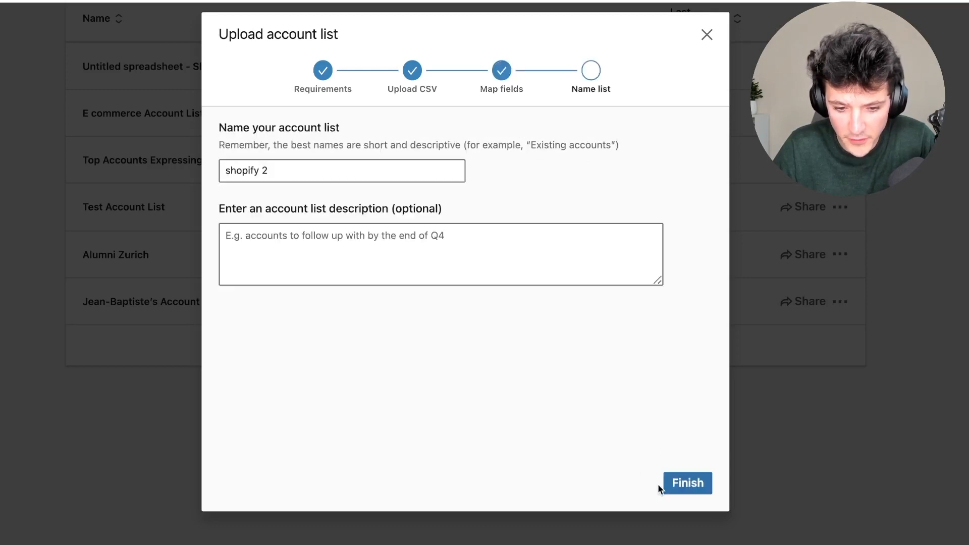
Name the list 'French Accounts using Spotify' and finish the upload
triple_click(341, 170)
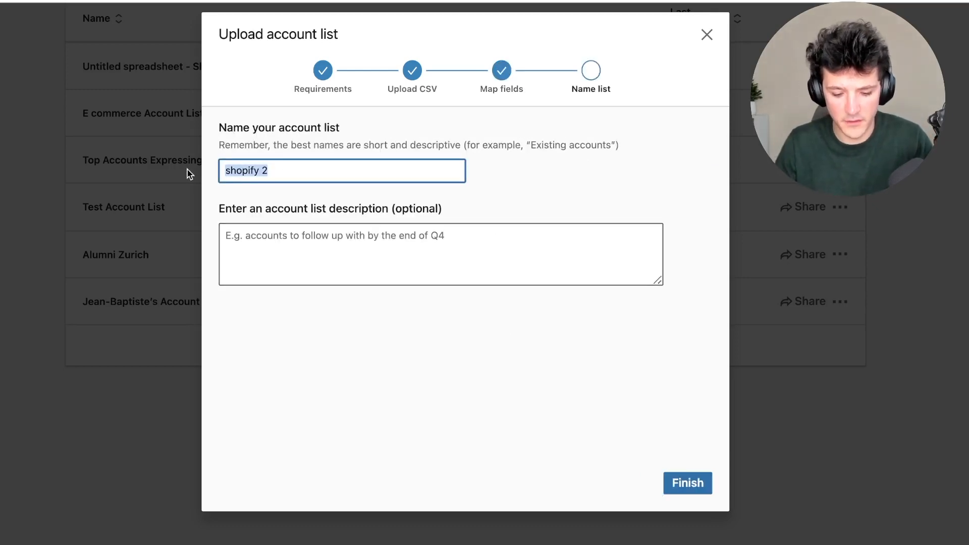
type("Companie")
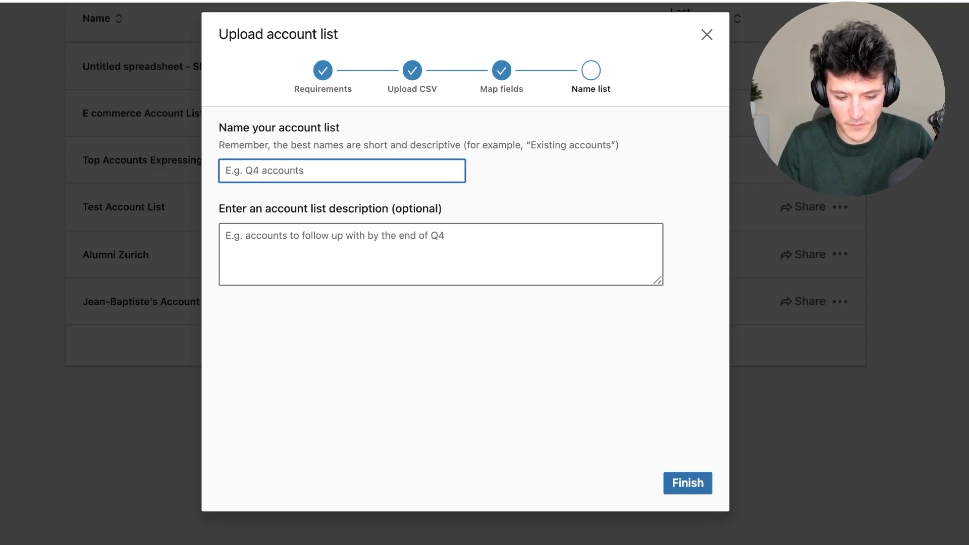
type("French")
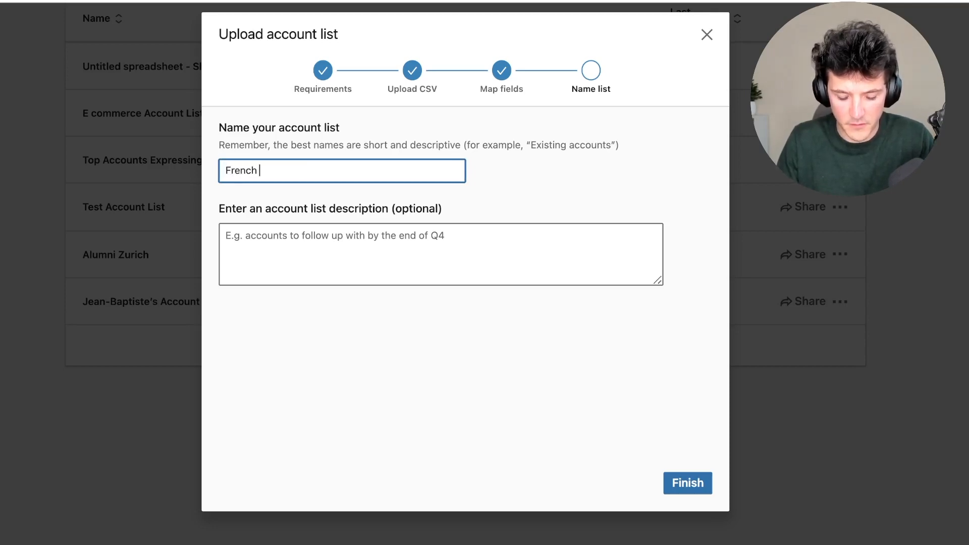
type("Accounts u")
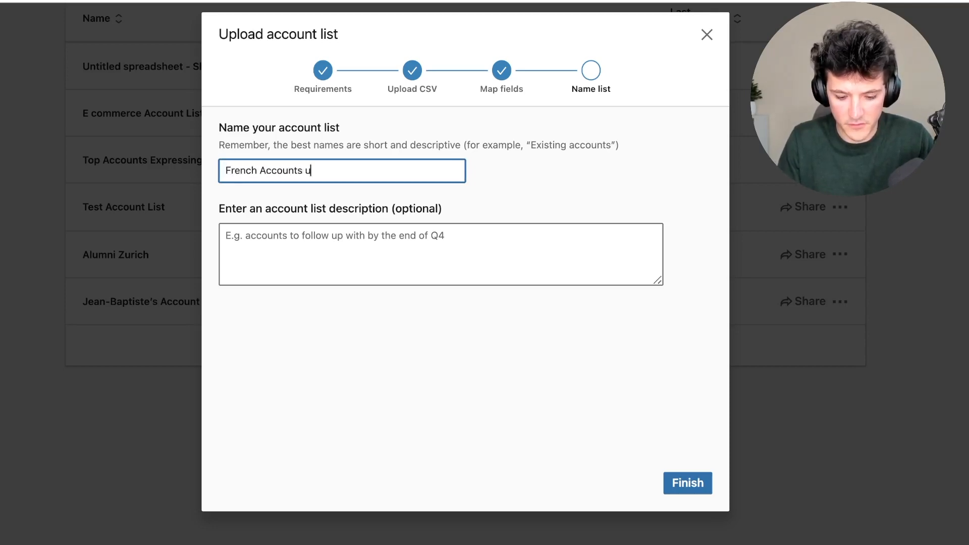
type("sing Spoti")
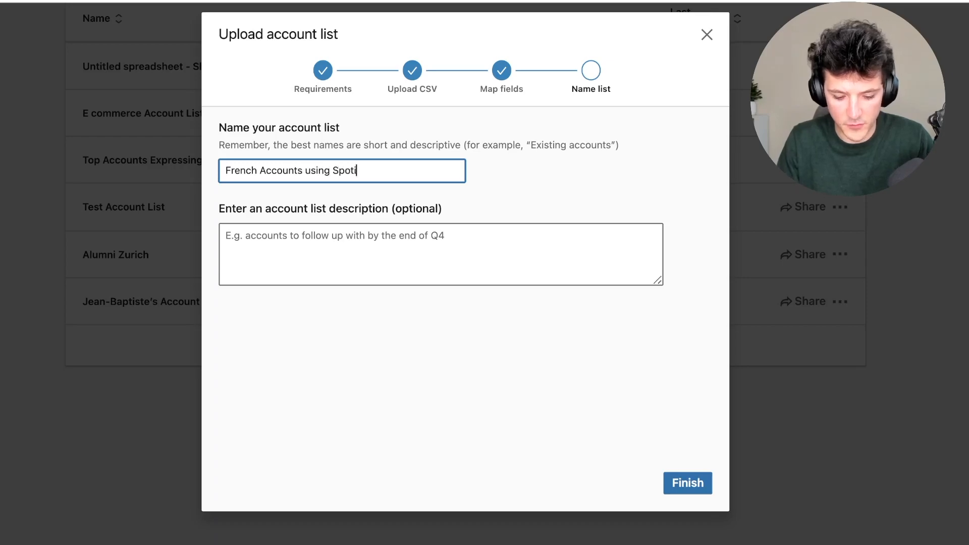
left_click(687, 483)
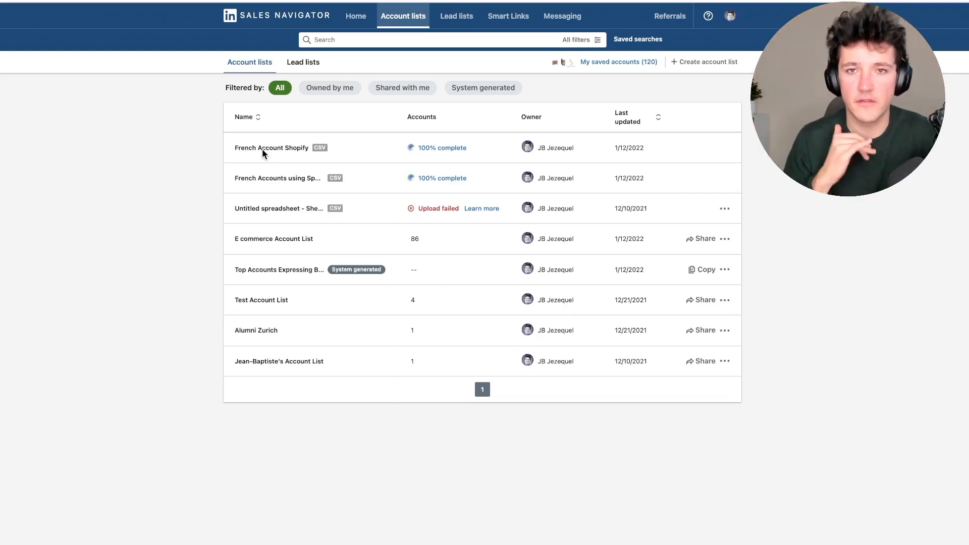
mouse_move(328, 153)
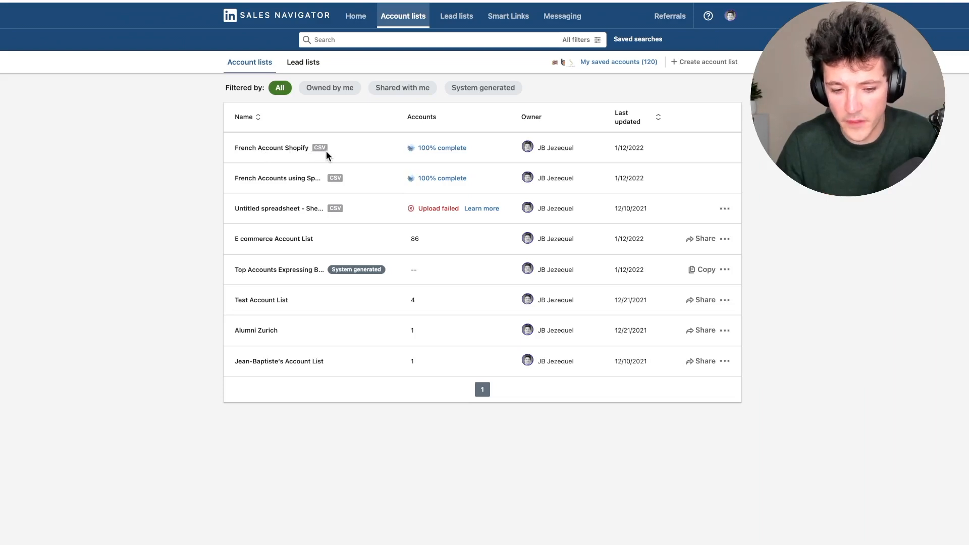
mouse_move(333, 157)
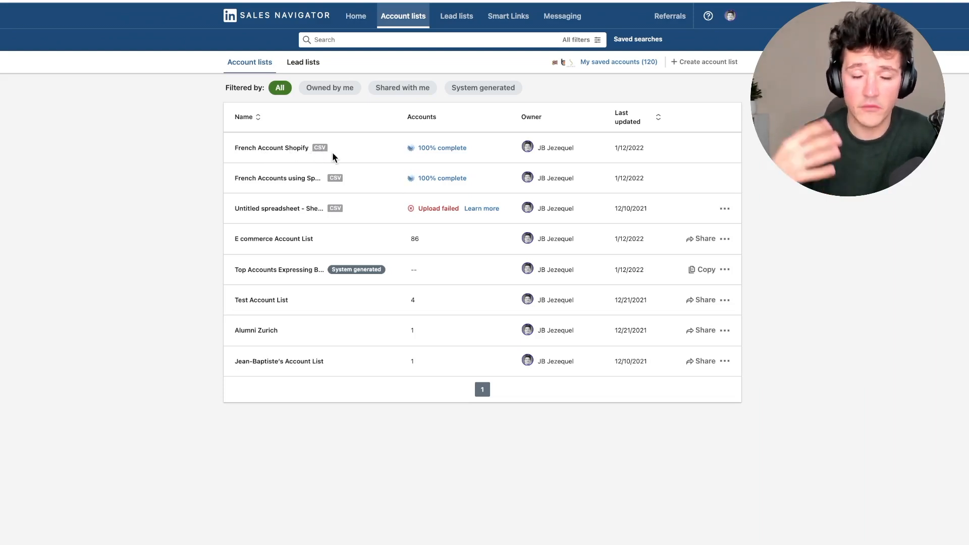
mouse_move(327, 163)
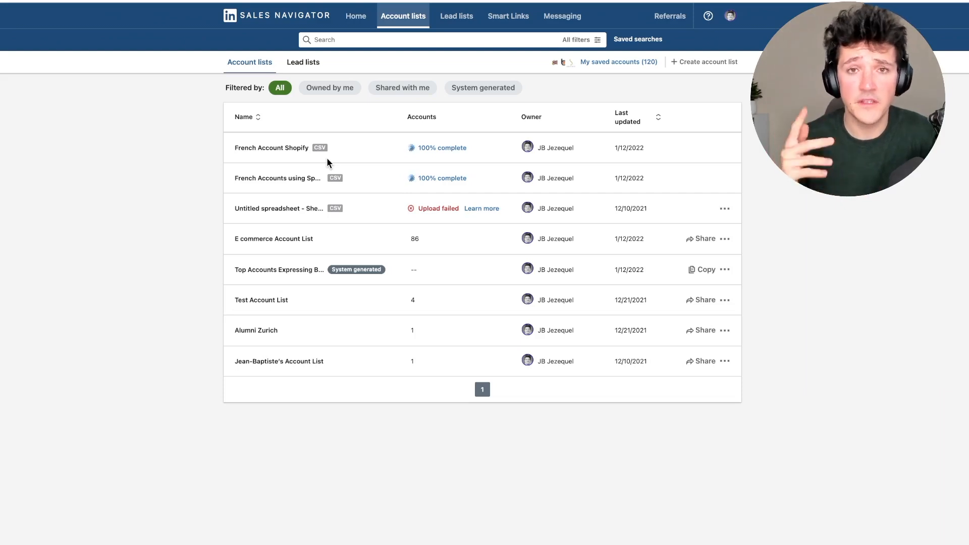
mouse_move(396, 166)
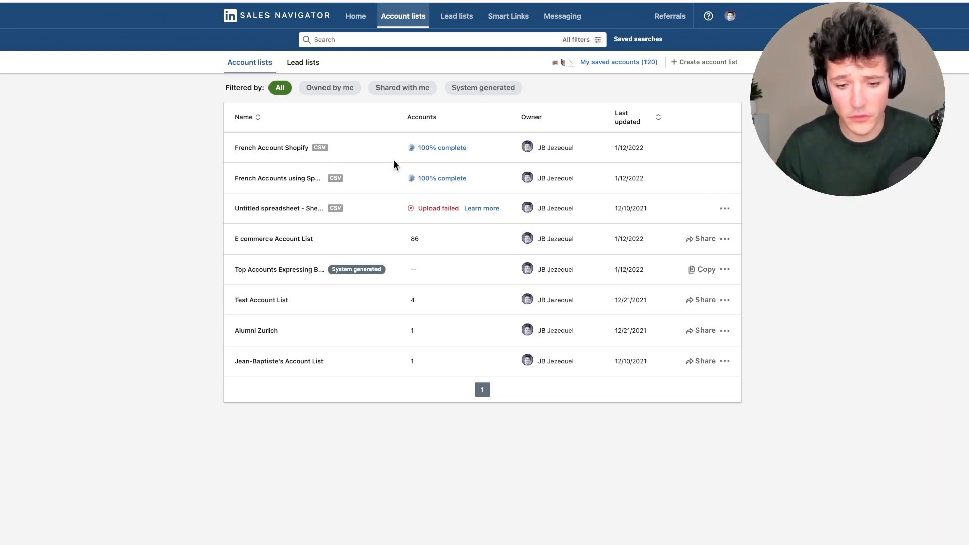
mouse_move(618, 61)
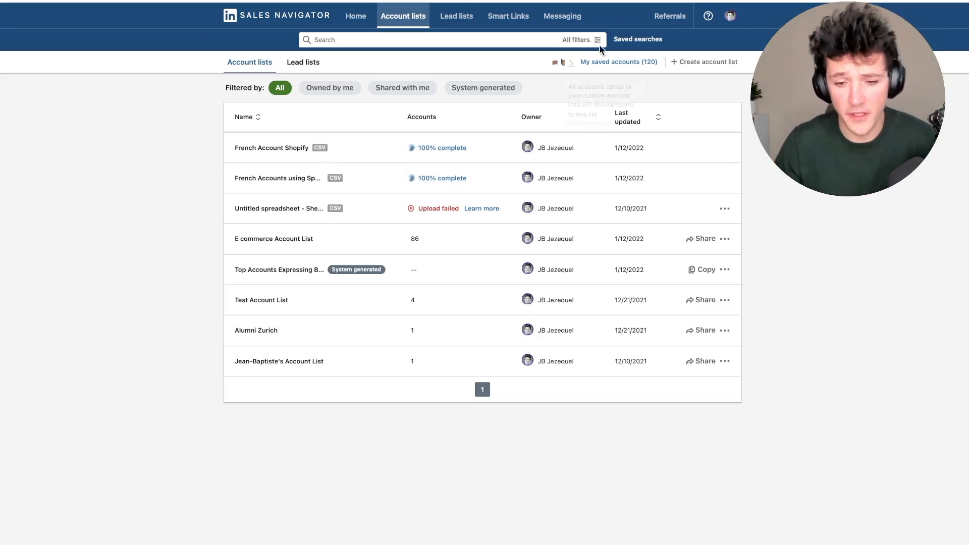
Bring up the full lead search filters from the search bar
left_click(580, 39)
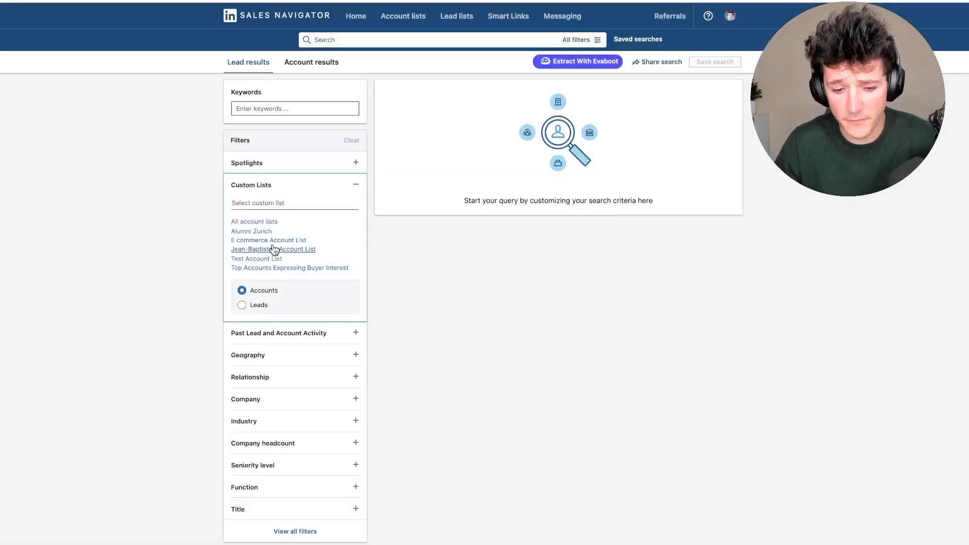
Filter leads to the E commerce Account List and start a Title filter with 'VP'
left_click(268, 240)
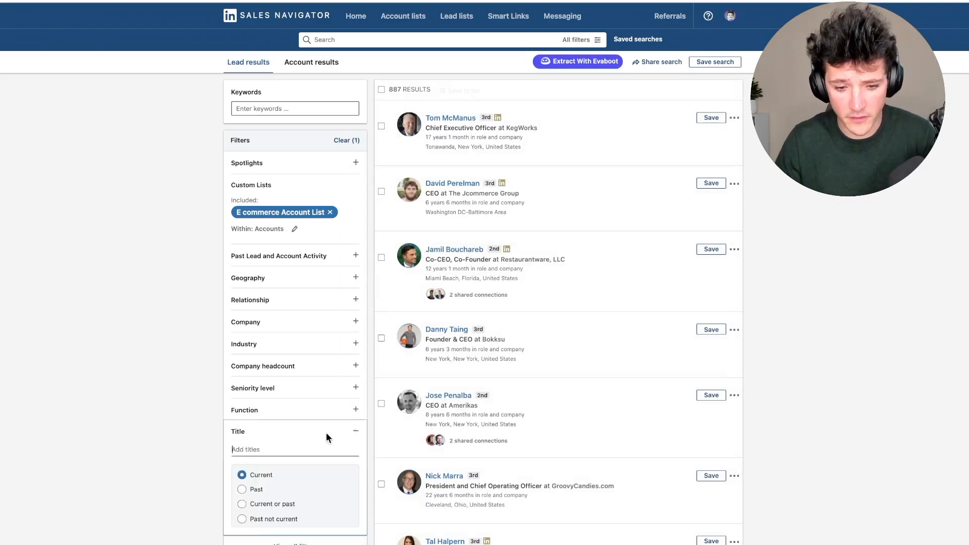
type("v")
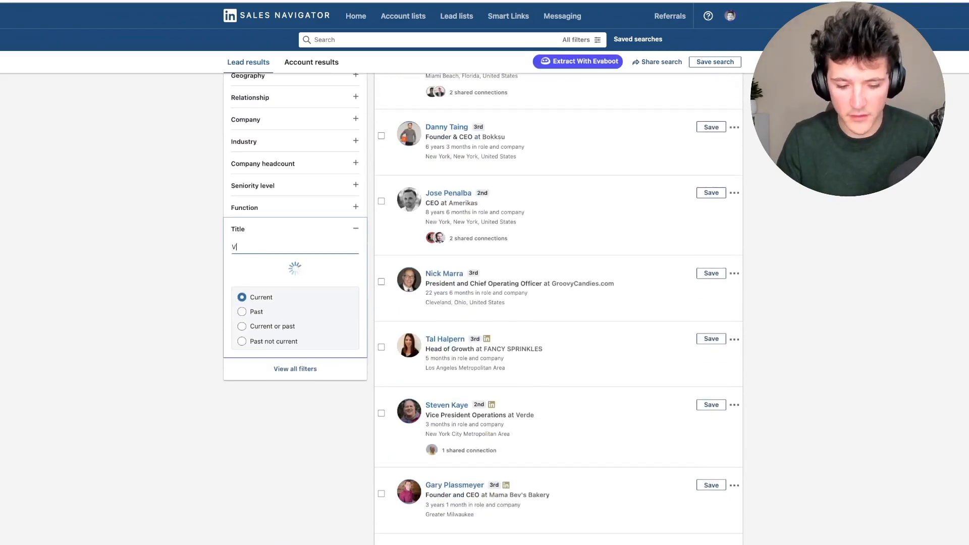
type("P")
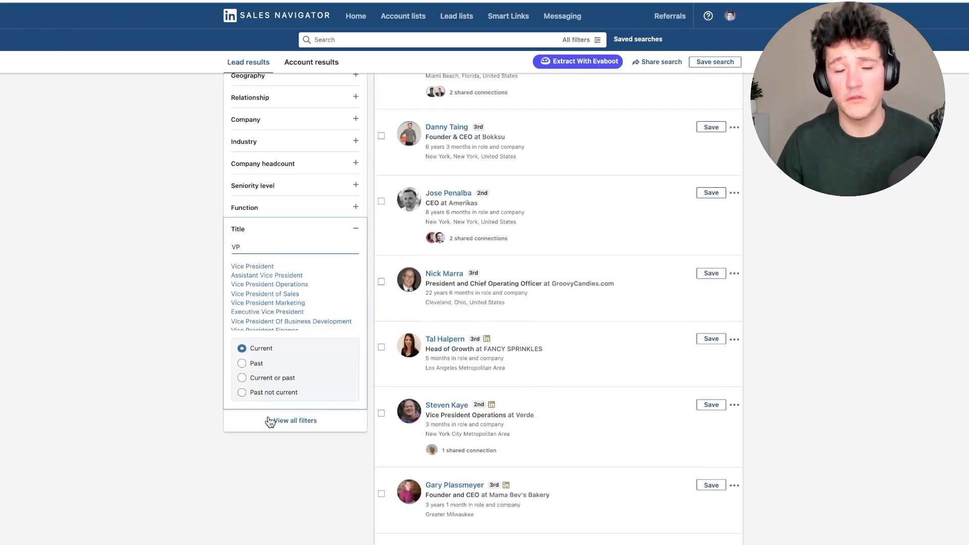